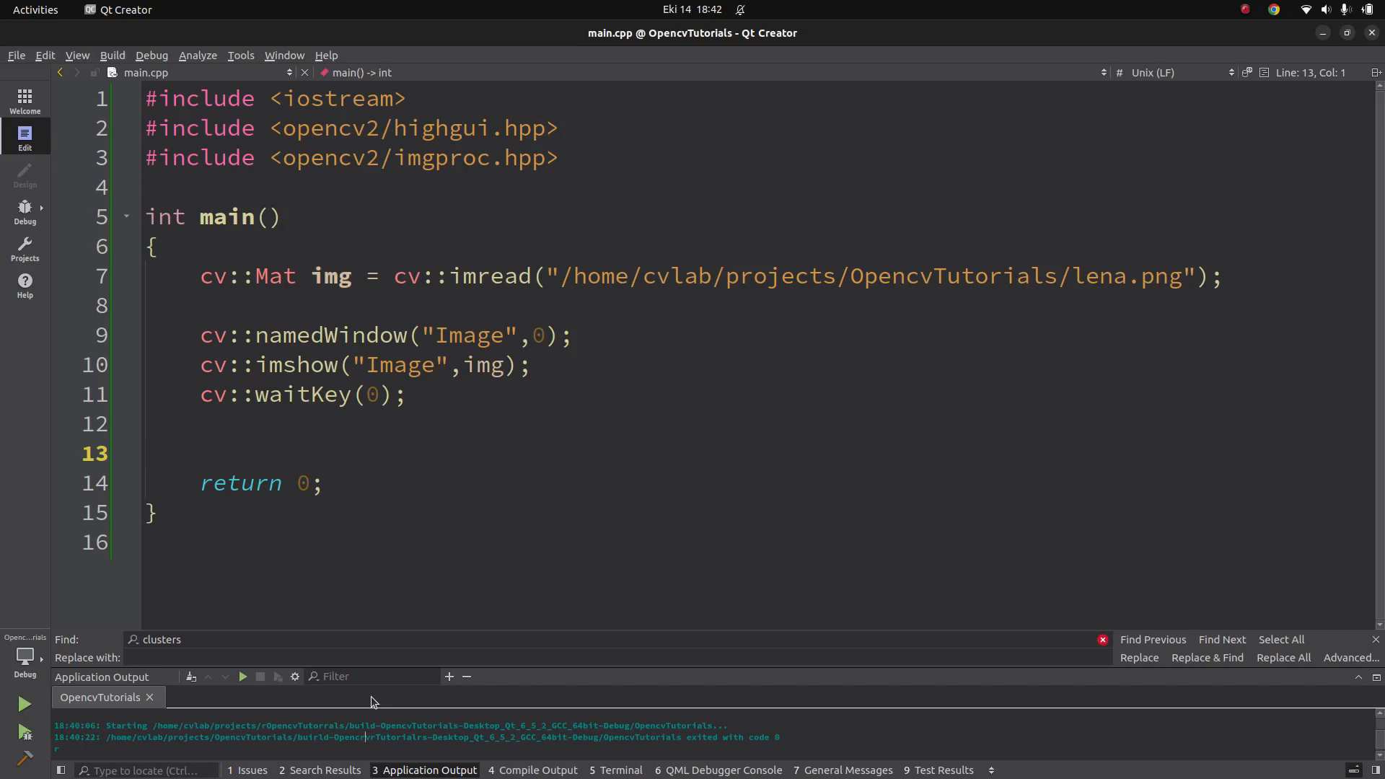
{"action": "mouse_move", "coordinate": [304, 551]}
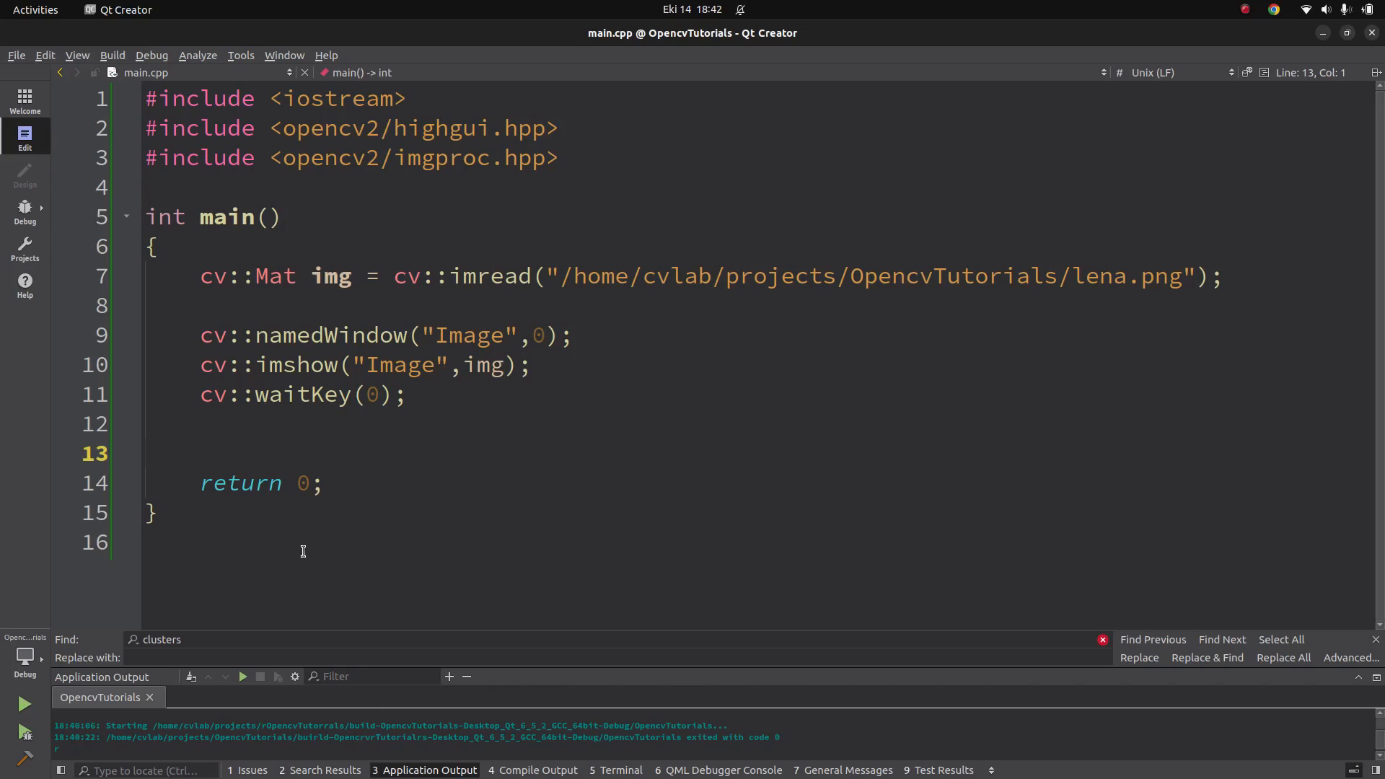
Run the OpenCV program, see its image window lacks a toolbar, and close it
{"action": "left_click", "coordinate": [25, 704]}
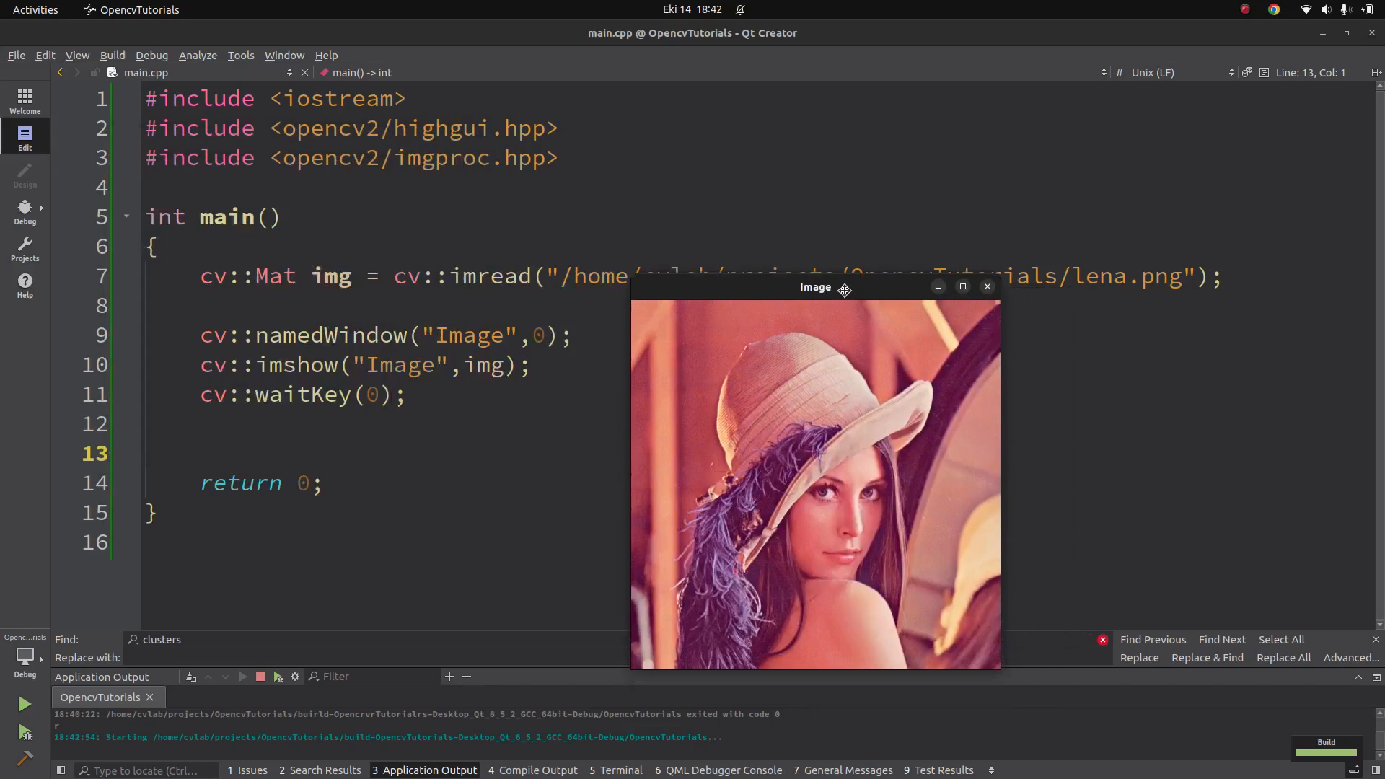
{"action": "mouse_move", "coordinate": [844, 422]}
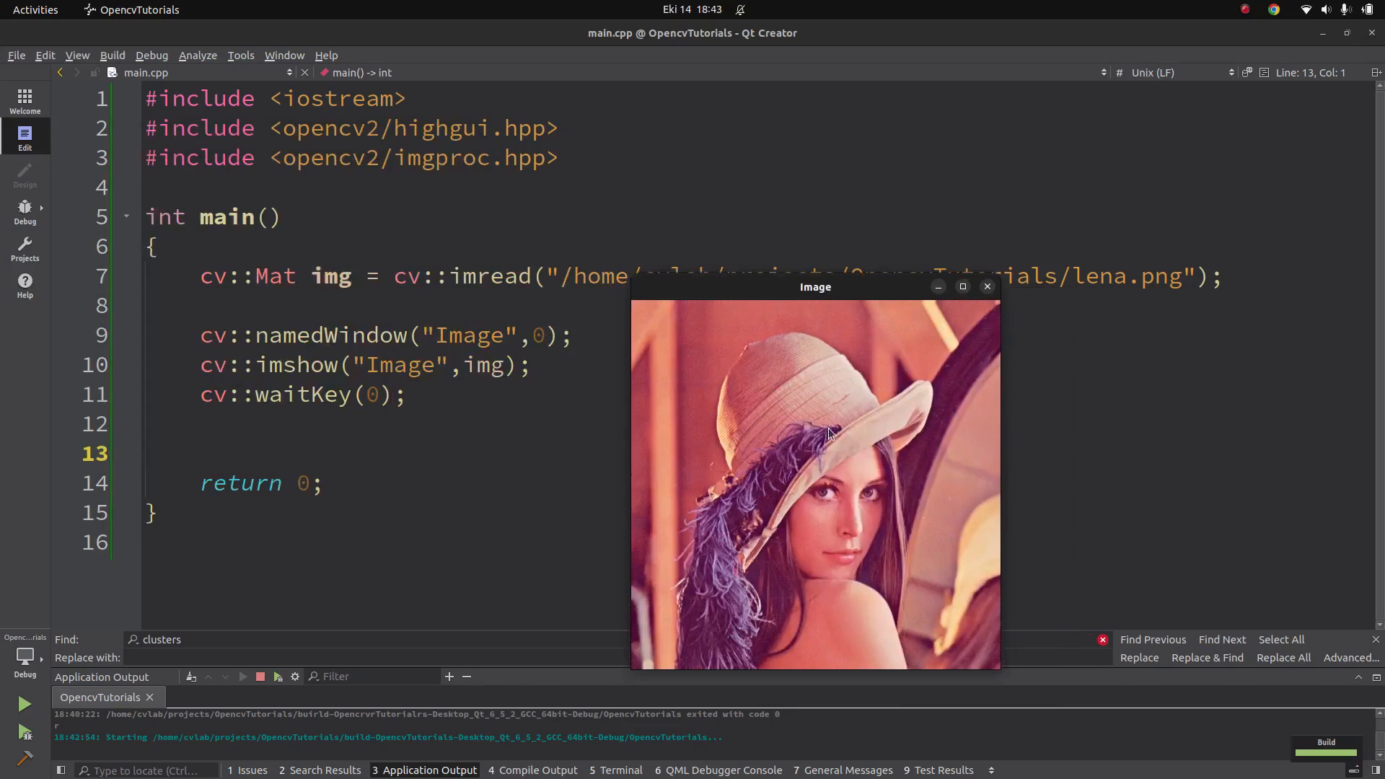
{"action": "mouse_move", "coordinate": [802, 417]}
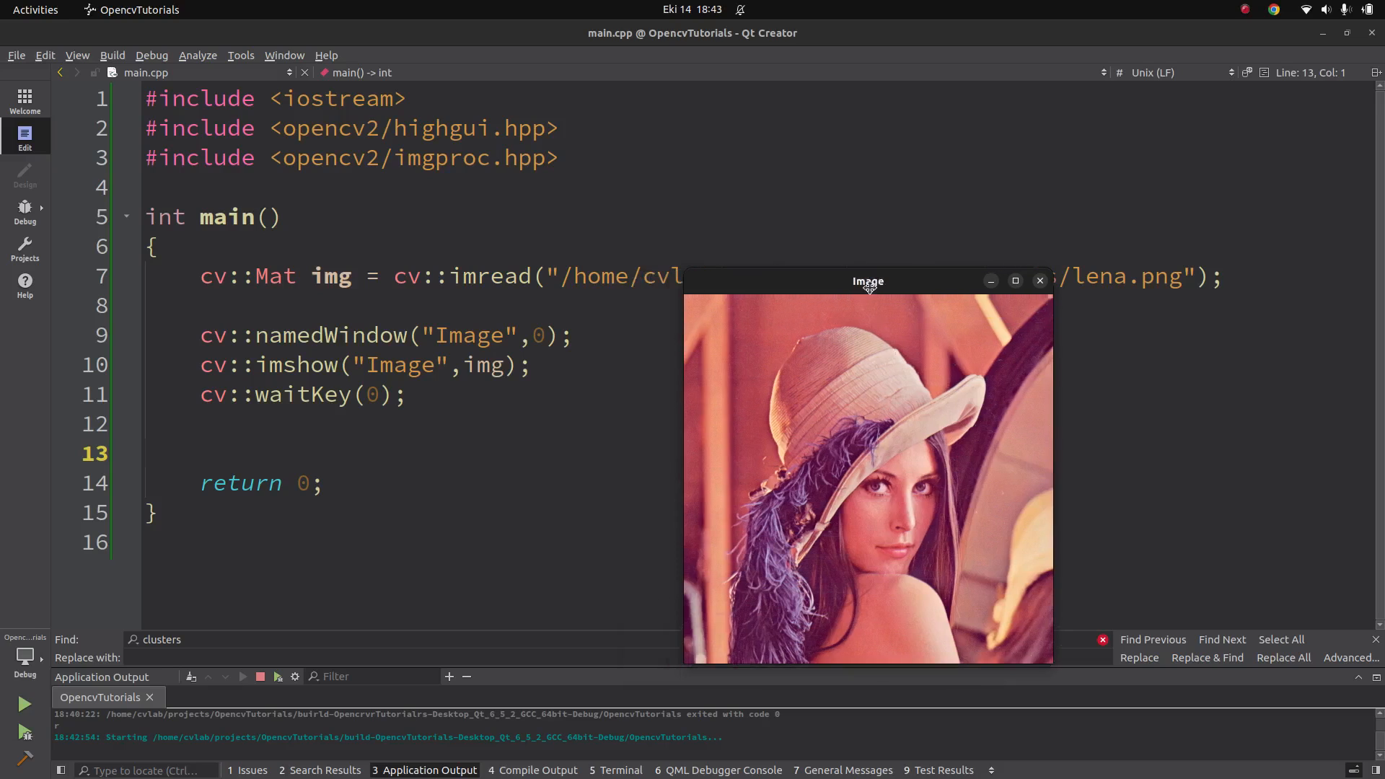
{"action": "mouse_move", "coordinate": [697, 306]}
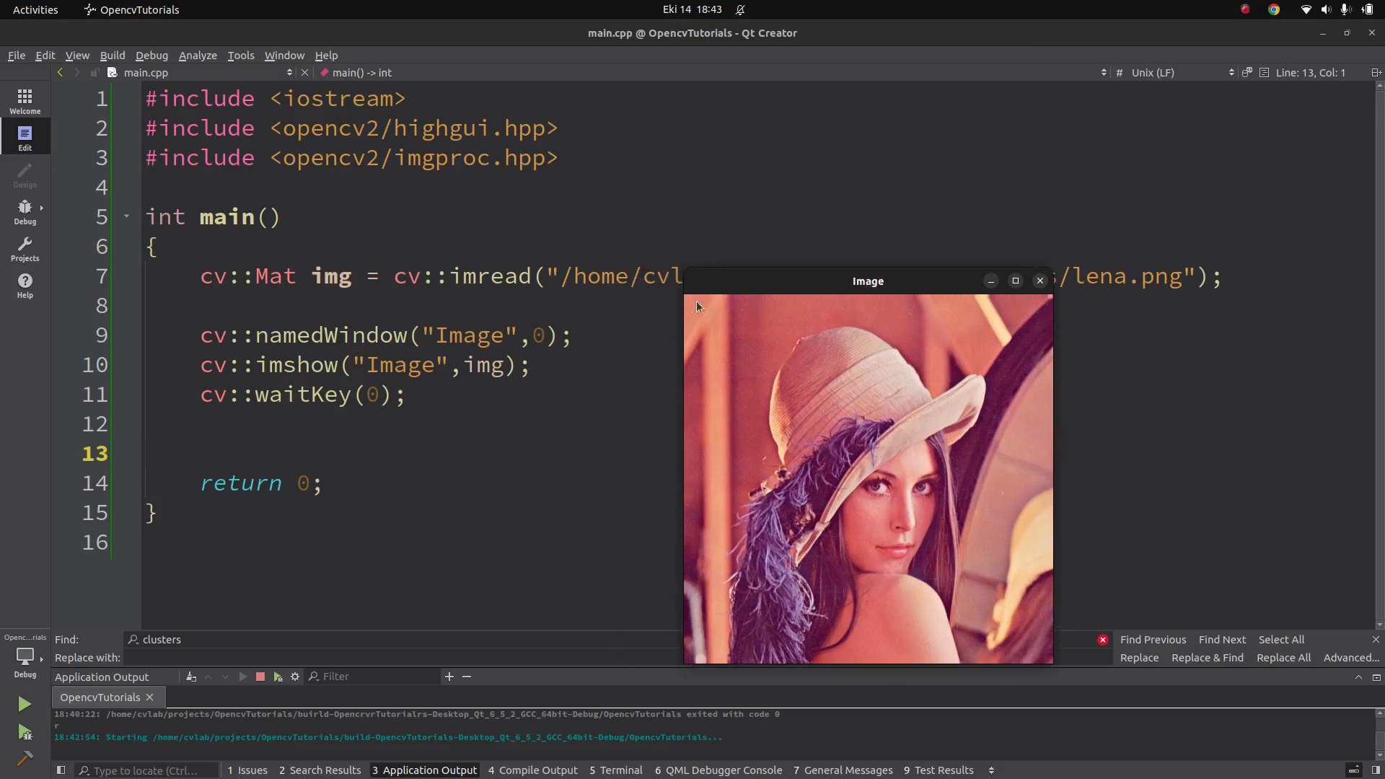
{"action": "mouse_move", "coordinate": [724, 658]}
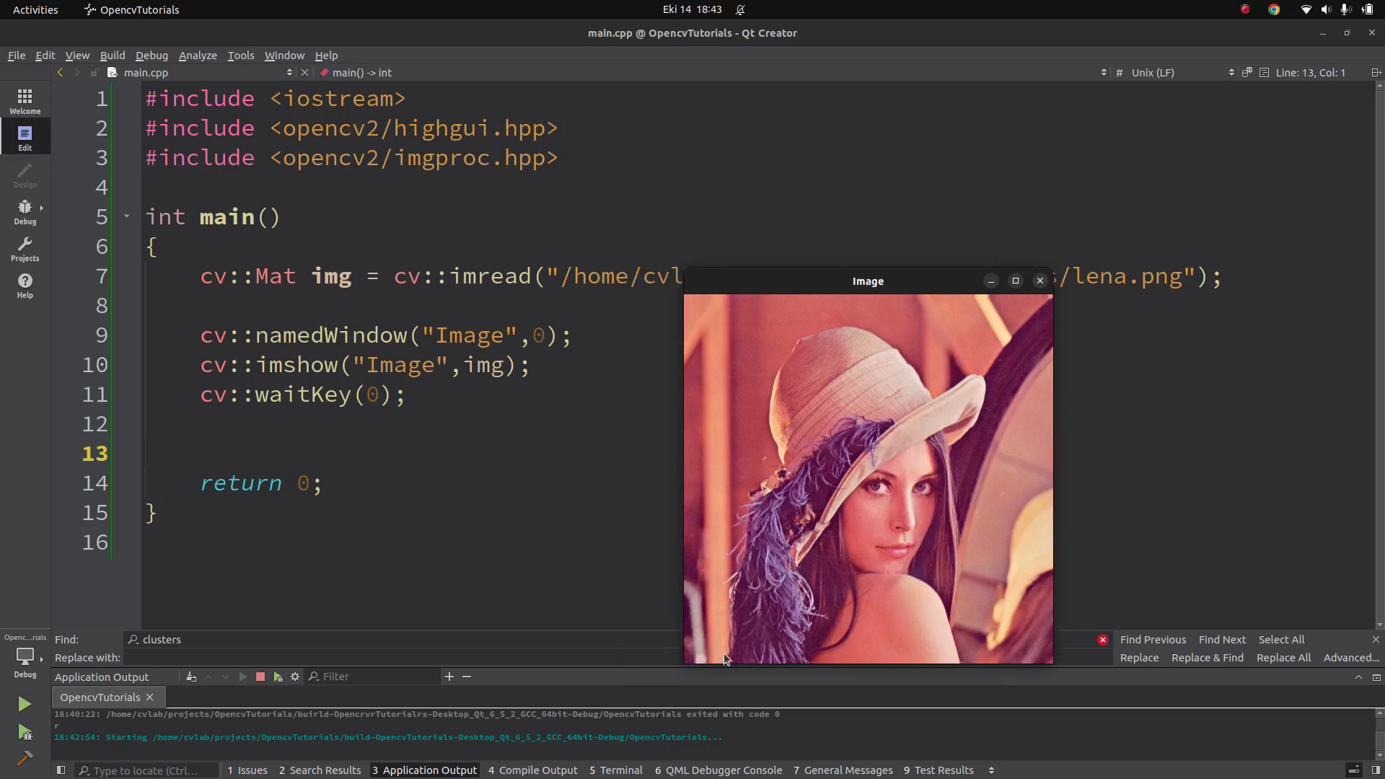
{"action": "mouse_move", "coordinate": [706, 661]}
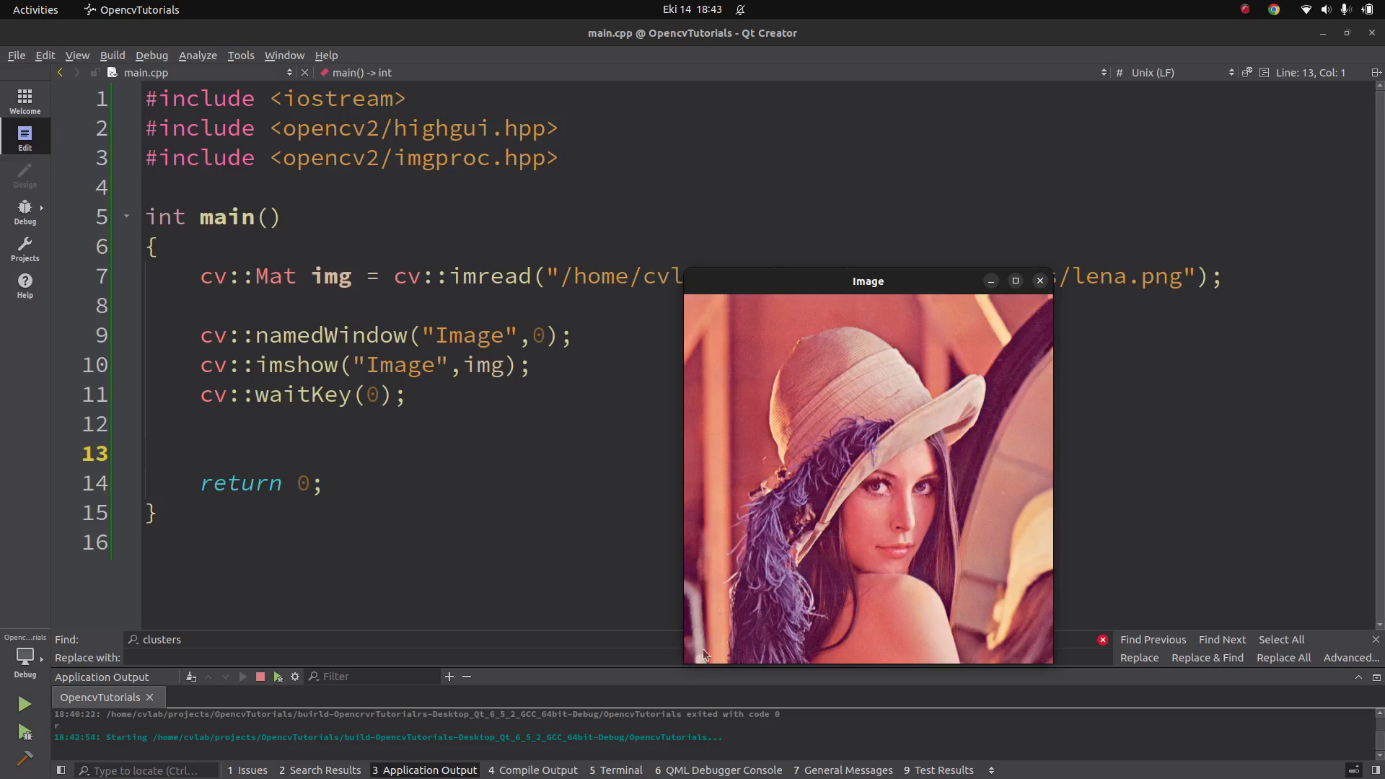
{"action": "mouse_move", "coordinate": [840, 412]}
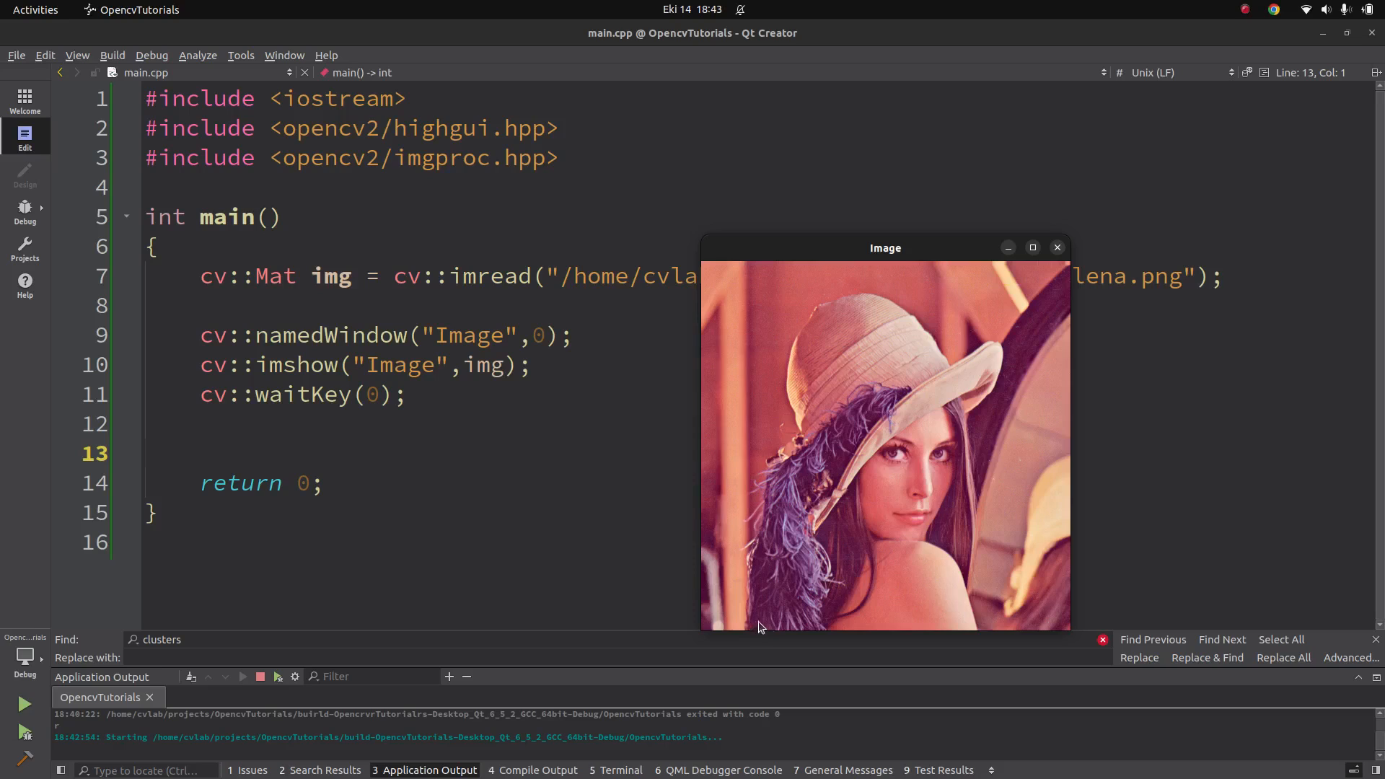
{"action": "mouse_move", "coordinate": [926, 422]}
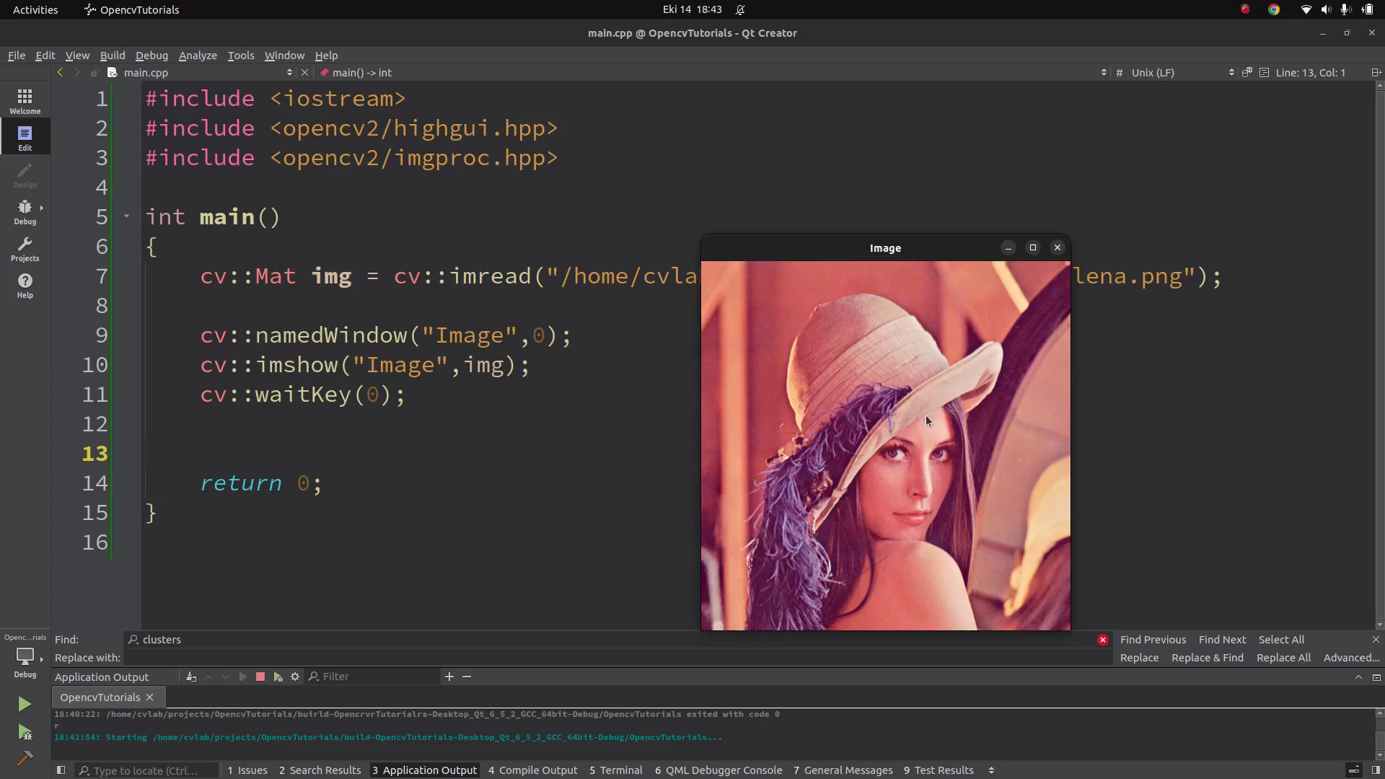
{"action": "mouse_move", "coordinate": [306, 660]}
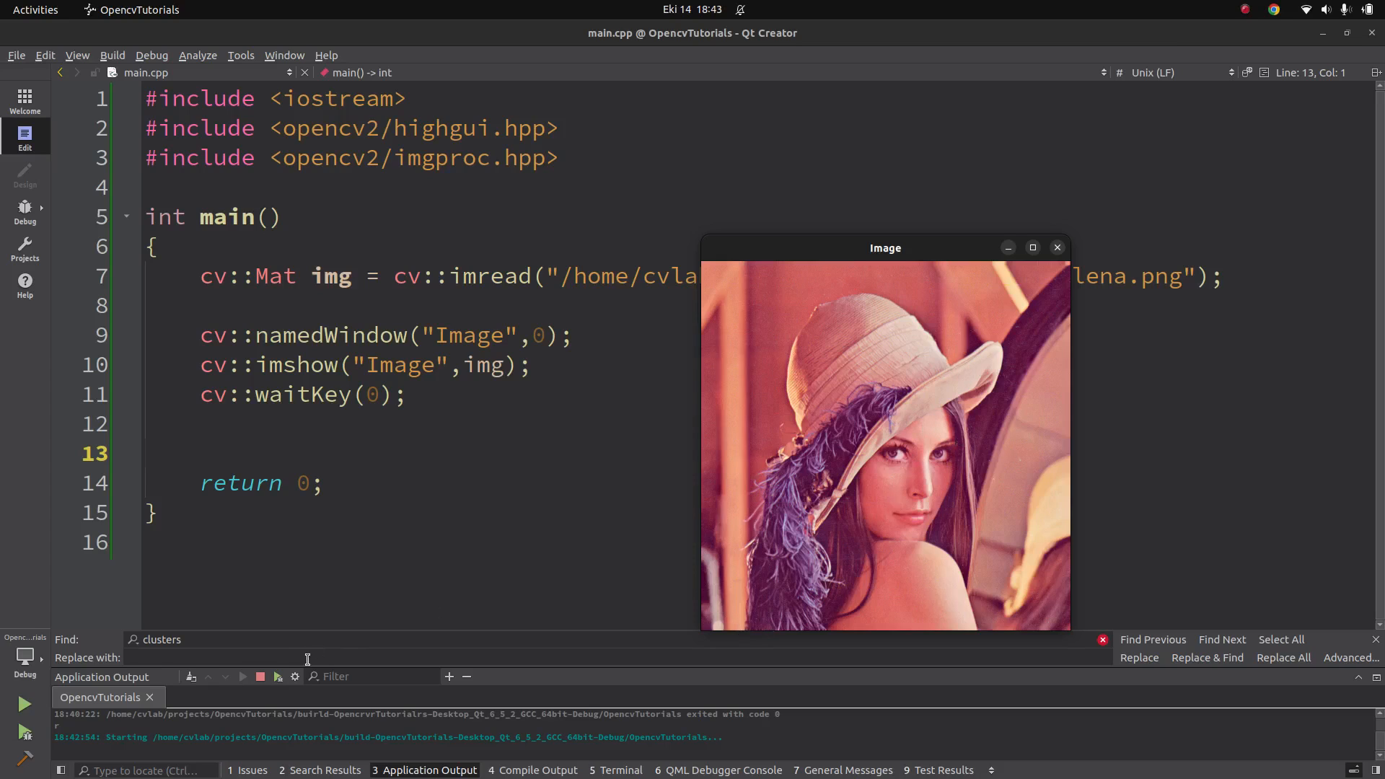
{"action": "left_click", "coordinate": [1056, 247]}
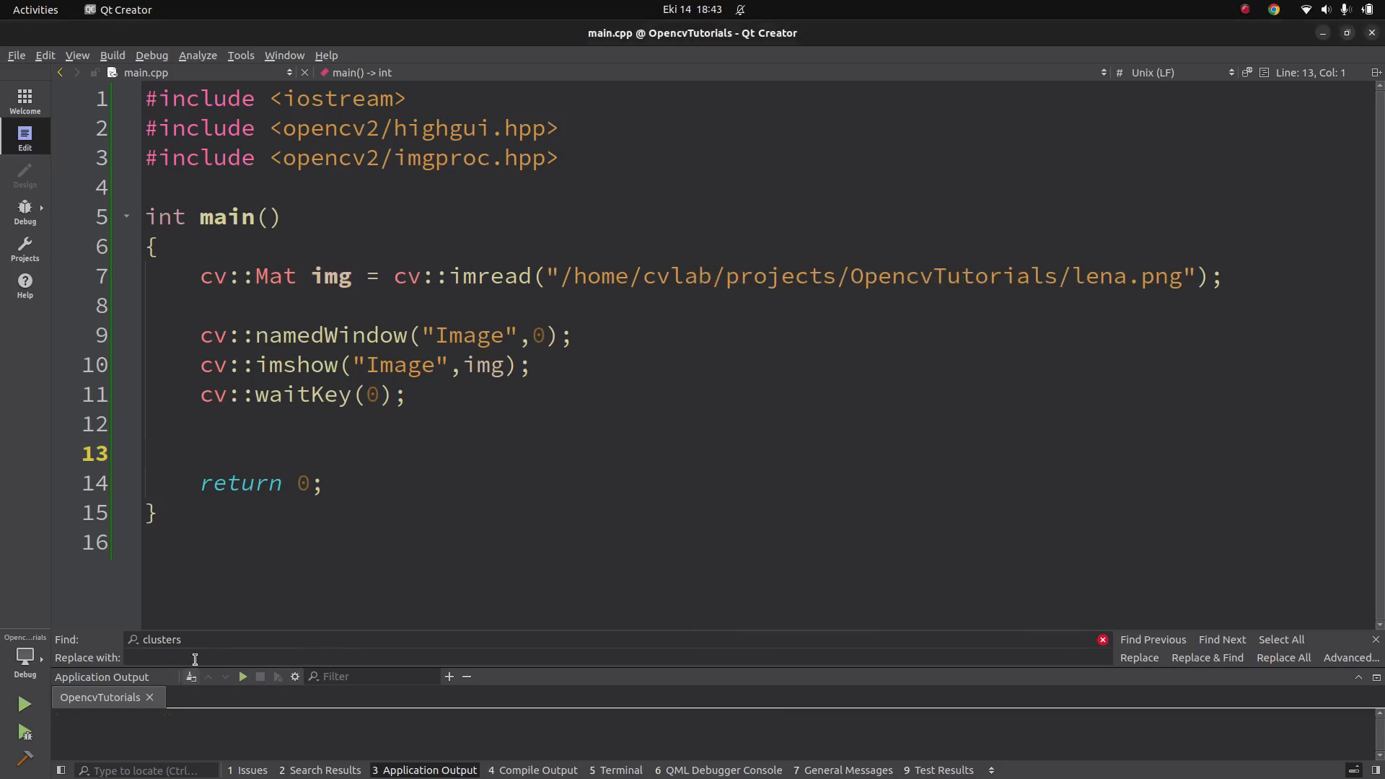
View the GitHub 'imshow() not showing icons' issue's Expected and Current screenshots in Chrome
{"action": "left_click", "coordinate": [128, 10]}
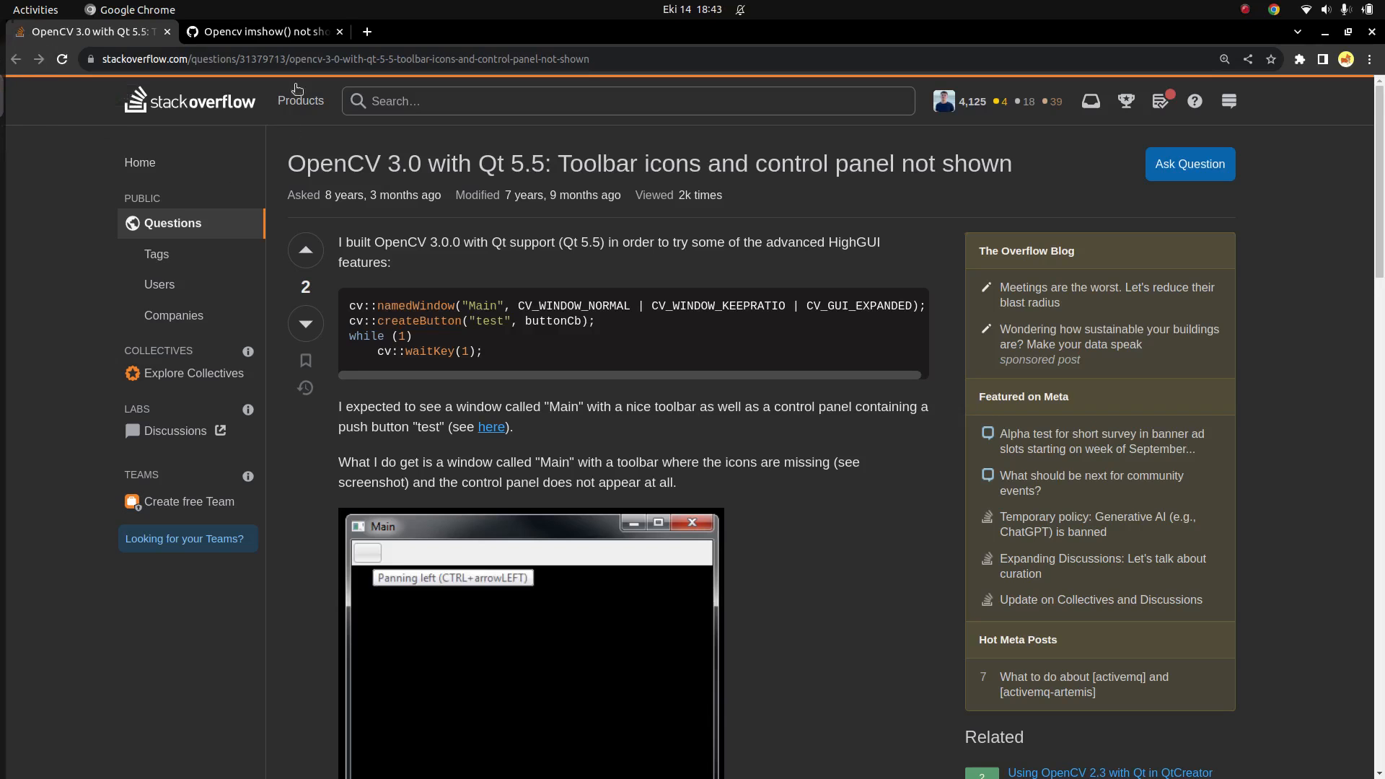
{"action": "mouse_move", "coordinate": [418, 277]}
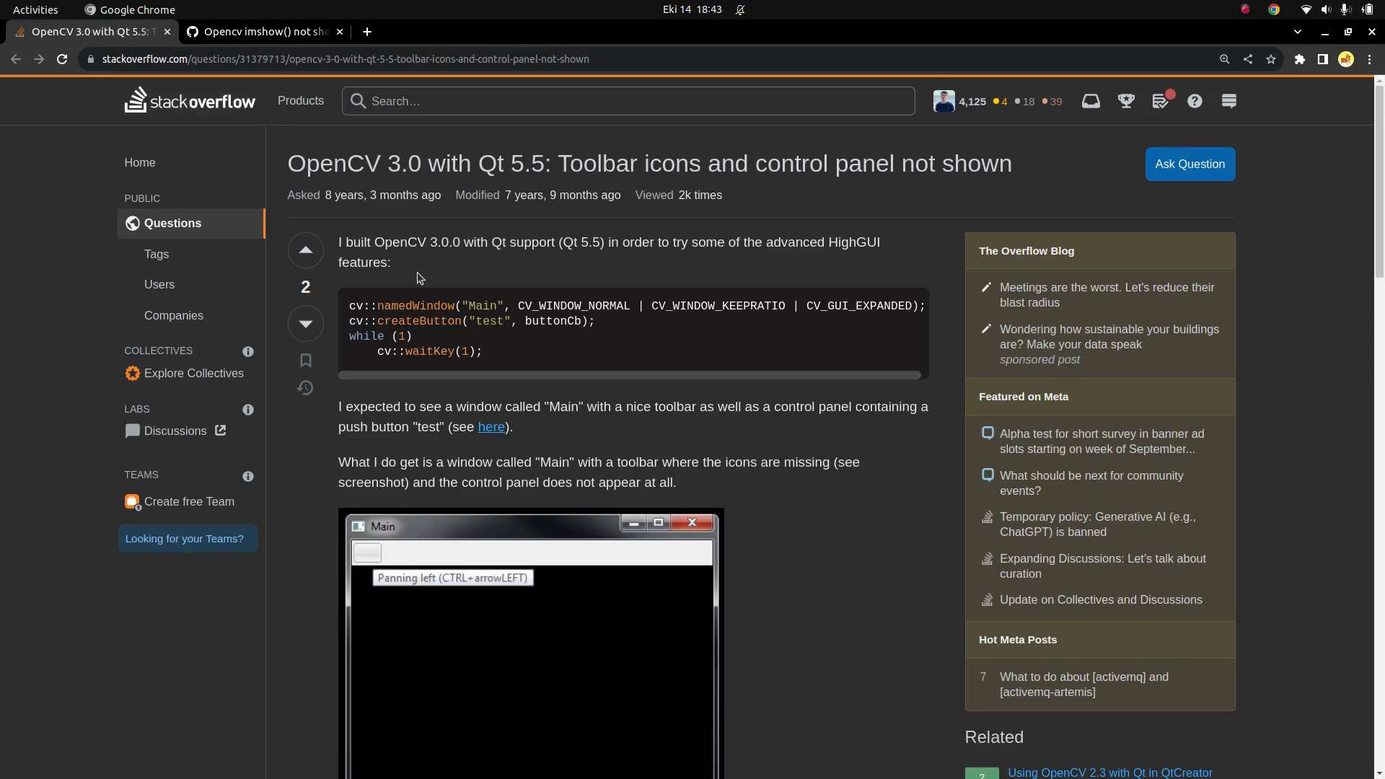
{"action": "left_click", "coordinate": [261, 31]}
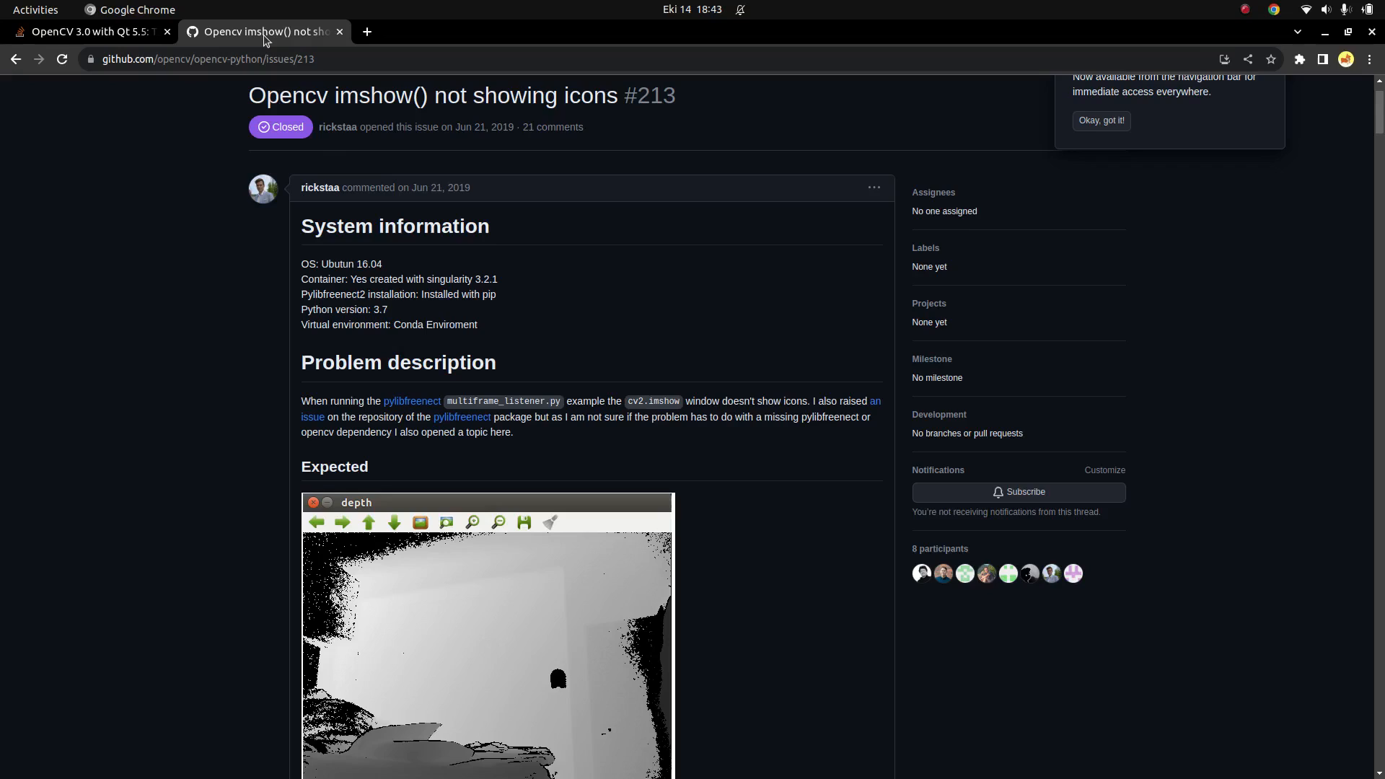
{"action": "scroll", "scroll_direction": "down", "scroll_amount": 3}
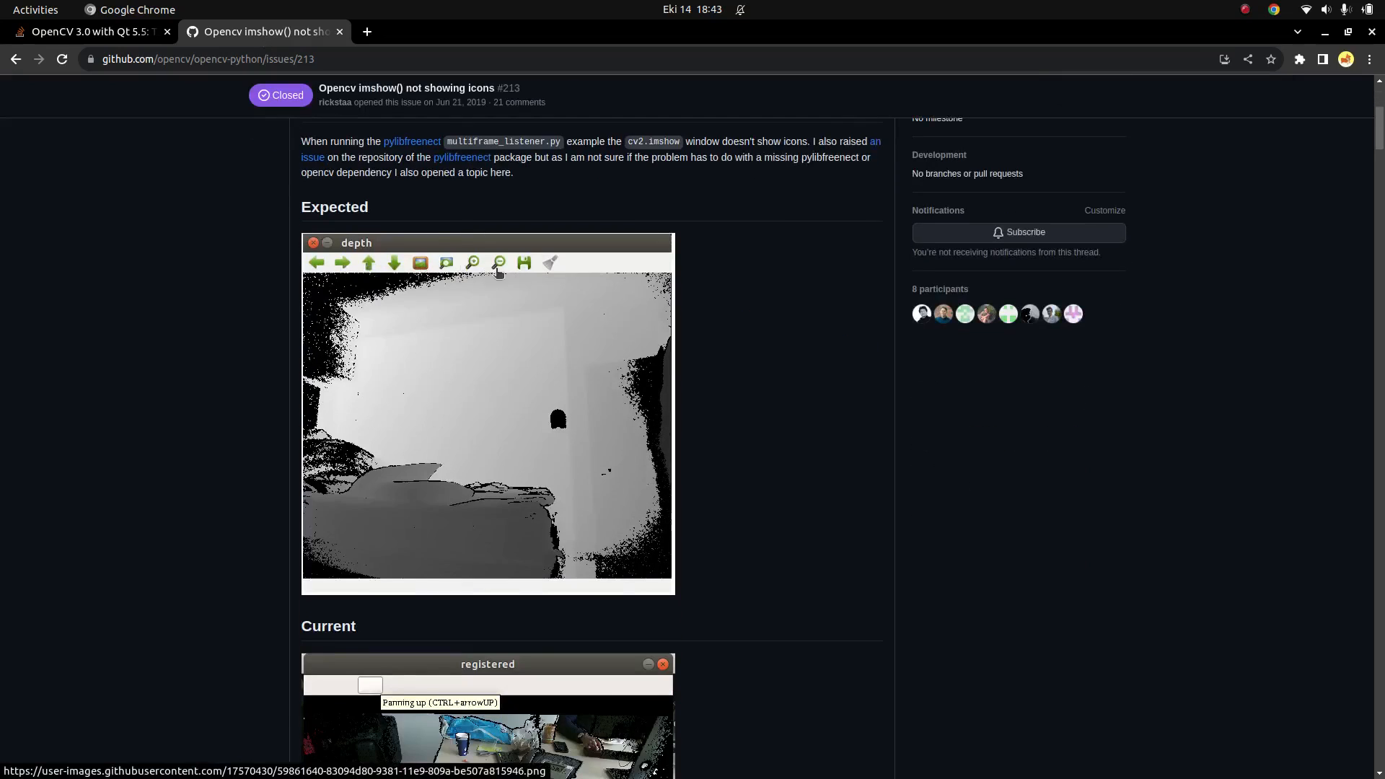
{"action": "scroll", "scroll_direction": "down", "scroll_amount": 3}
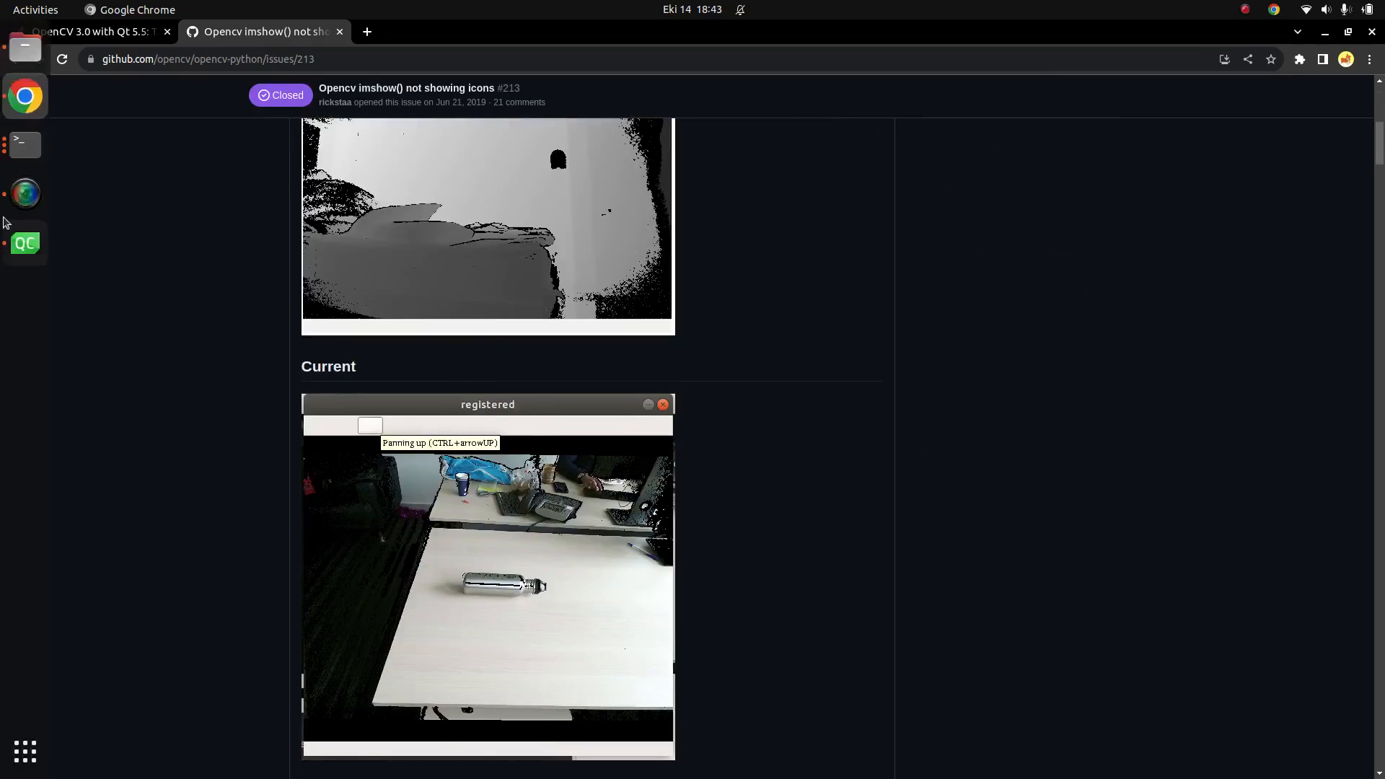
{"action": "mouse_move", "coordinate": [25, 48]}
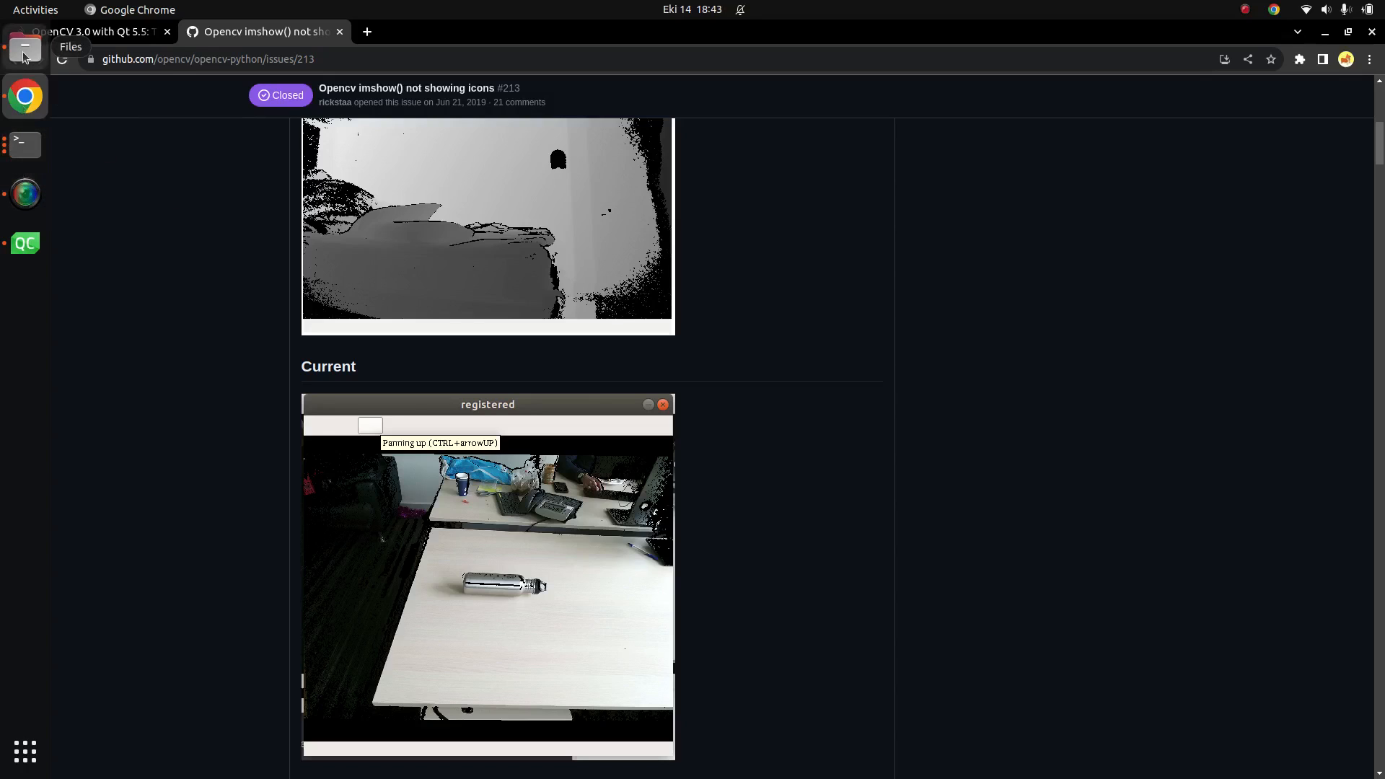
Review the cmake summary in Terminal showing GUI GTK3 with QT: NO
{"action": "left_click", "coordinate": [25, 47]}
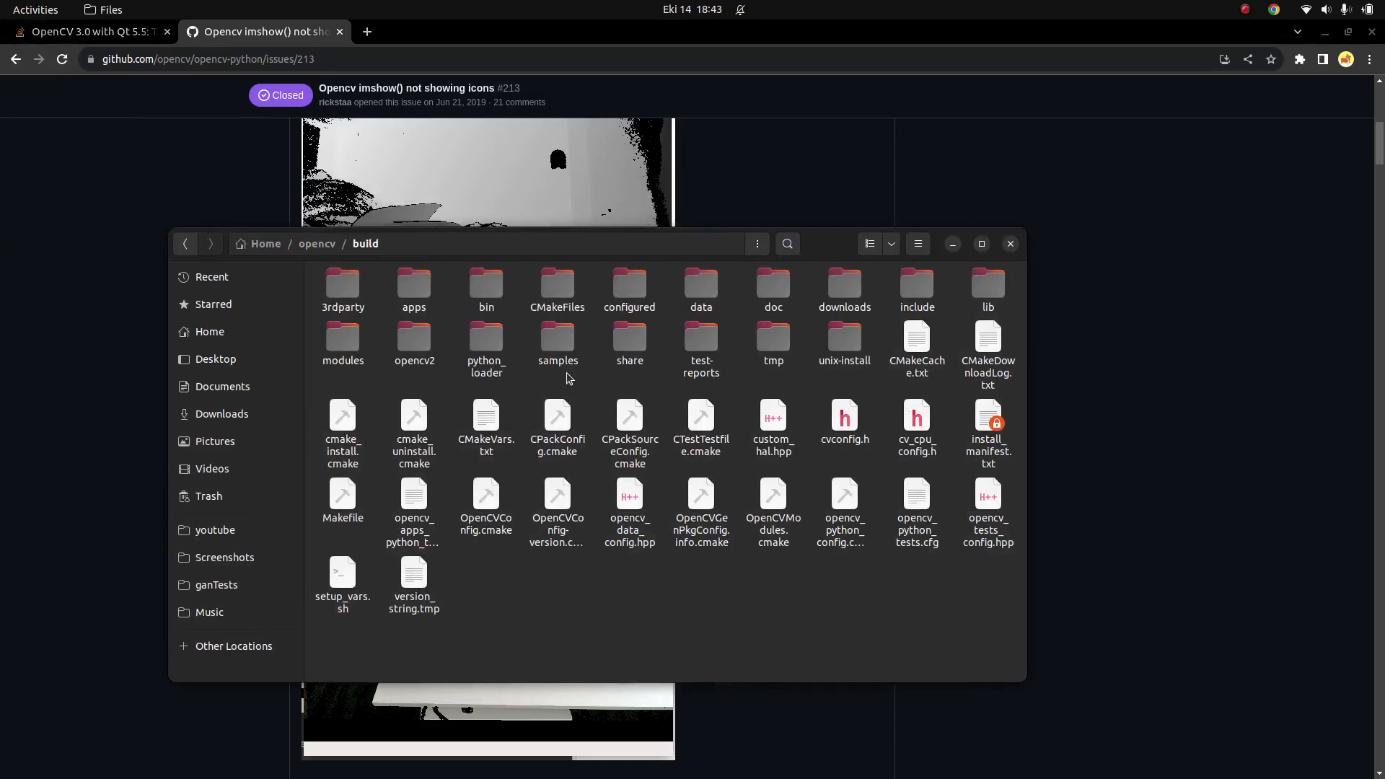
{"action": "mouse_move", "coordinate": [4, 336]}
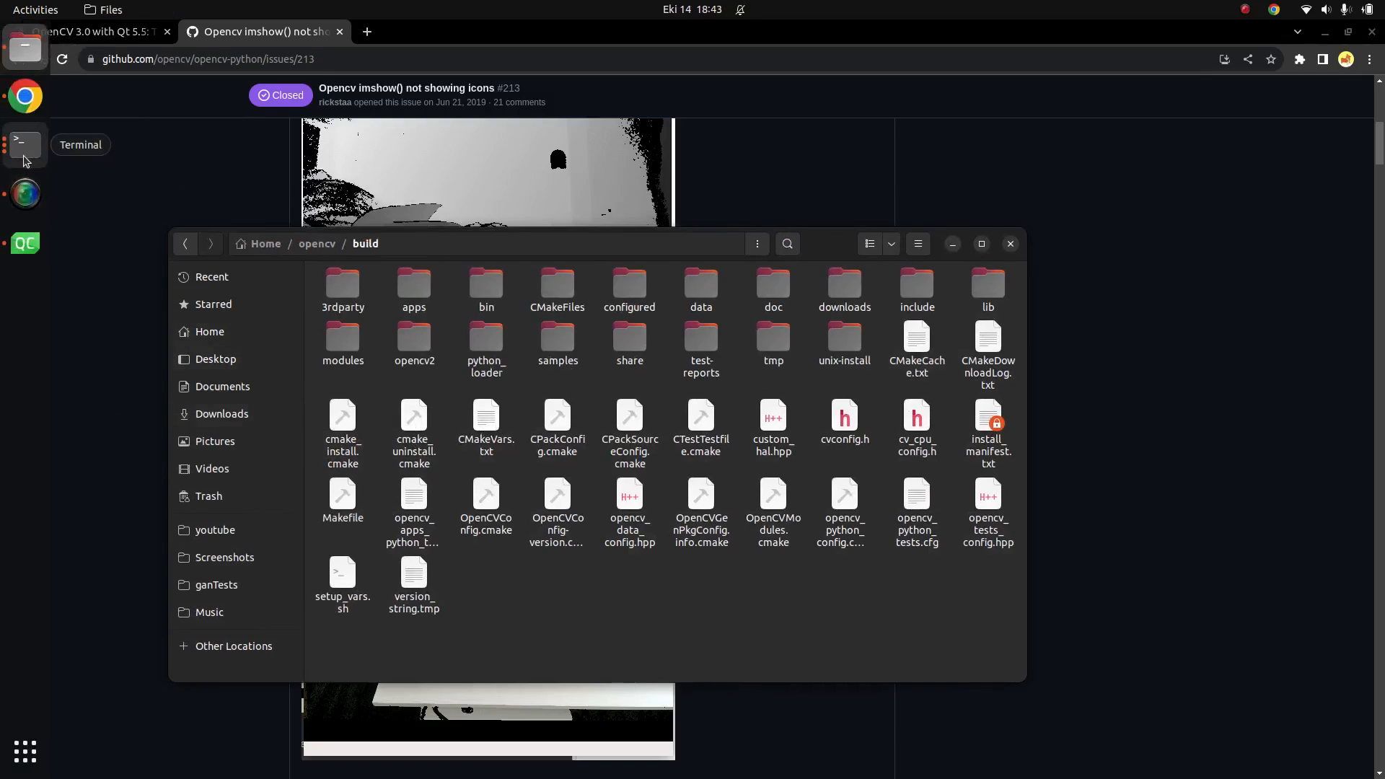
{"action": "left_click", "coordinate": [24, 144]}
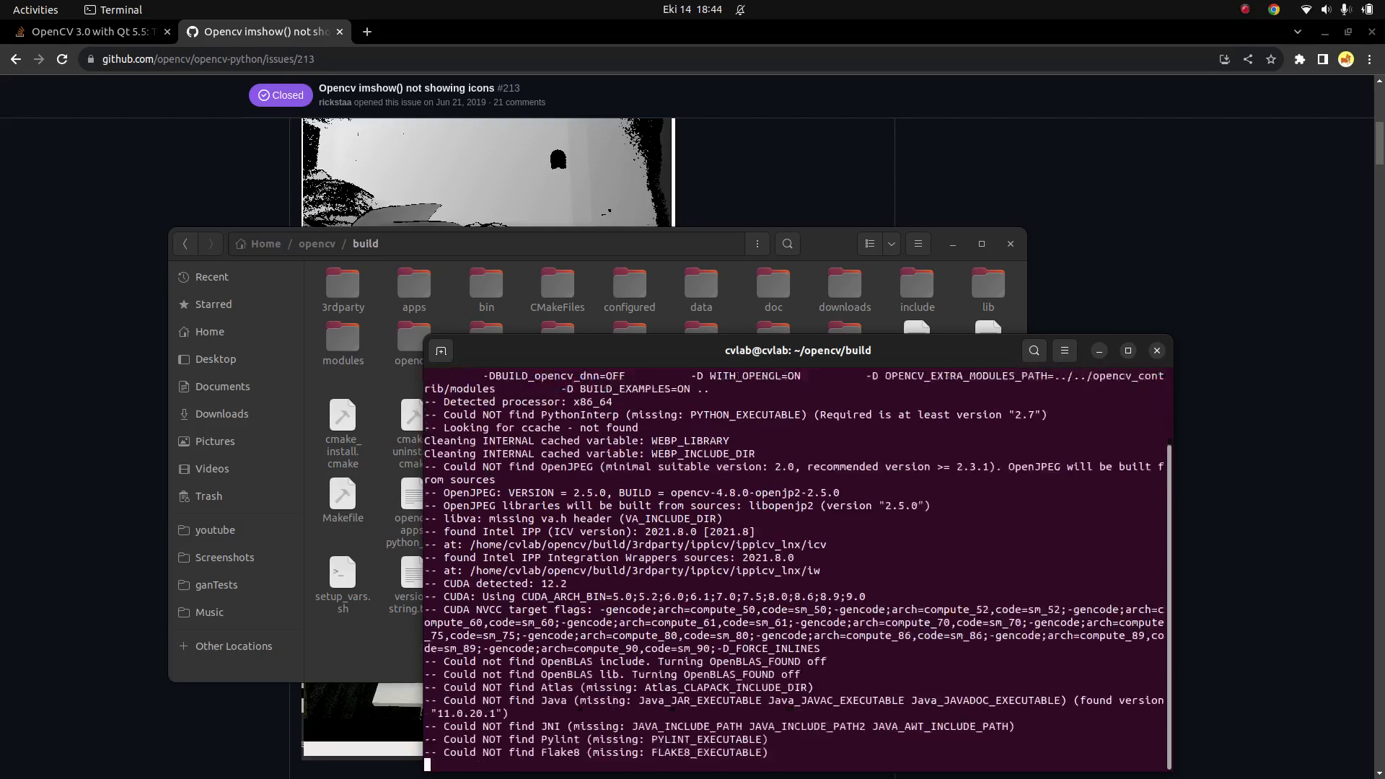
{"action": "scroll", "scroll_direction": "down", "scroll_amount": 3}
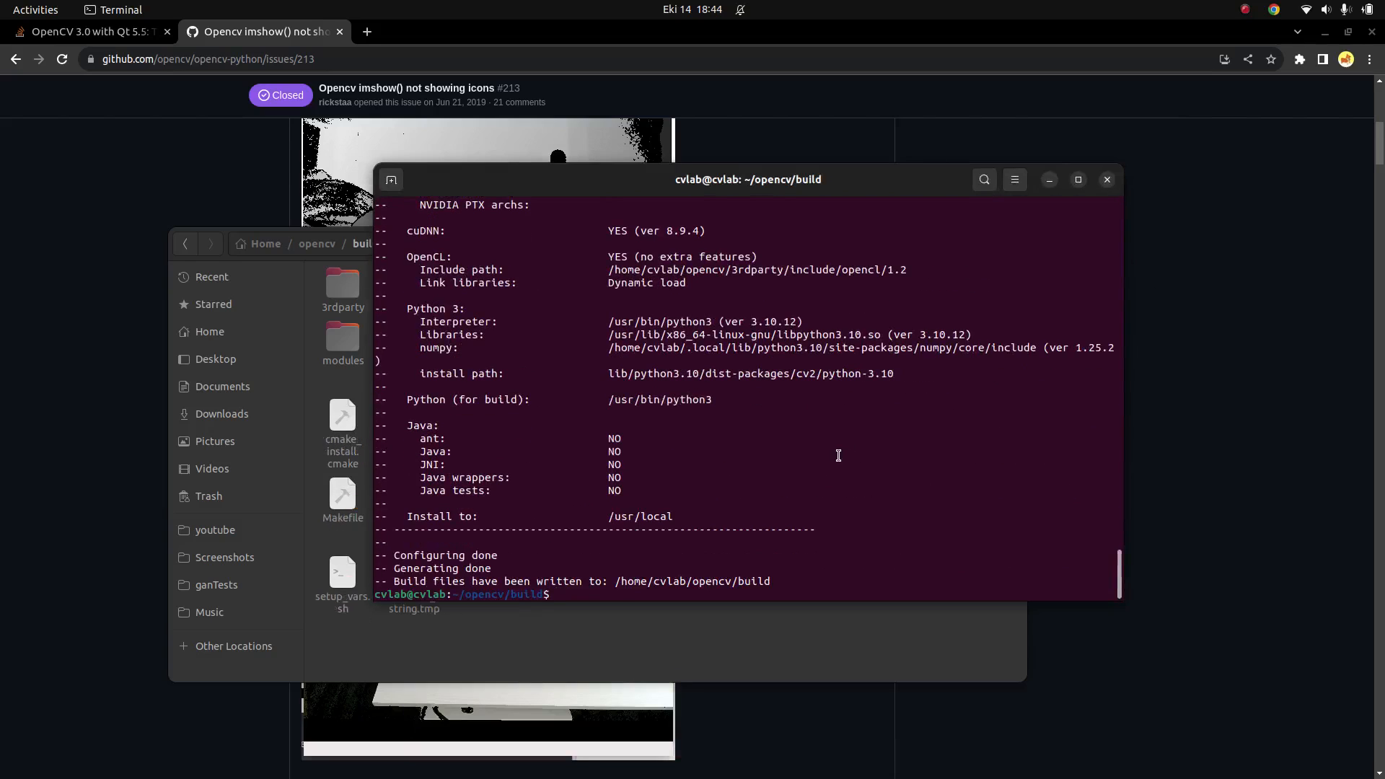
{"action": "scroll", "scroll_direction": "up", "scroll_amount": 3}
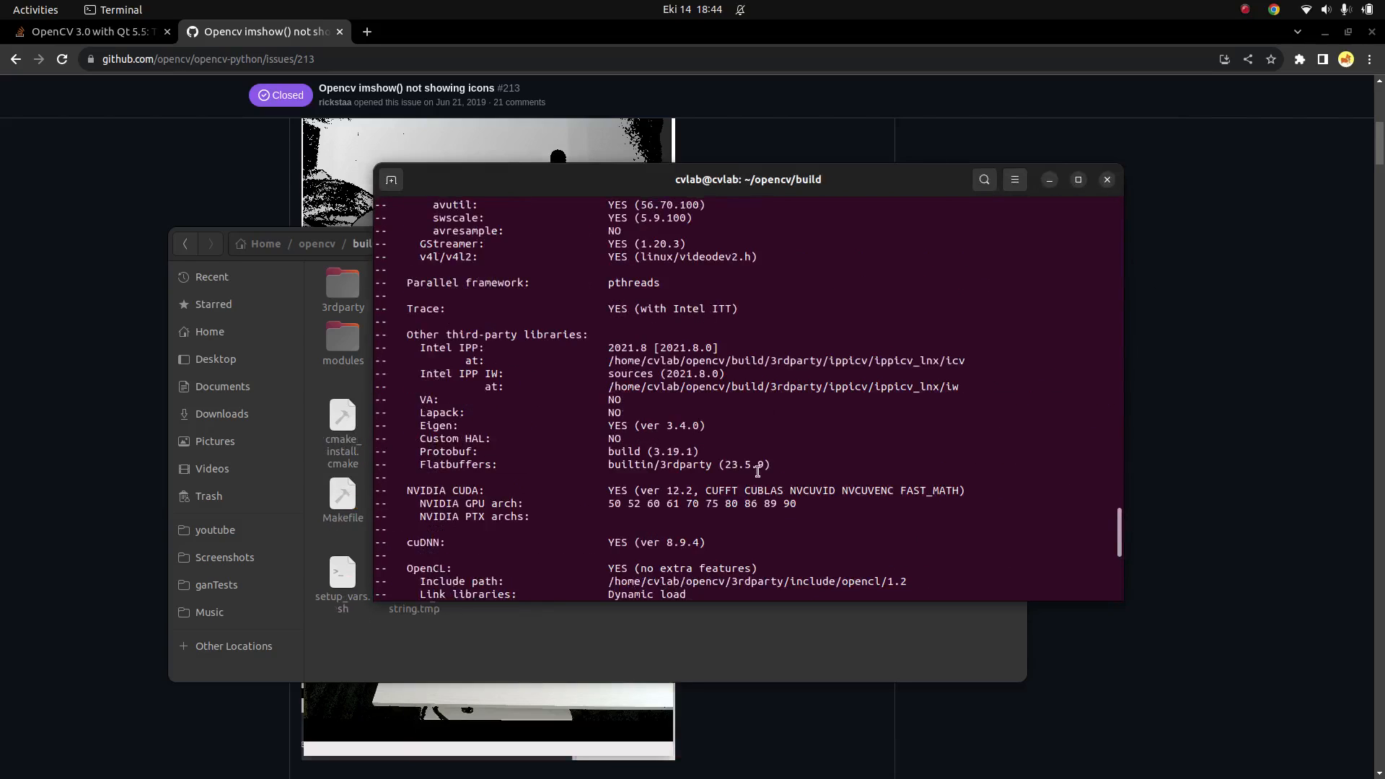
{"action": "scroll", "scroll_direction": "up", "scroll_amount": 3}
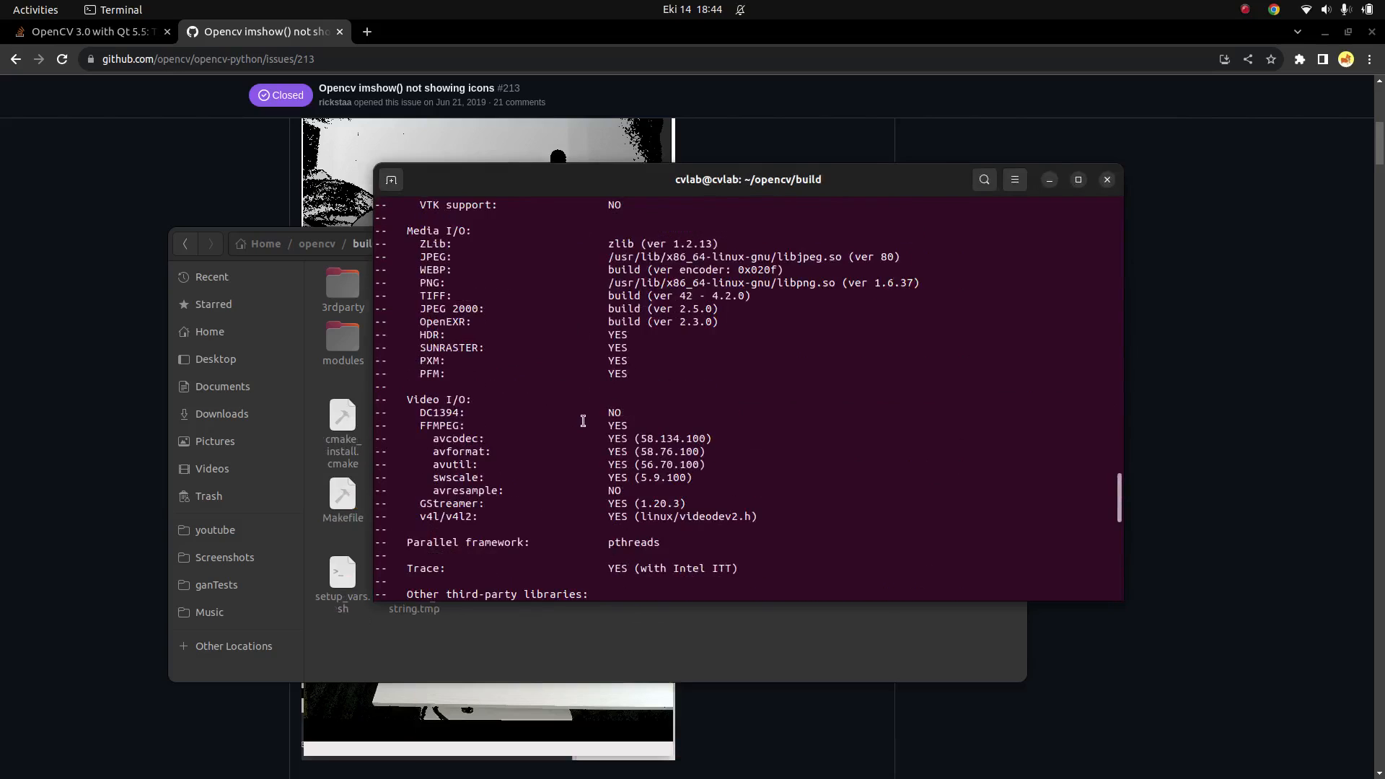
{"action": "scroll", "scroll_direction": "up", "scroll_amount": 3}
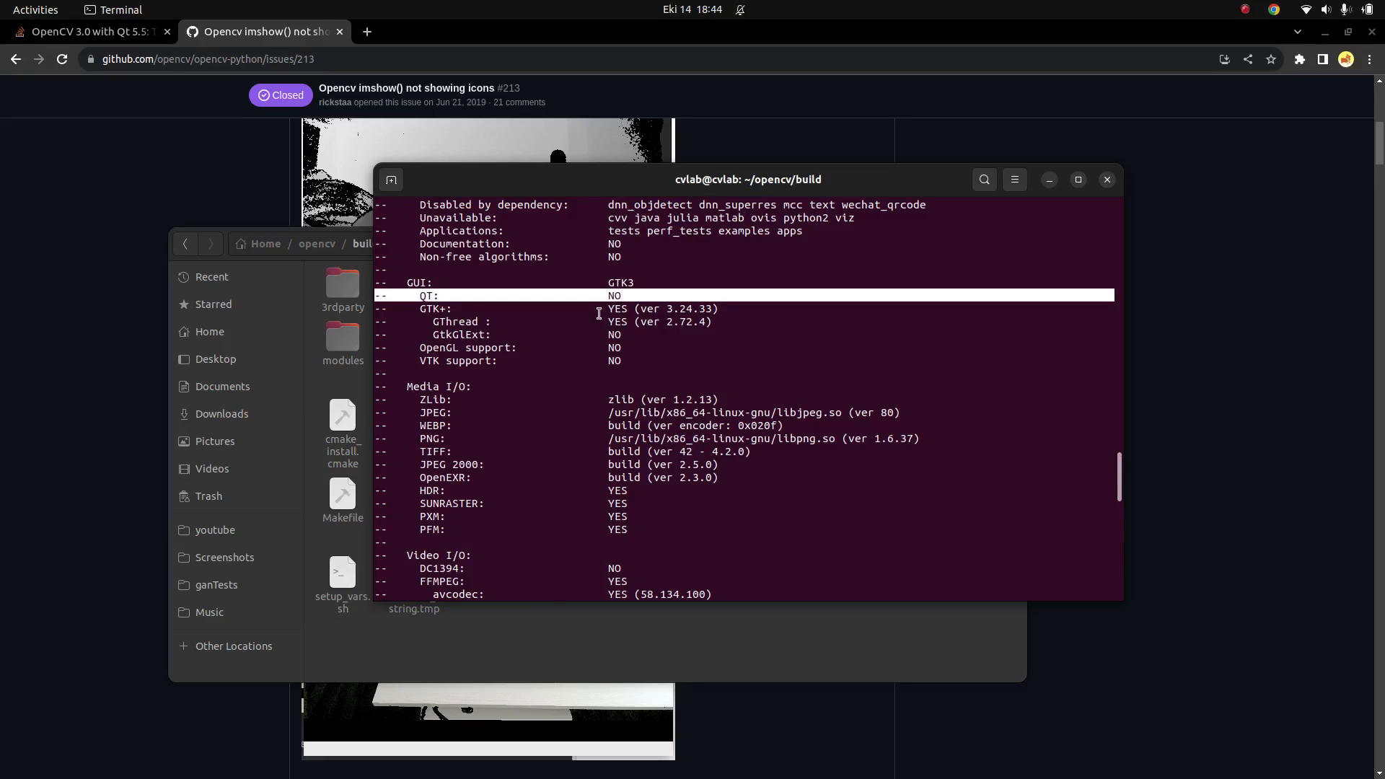
{"action": "mouse_move", "coordinate": [441, 200]}
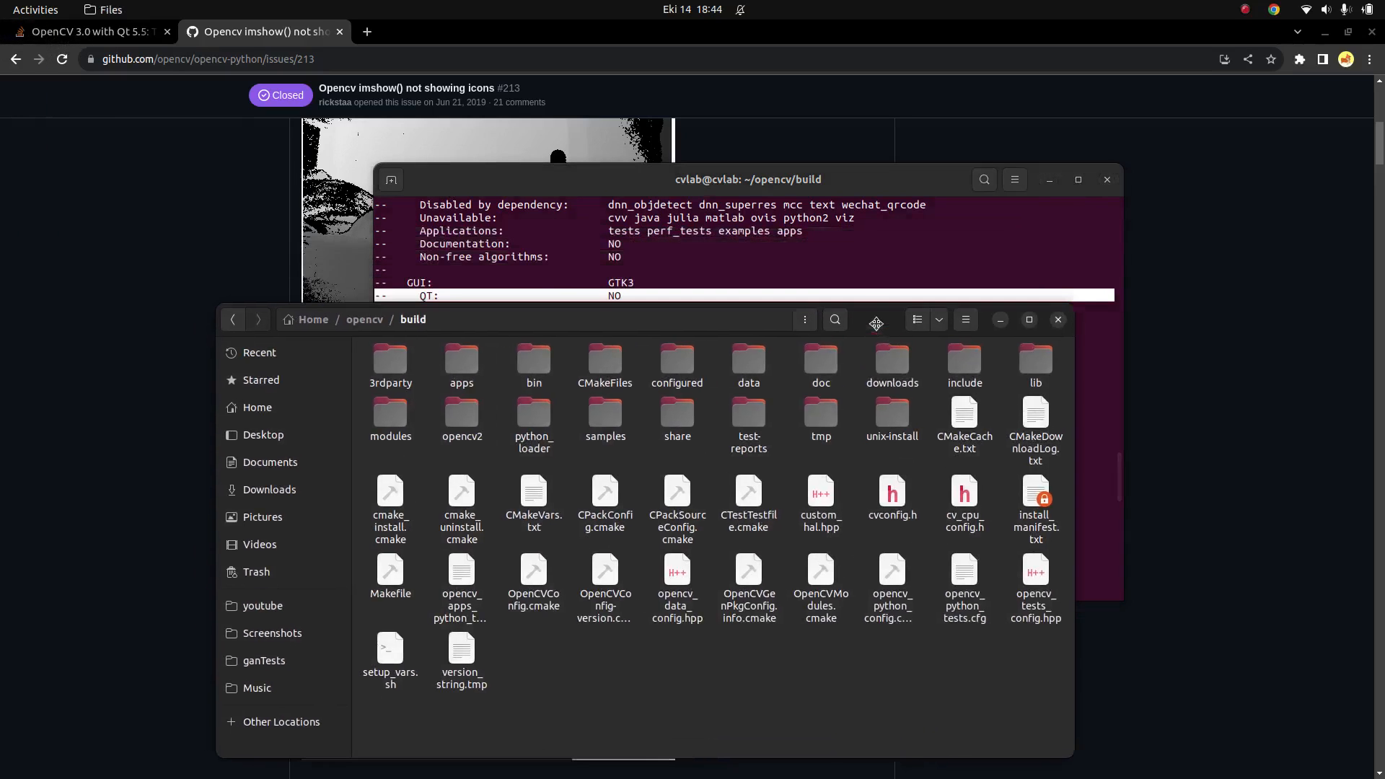
Browse in Files to the opencv build folder and select CMakeCache.txt
{"action": "left_click", "coordinate": [257, 407]}
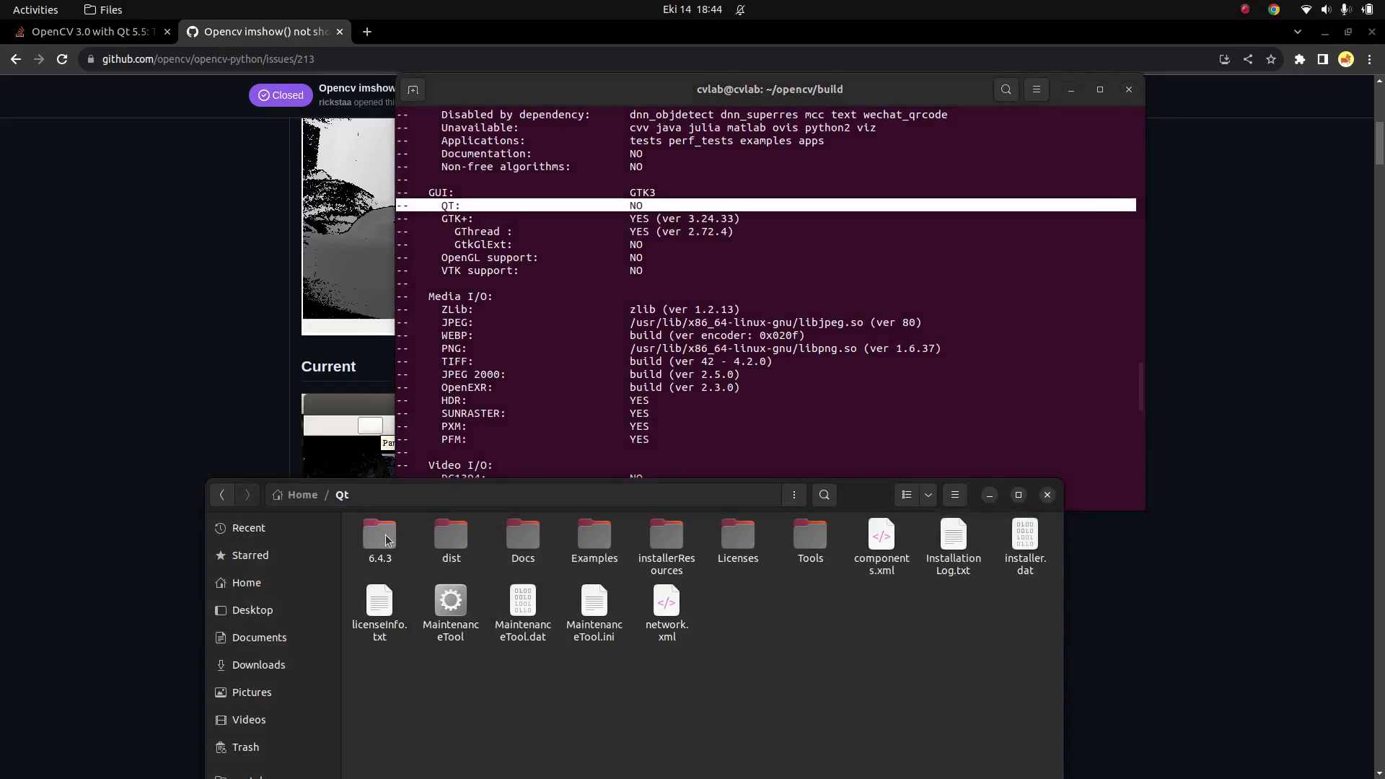
{"action": "mouse_move", "coordinate": [113, 337]}
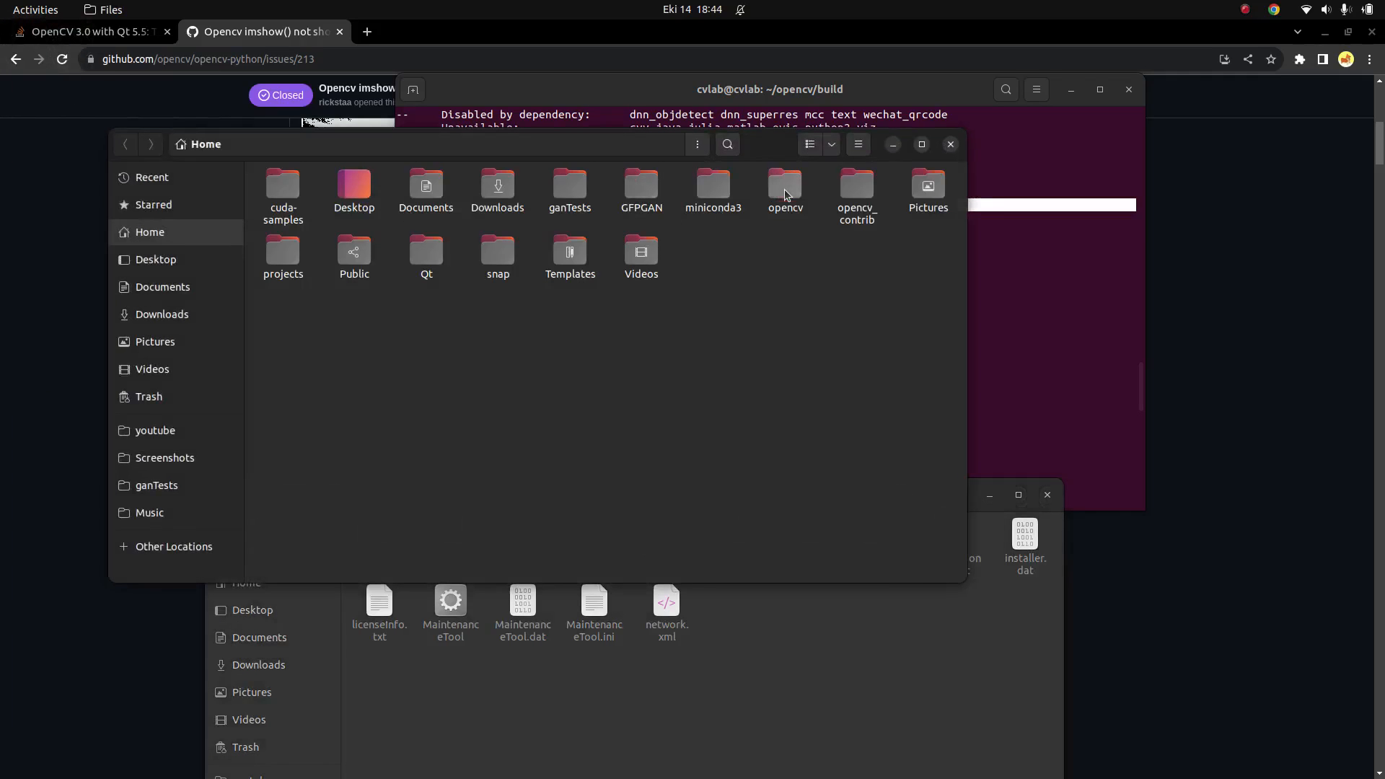
{"action": "double_click", "coordinate": [783, 186]}
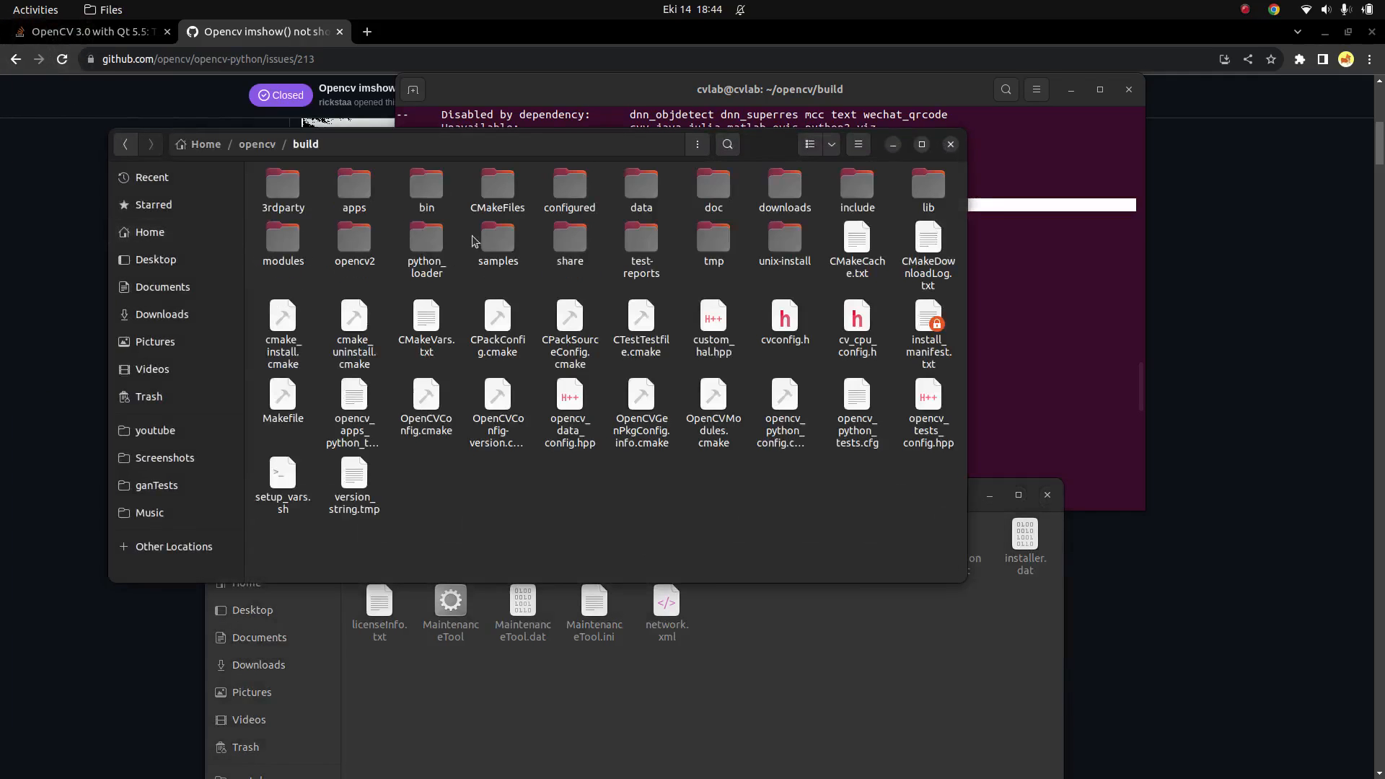
{"action": "left_click", "coordinate": [856, 246]}
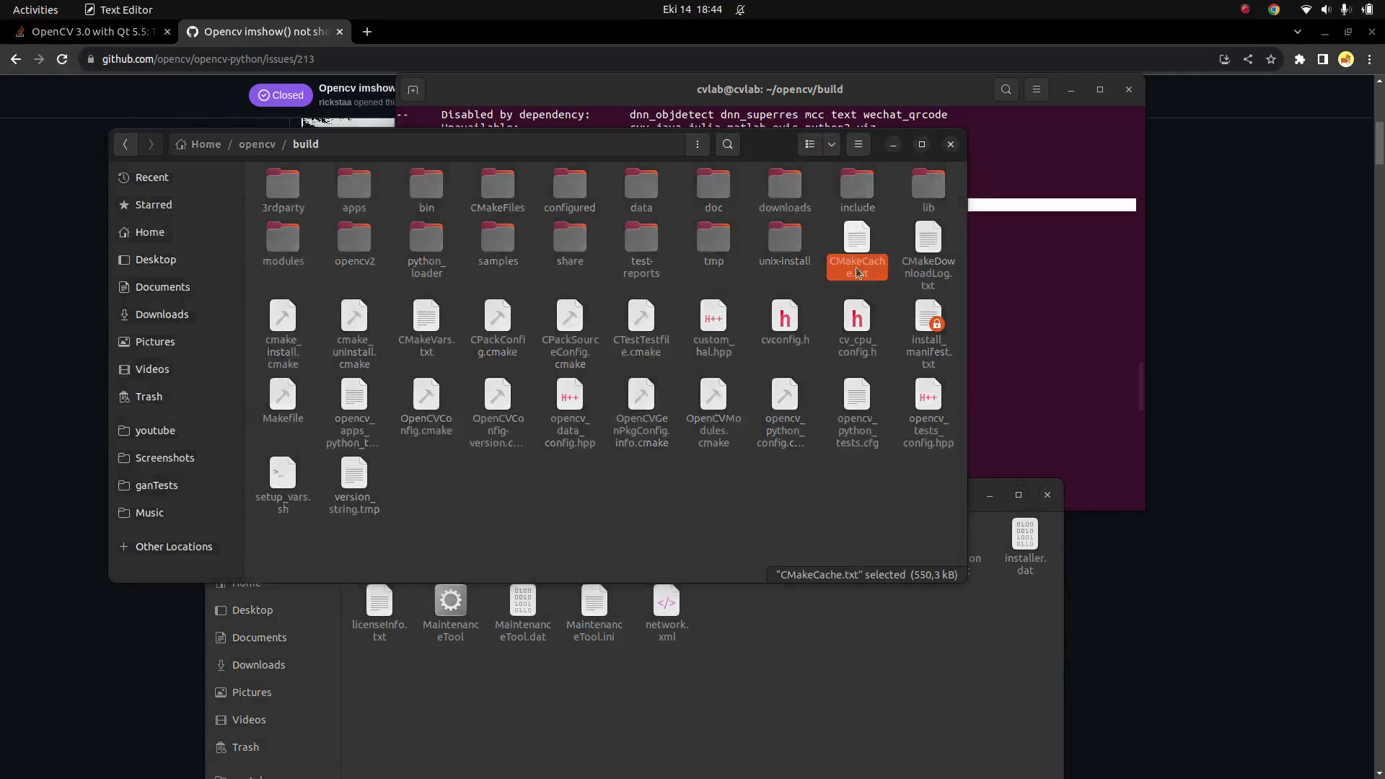
Search CMakeCache.txt for 'qt6' and 'with_qt', finding Qt6_DIR not found and WITH_QT on, then close it
{"action": "double_click", "coordinate": [856, 251]}
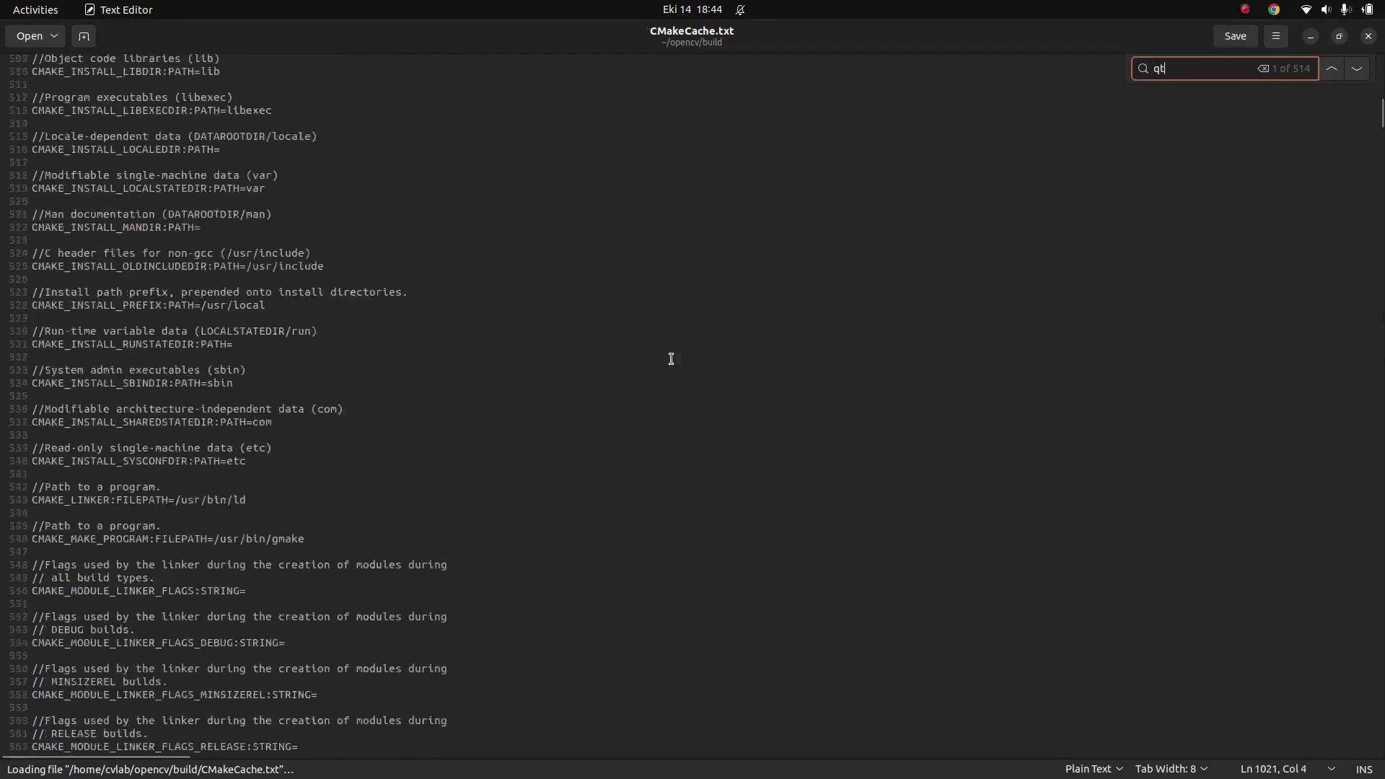
{"action": "type", "text": "6"}
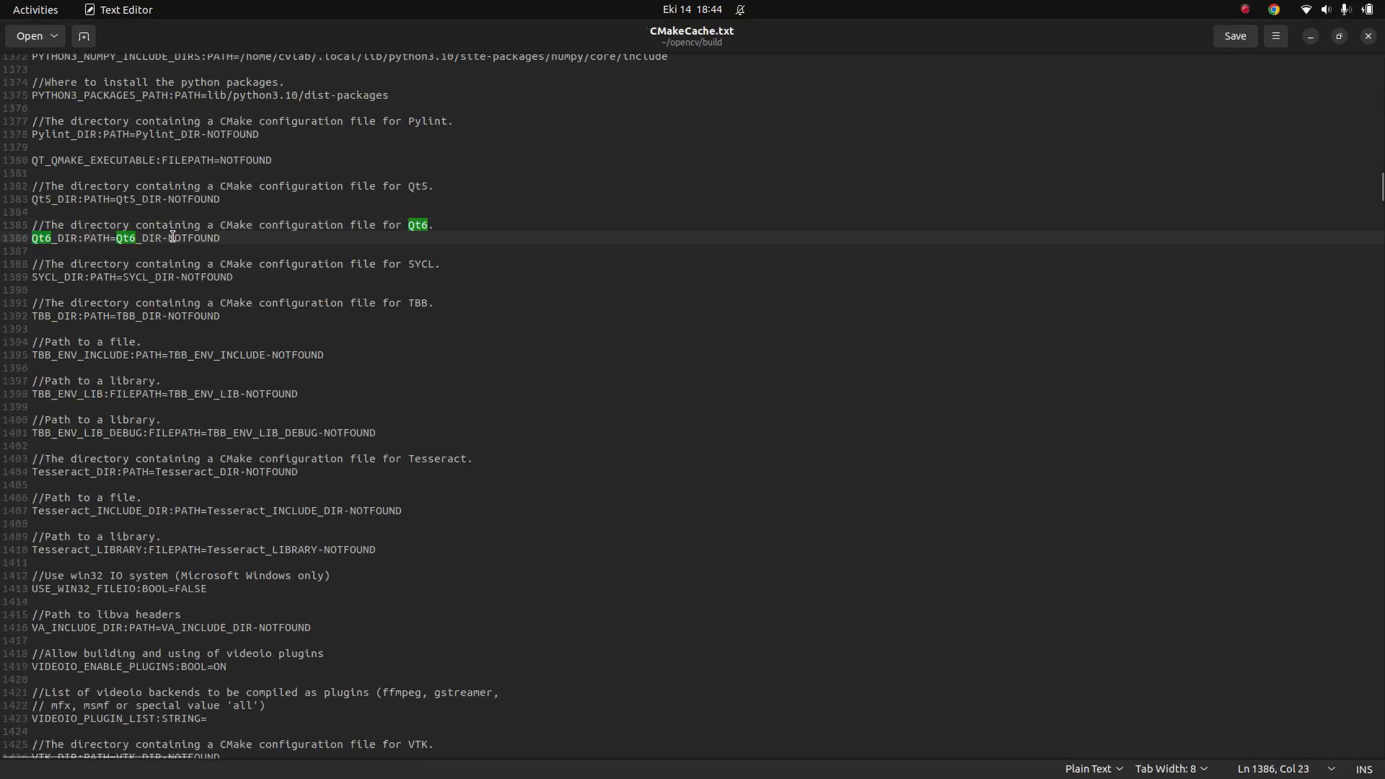
{"action": "double_click", "coordinate": [192, 238]}
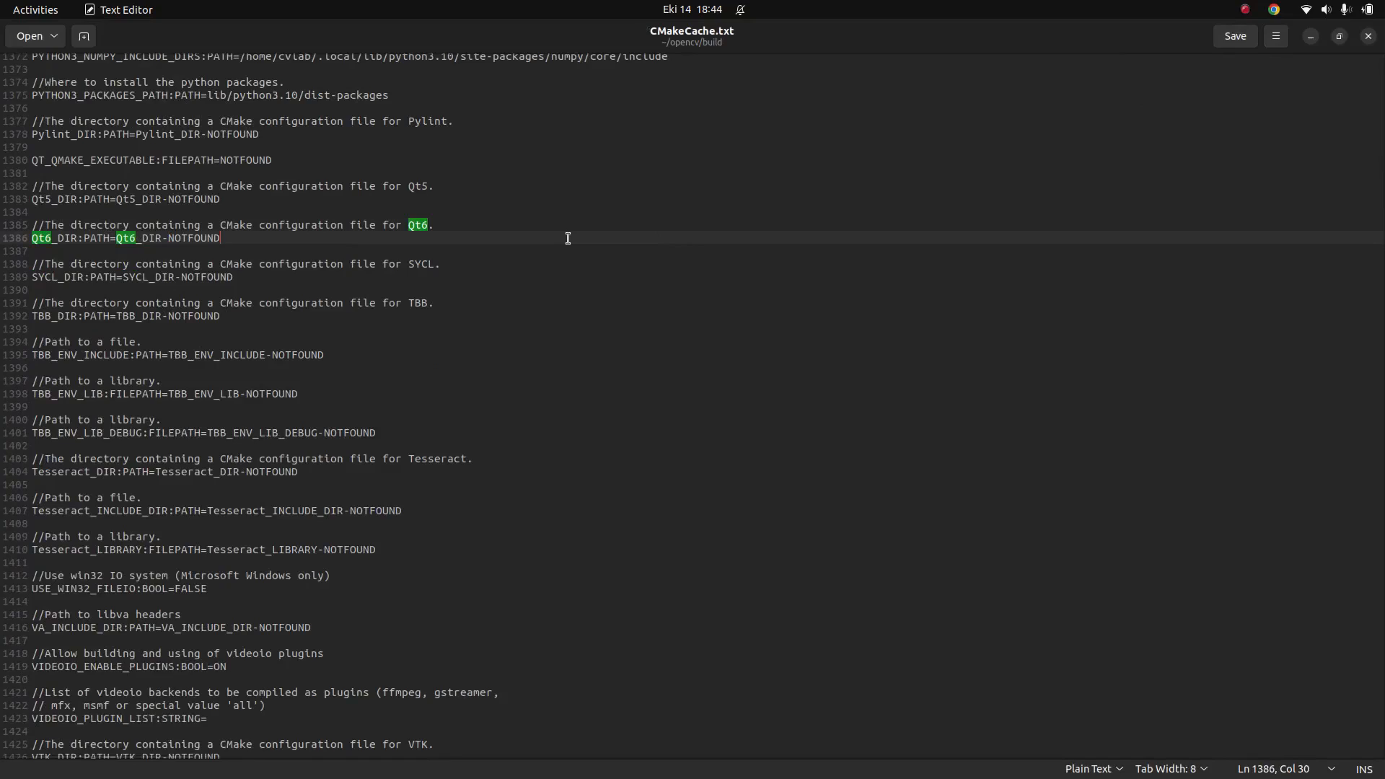
{"action": "mouse_move", "coordinate": [1368, 36]}
{"action": "type", "text": "w"}
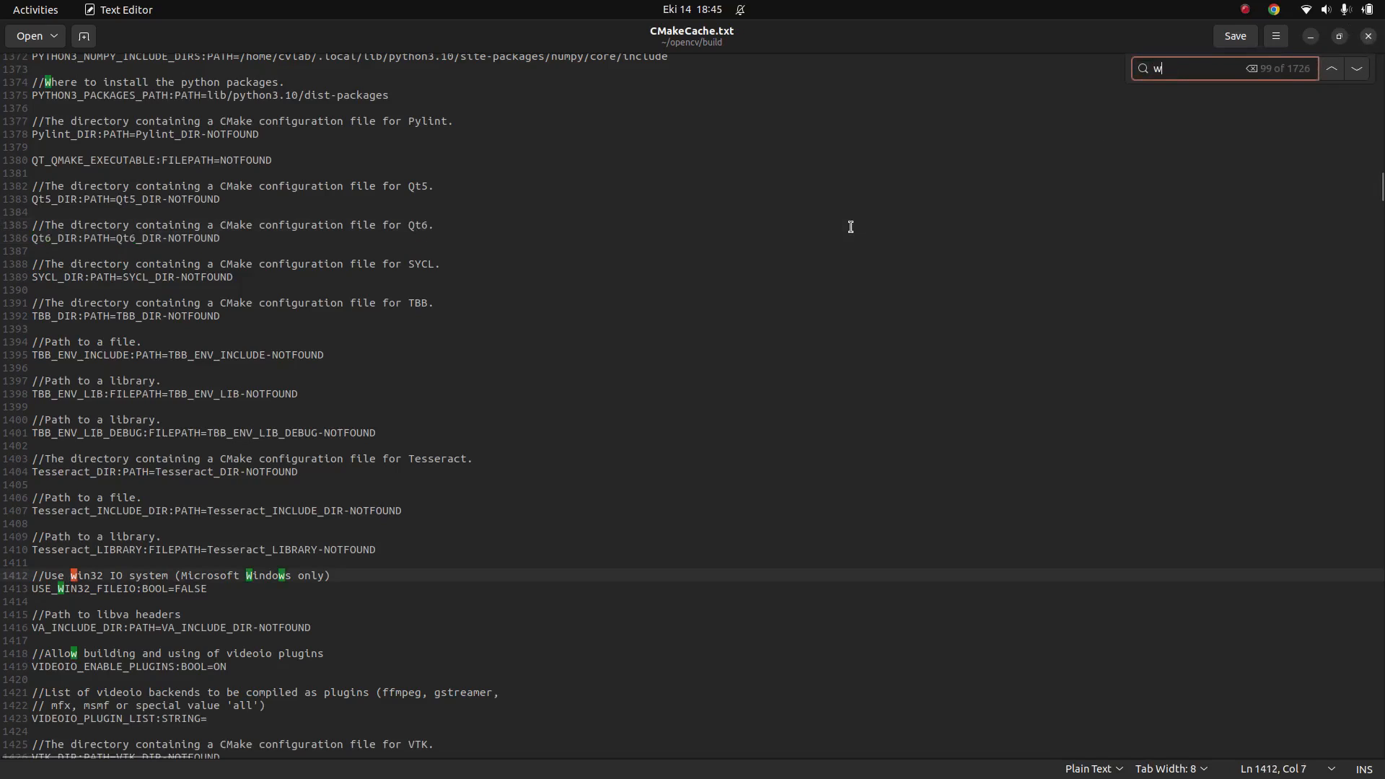
{"action": "type", "text": "ith_q"}
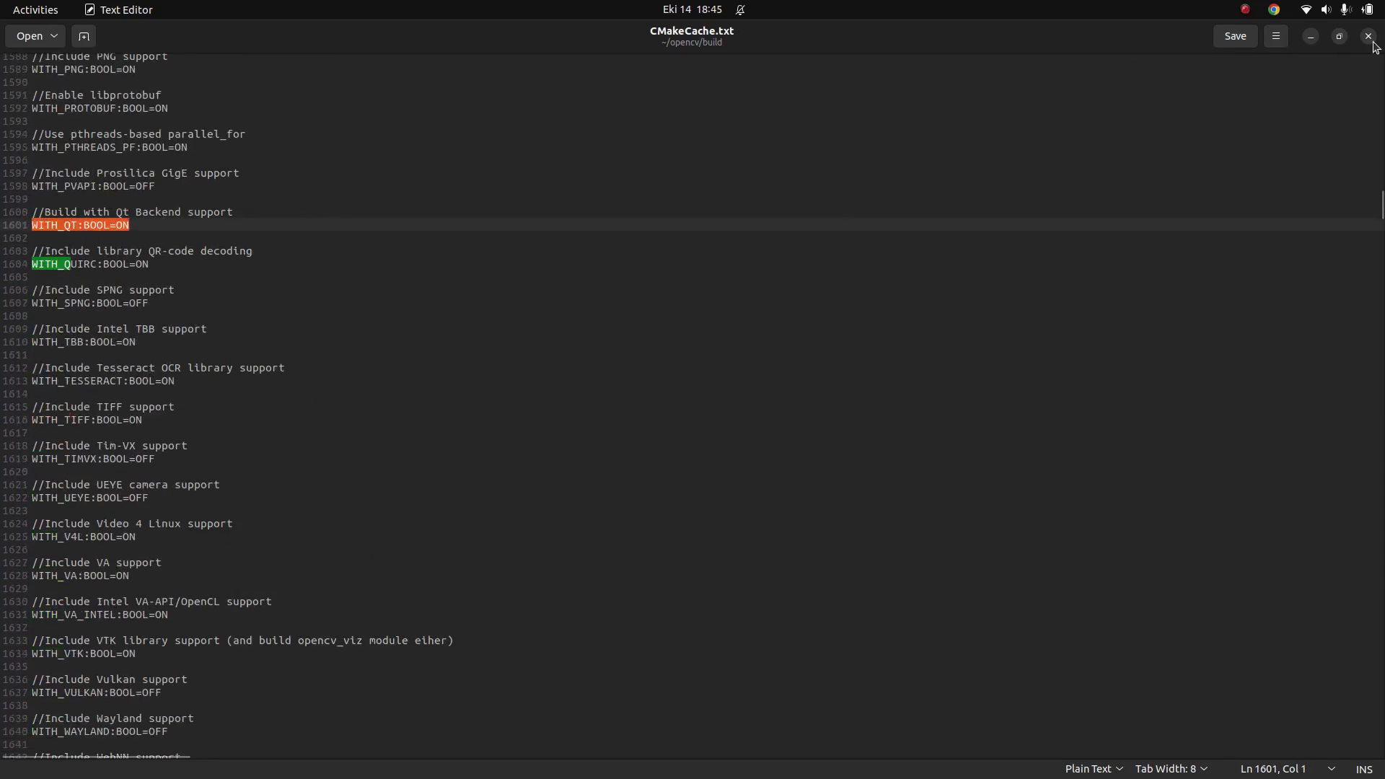
{"action": "left_click", "coordinate": [1371, 36]}
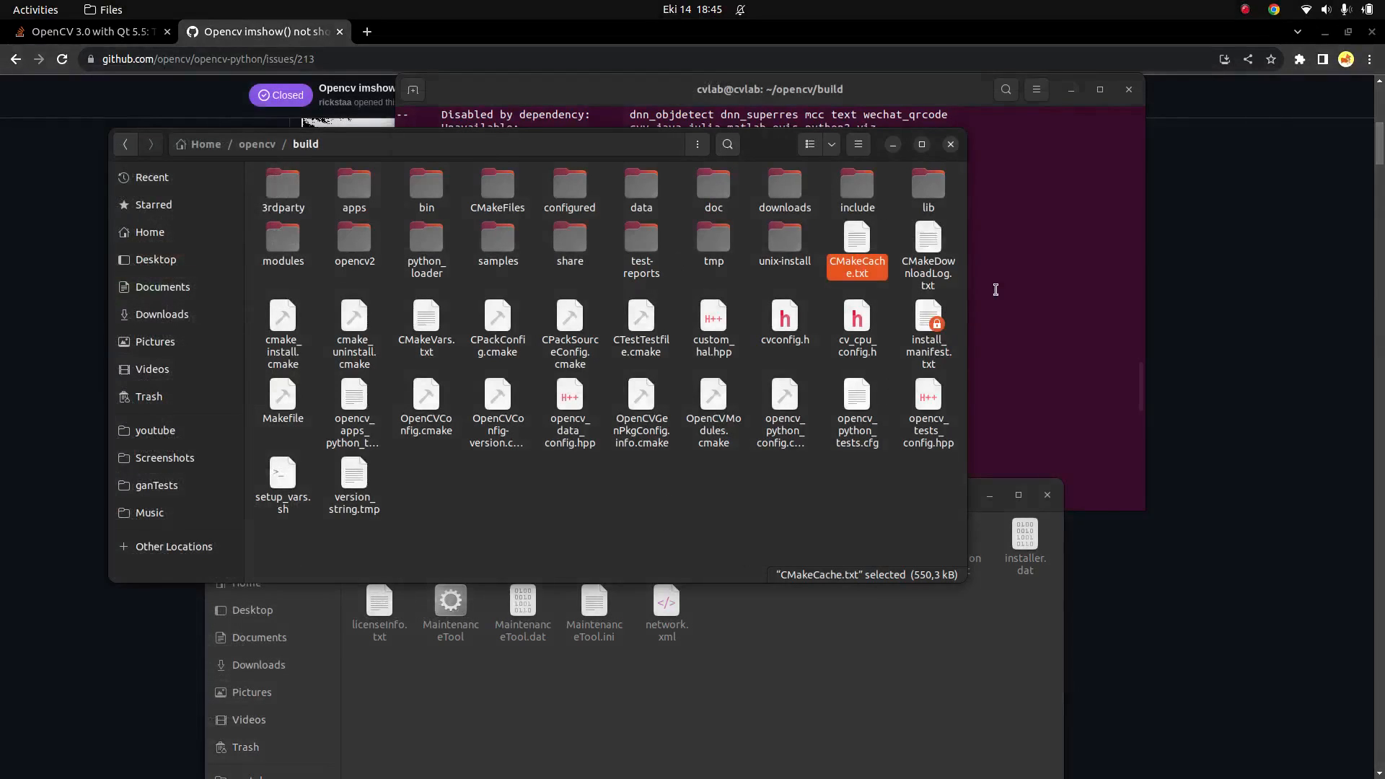
{"action": "left_click", "coordinate": [769, 88]}
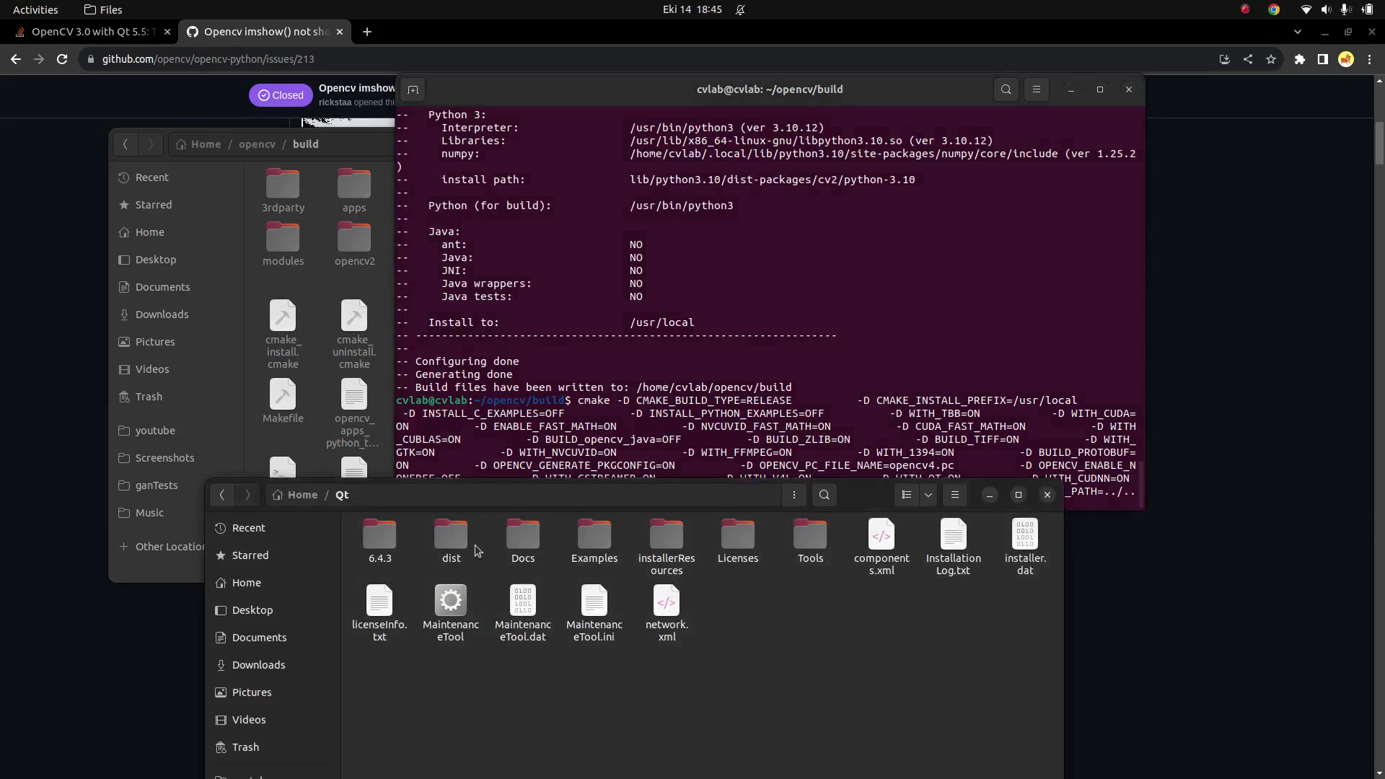
Navigate Qt/6.4.3/gcc_64/lib/cmake and select the Qt6 folder for its path
{"action": "double_click", "coordinate": [379, 536]}
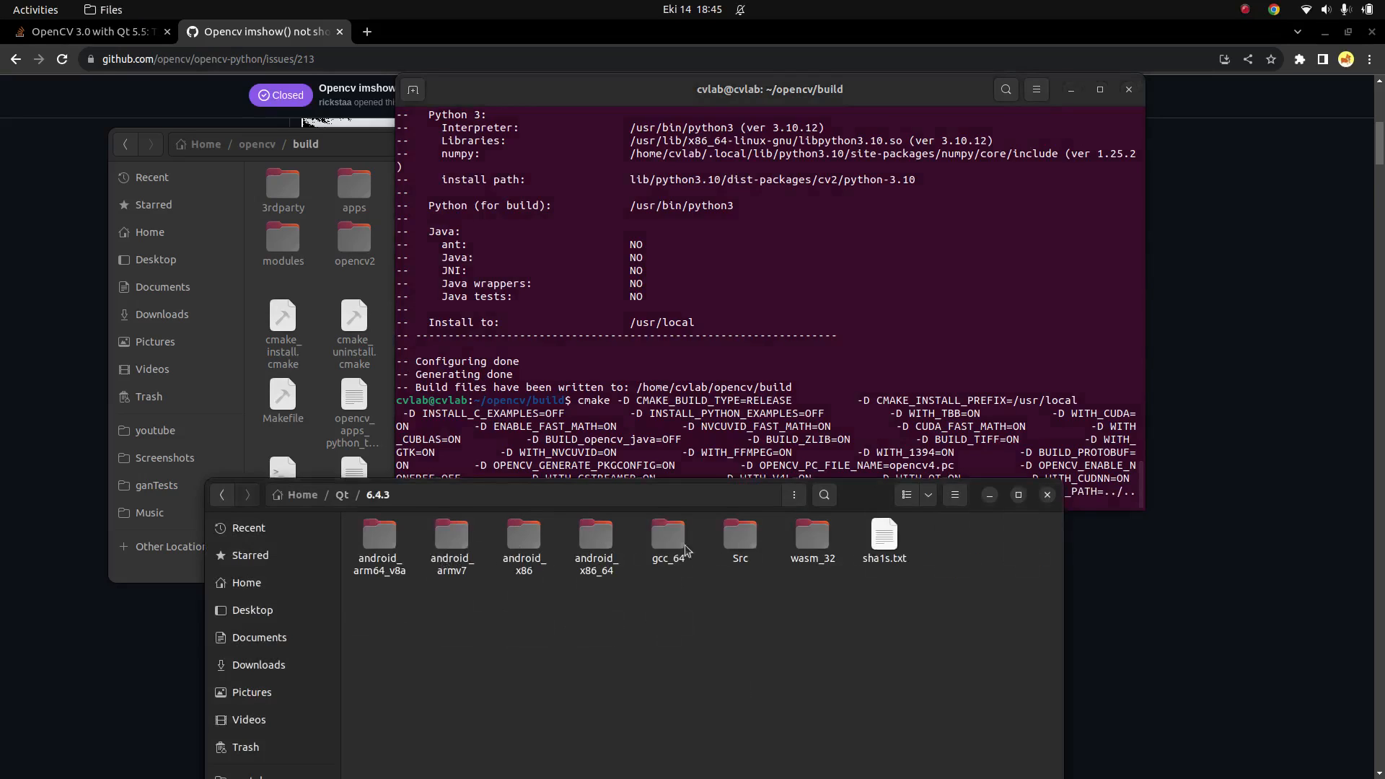
{"action": "double_click", "coordinate": [668, 534]}
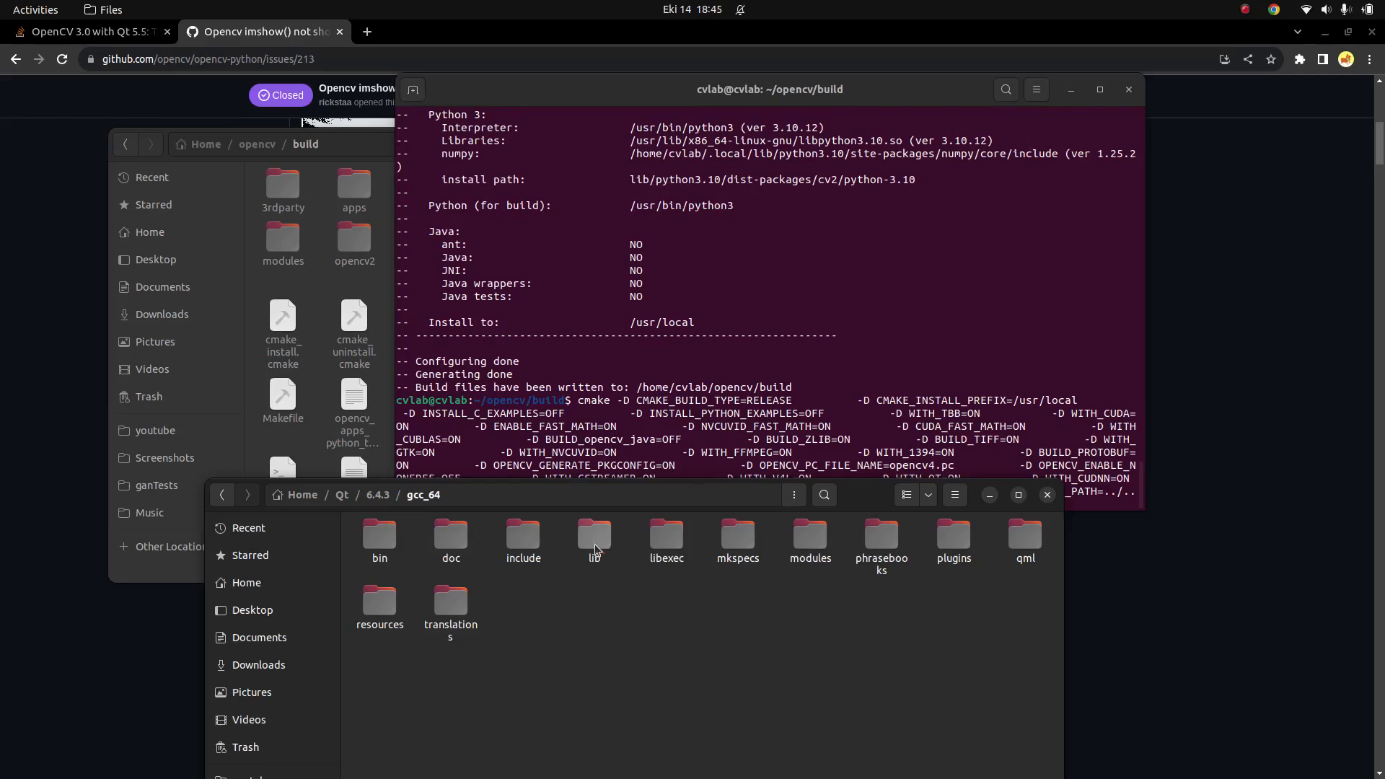
{"action": "double_click", "coordinate": [595, 537]}
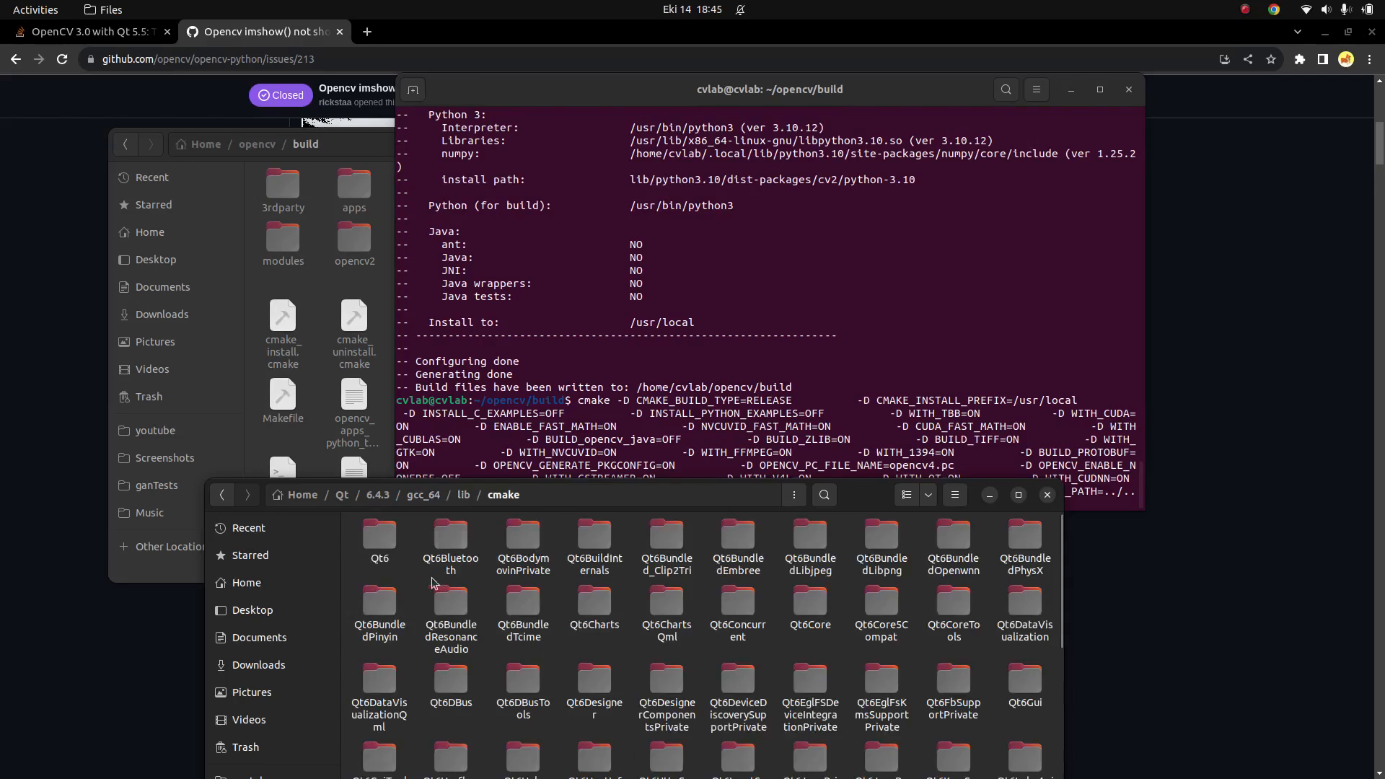
{"action": "left_click", "coordinate": [380, 534]}
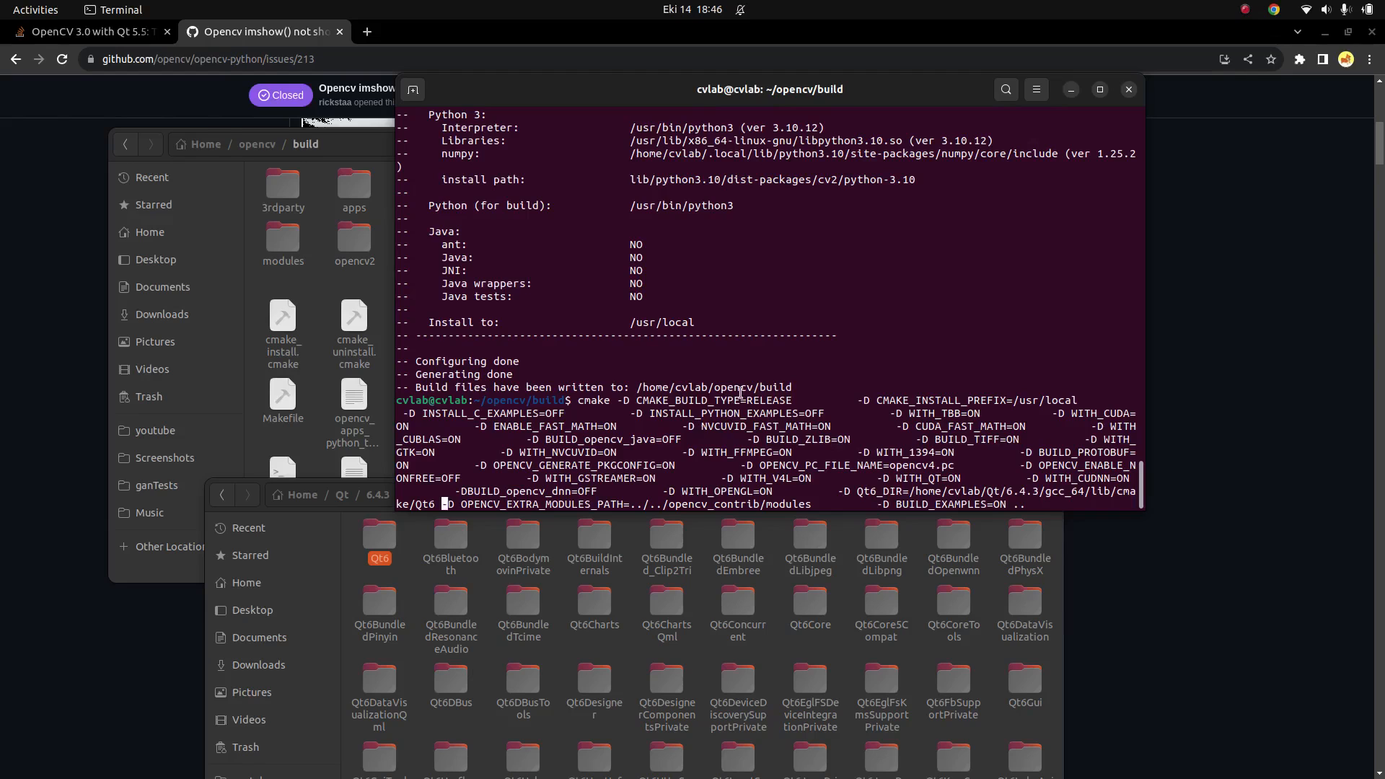
Scroll the earlier cmake output, still showing Qt off, with the Qt6_DIR command typed
{"action": "scroll", "scroll_direction": "up", "scroll_amount": 3}
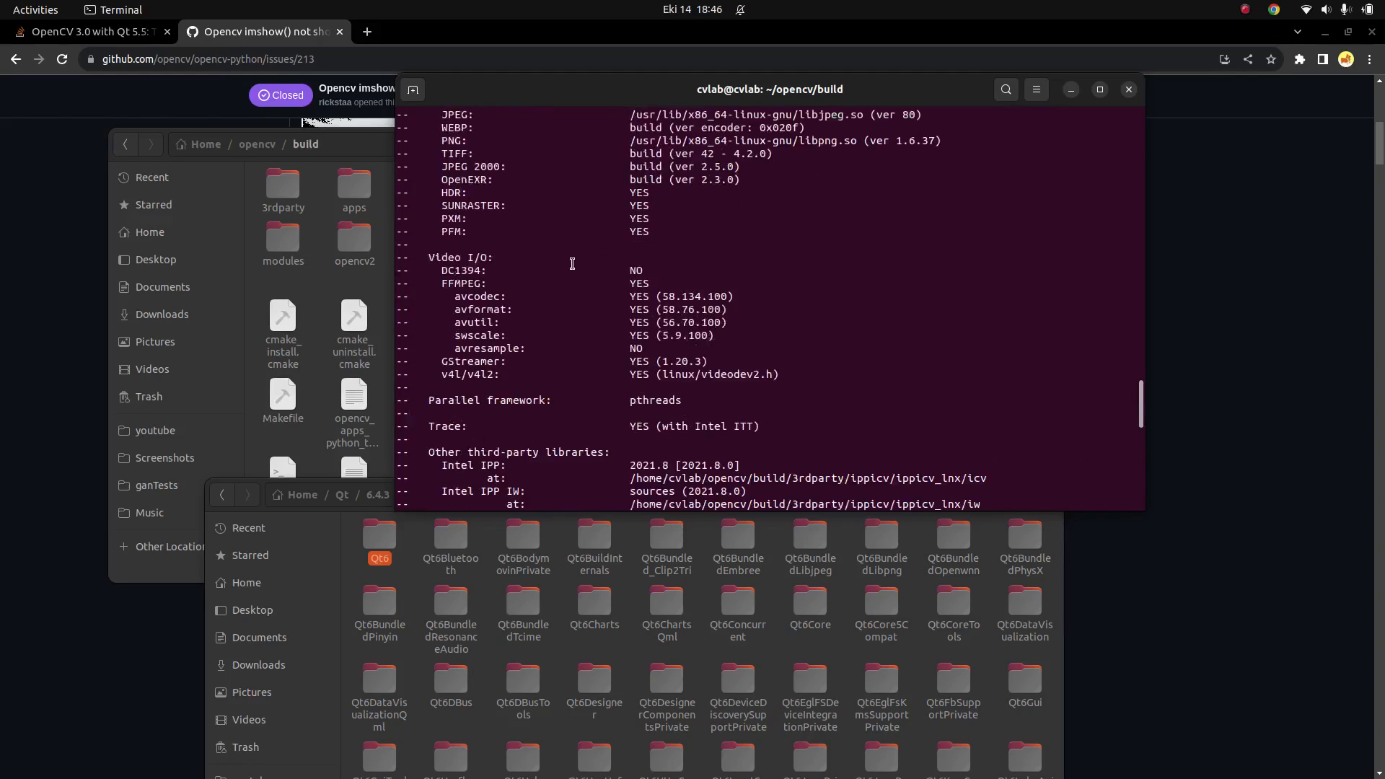
{"action": "scroll", "scroll_direction": "up", "scroll_amount": 3}
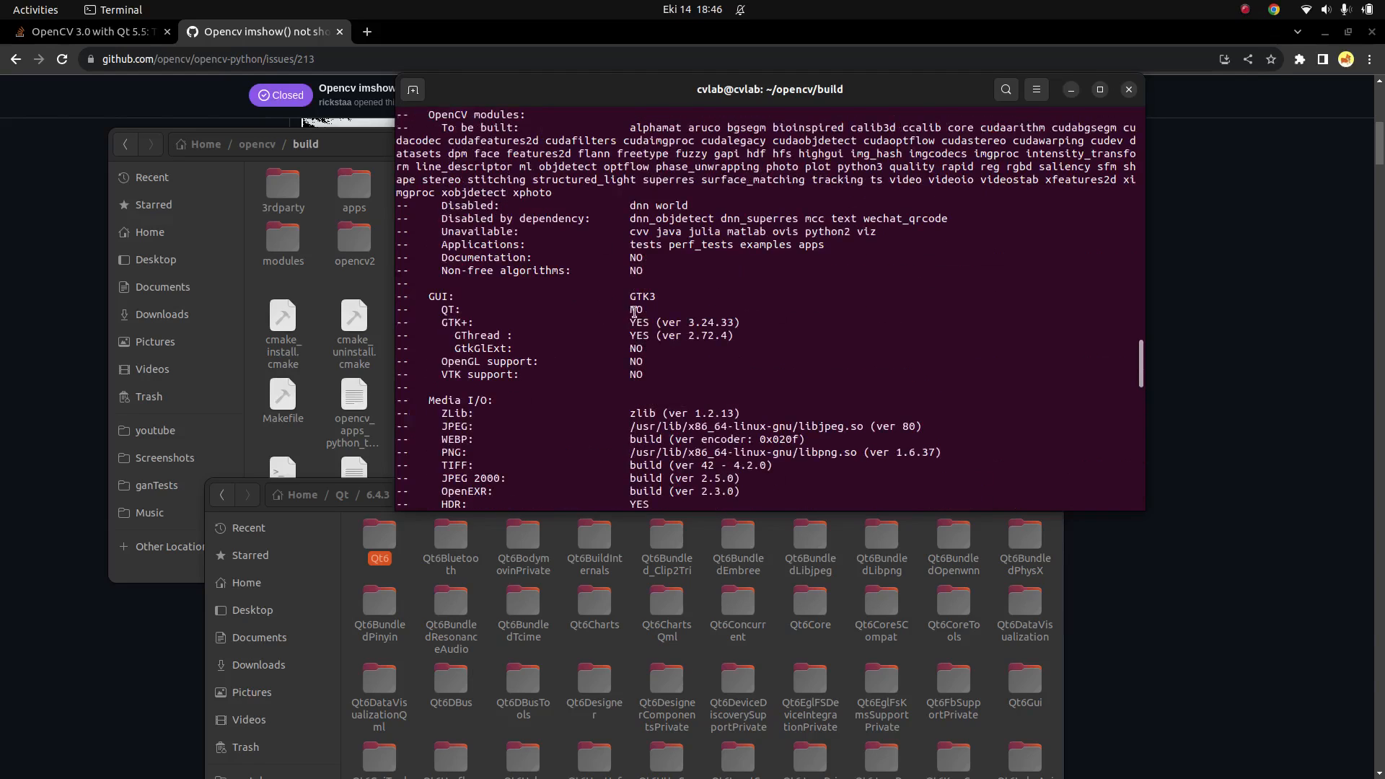
{"action": "scroll", "scroll_direction": "down", "scroll_amount": 3}
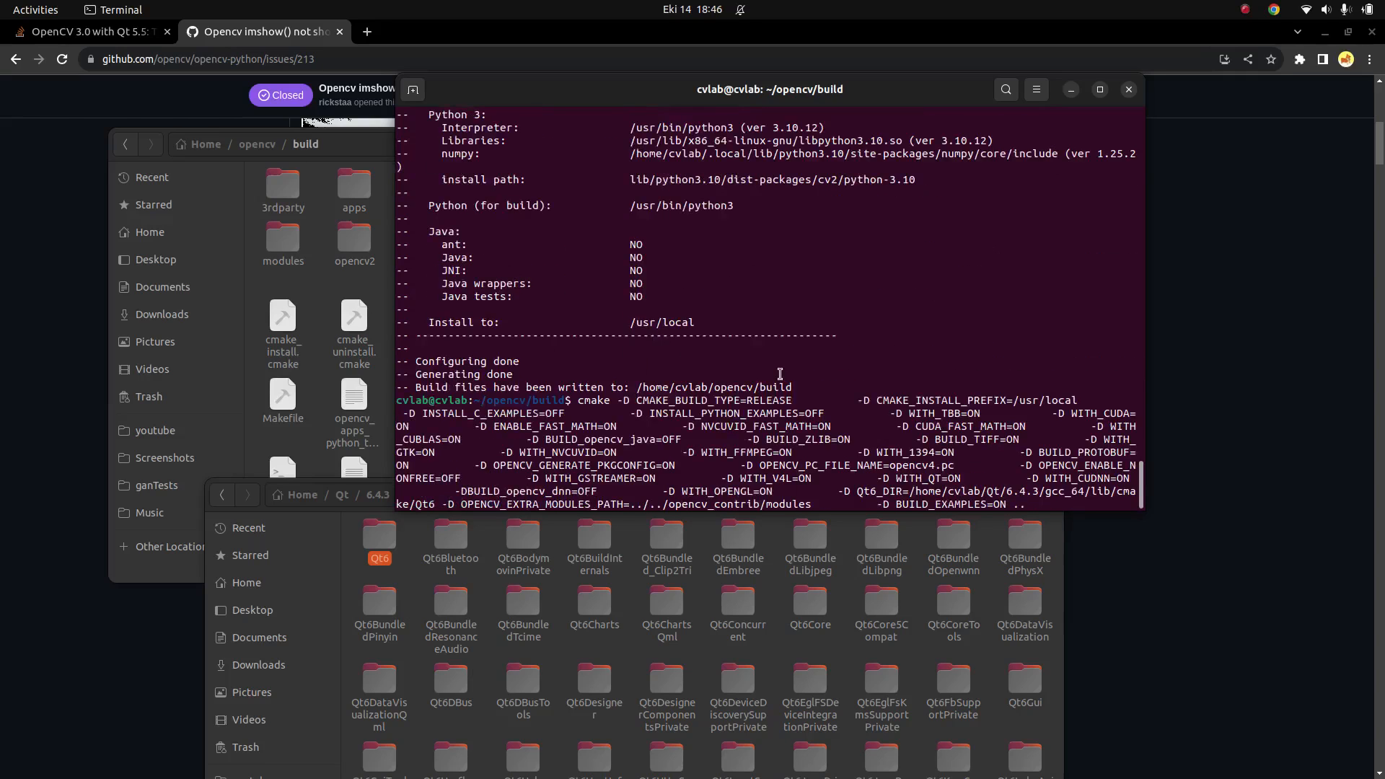
Check the new cmake summary reports GUI QT6, Qt 6.4.3 YES, and build files written
{"action": "scroll", "scroll_direction": "up", "scroll_amount": 3}
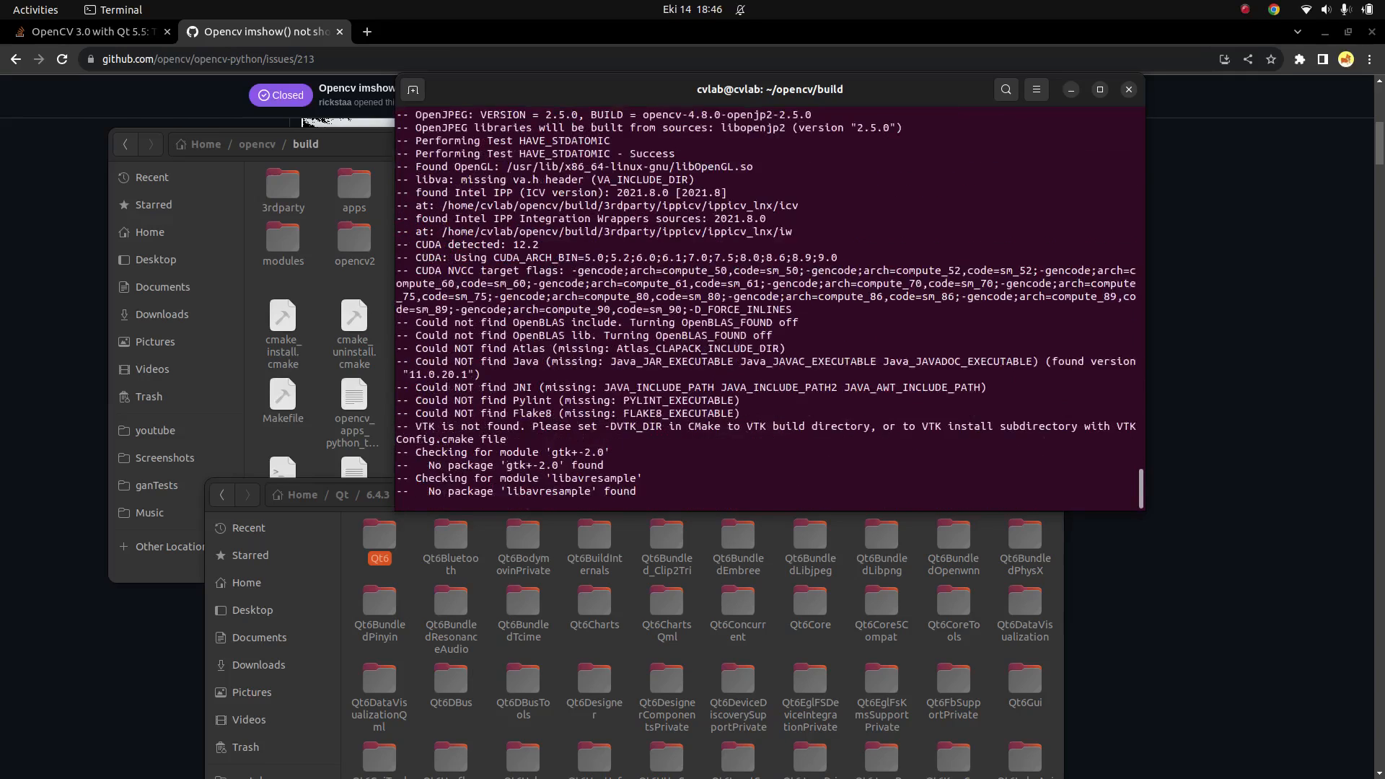
{"action": "scroll", "scroll_direction": "down", "scroll_amount": 3}
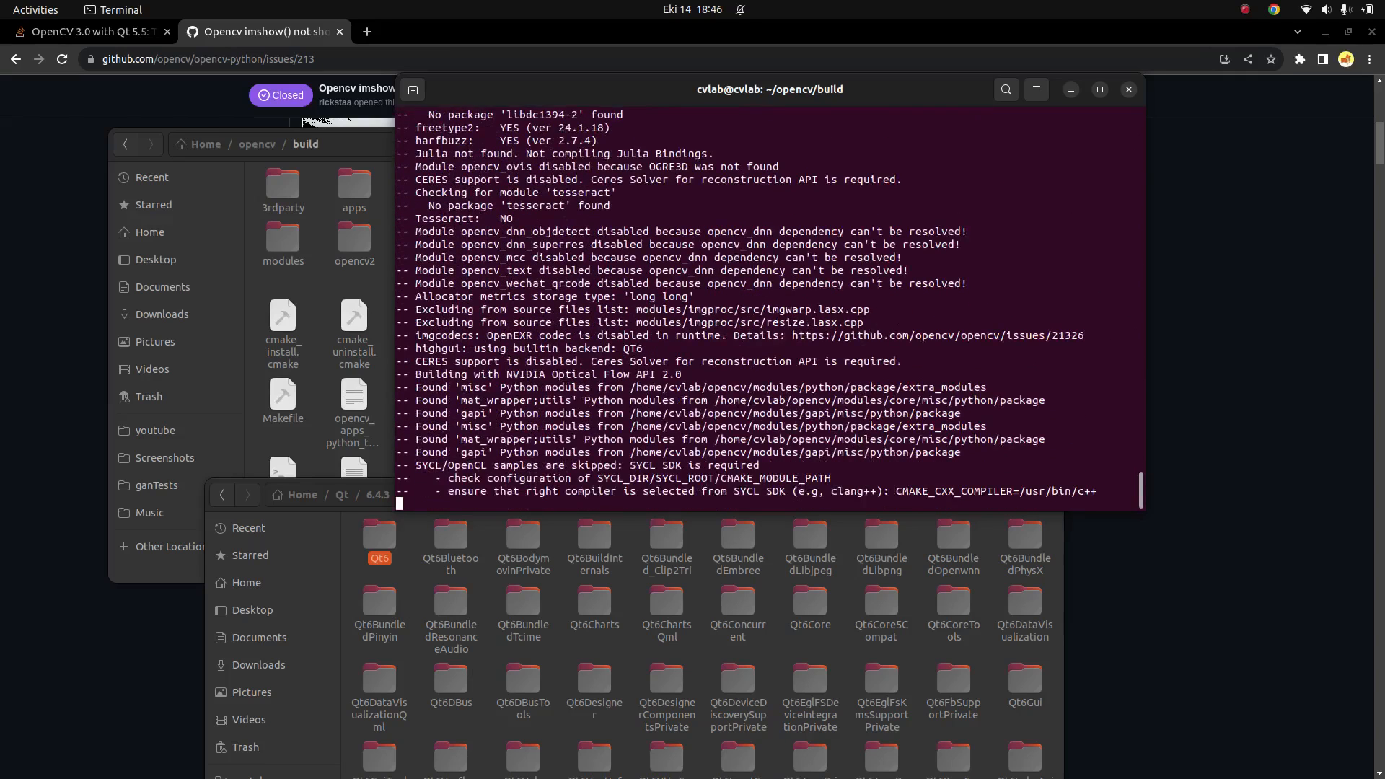
{"action": "scroll", "scroll_direction": "down", "scroll_amount": 3}
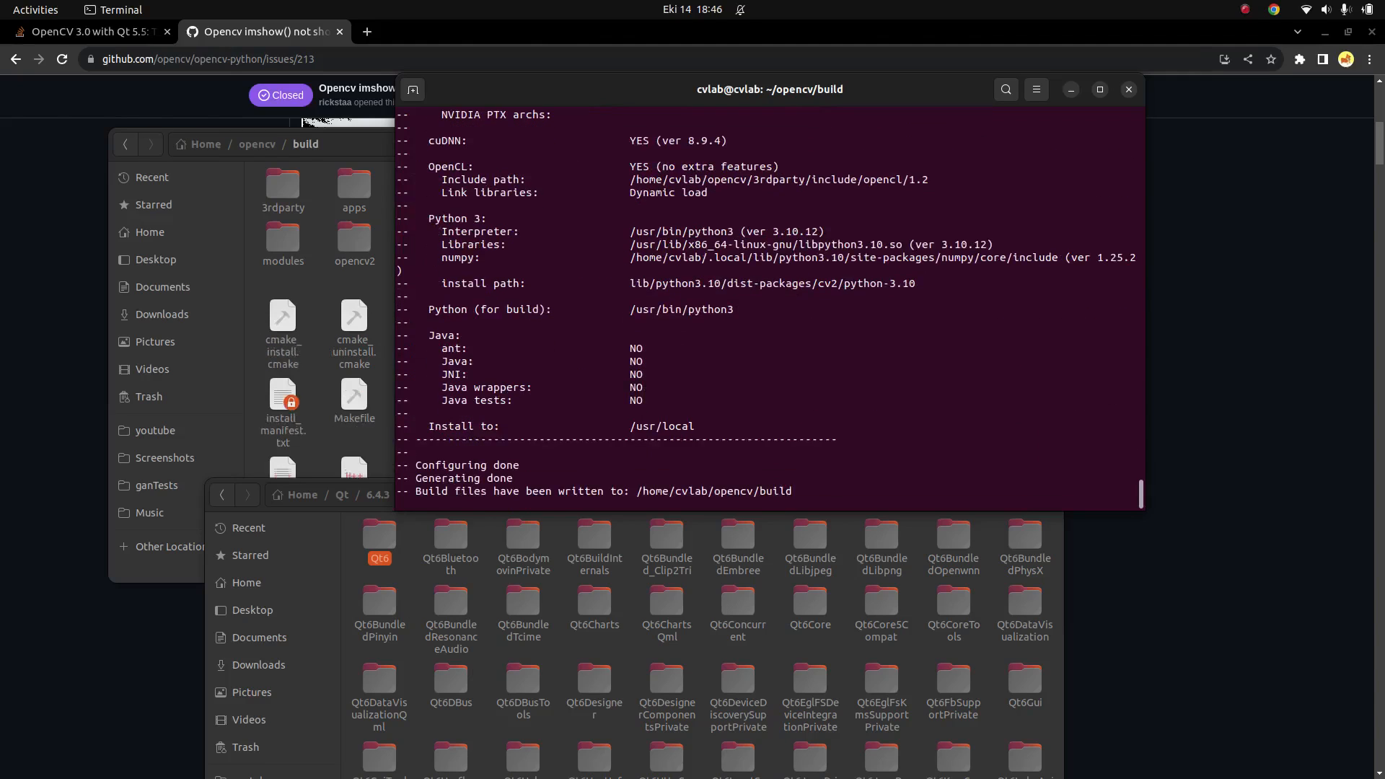
{"action": "scroll", "scroll_direction": "up", "scroll_amount": 3}
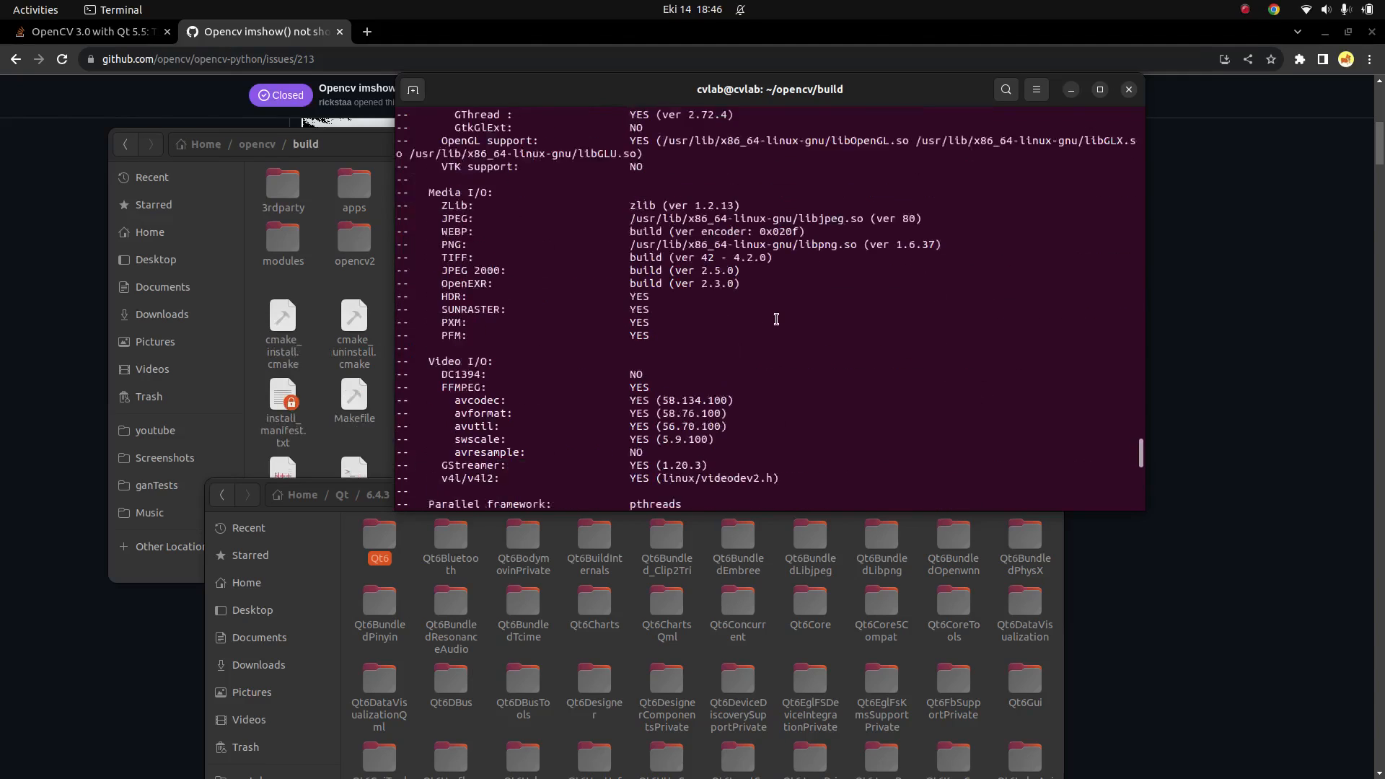
{"action": "scroll", "scroll_direction": "down", "scroll_amount": 3}
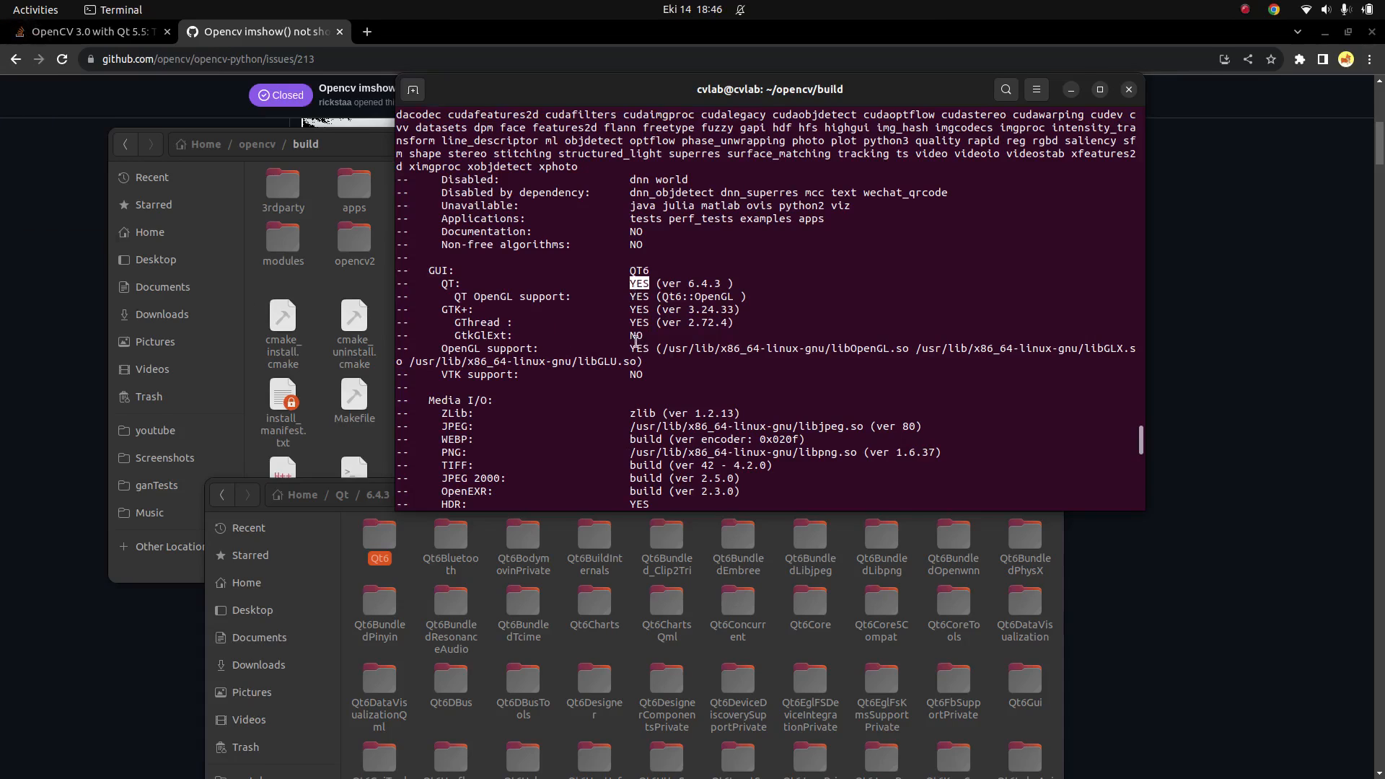
{"action": "scroll", "scroll_direction": "down", "scroll_amount": 3}
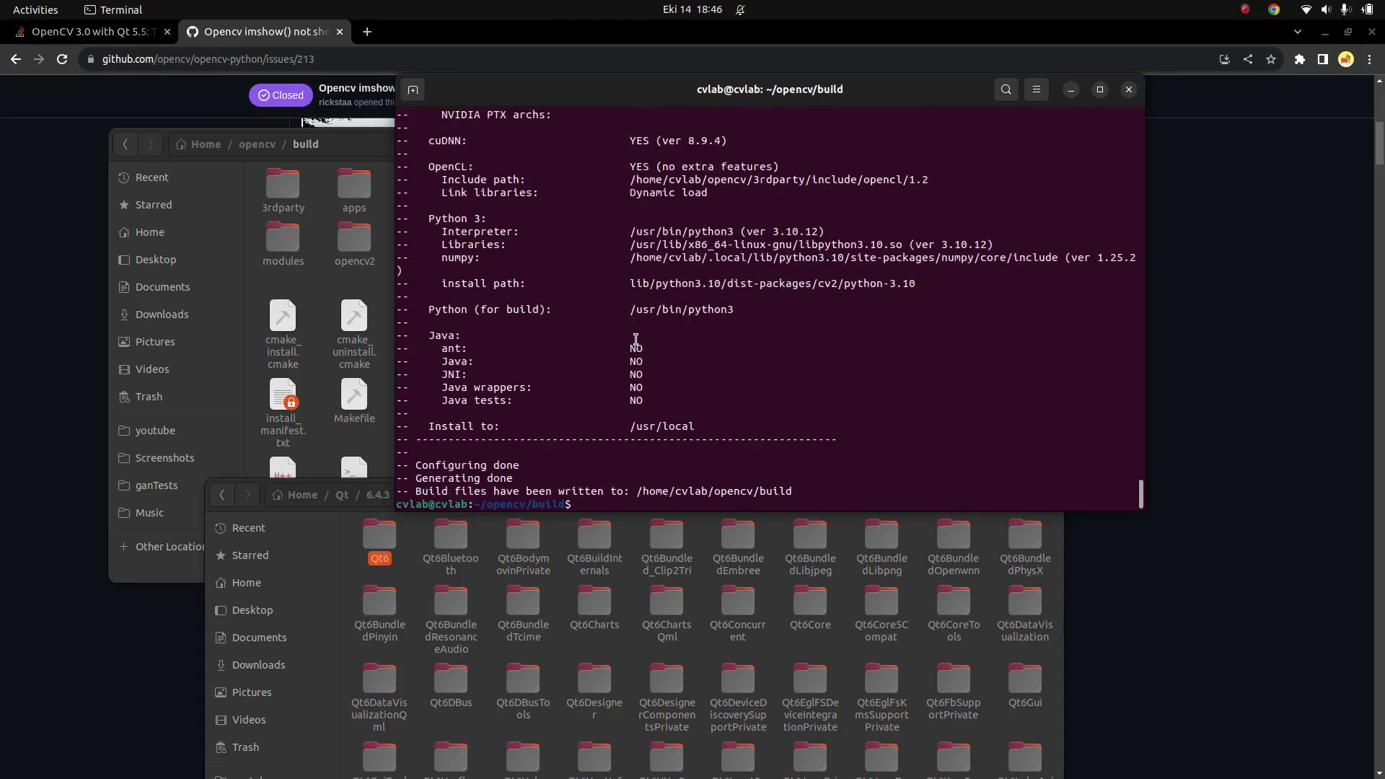
{"action": "mouse_move", "coordinate": [633, 363]}
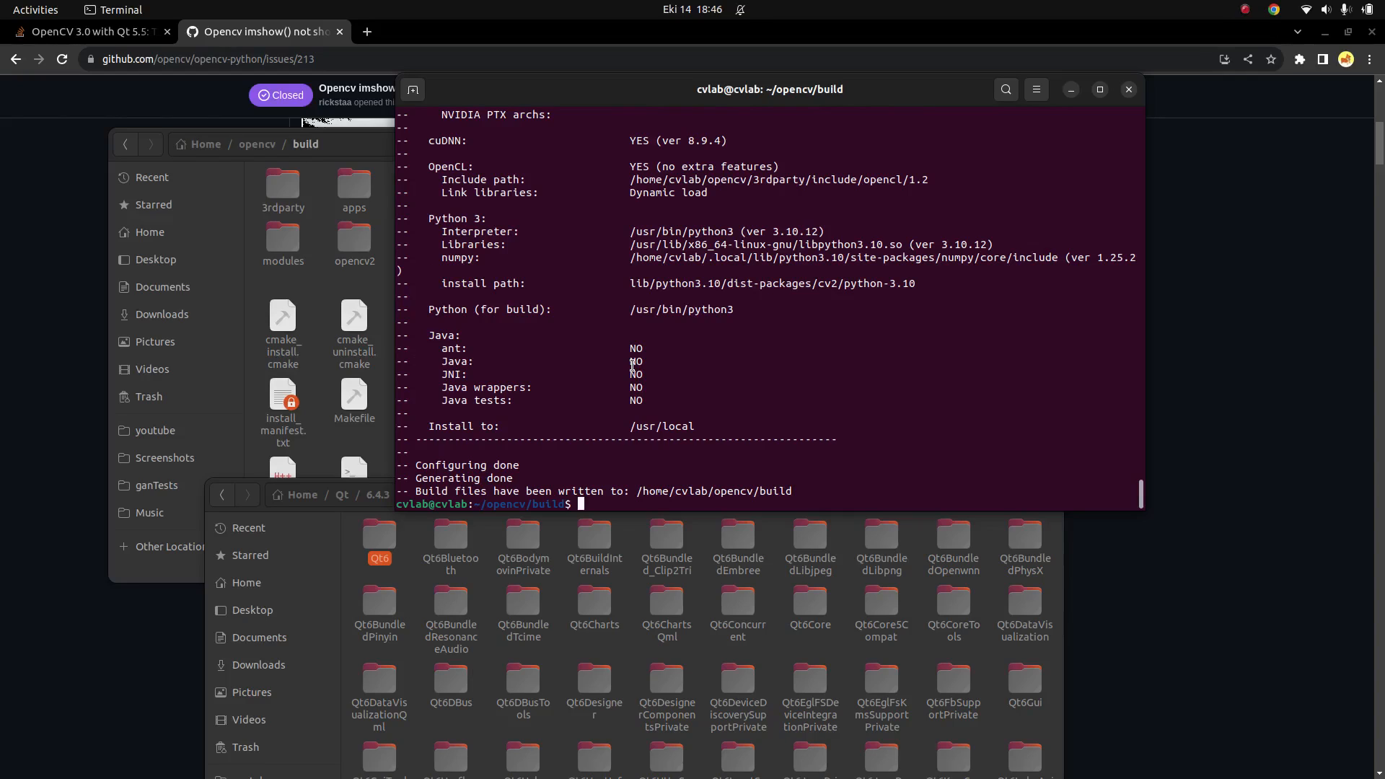
Enter make at the ~/opencv/build prompt to compile OpenCV
{"action": "type", "text": "make"}
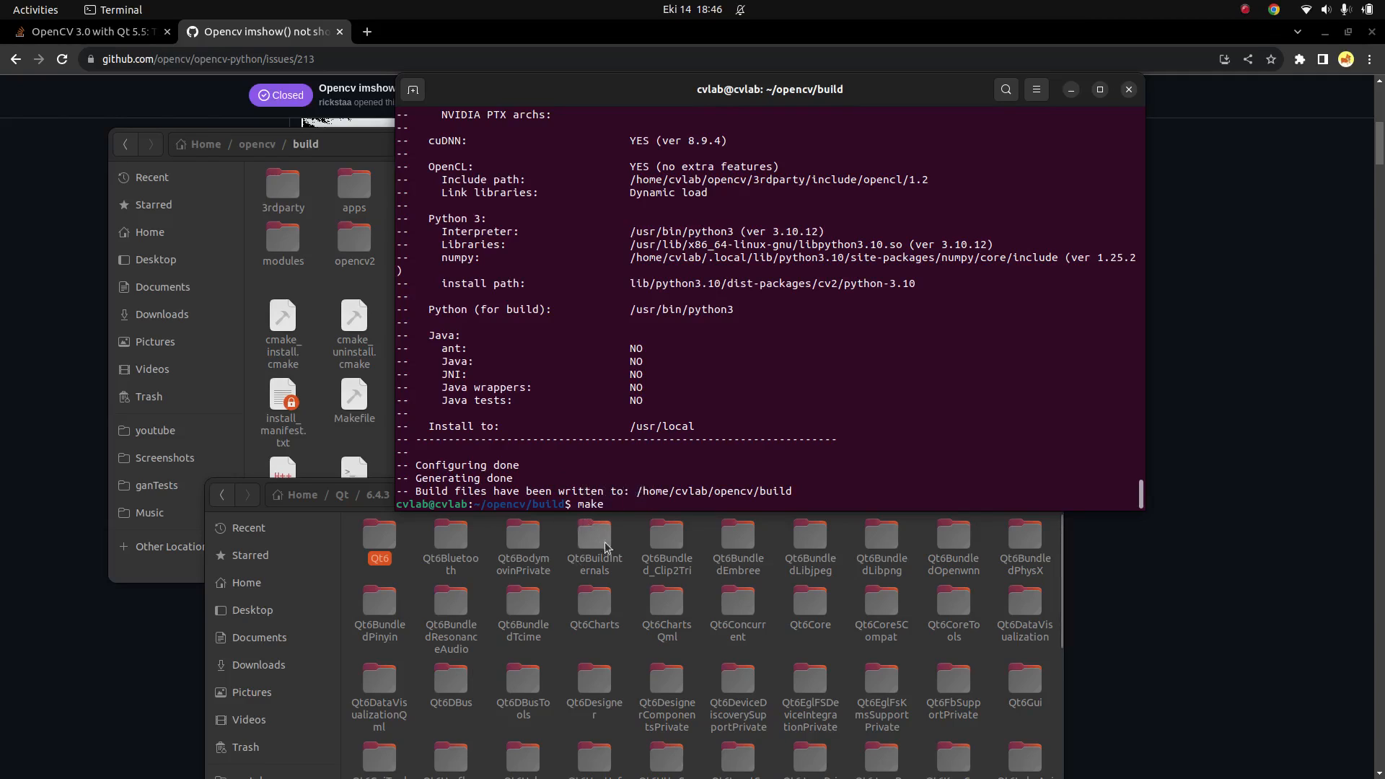
{"action": "left_click", "coordinate": [636, 503]}
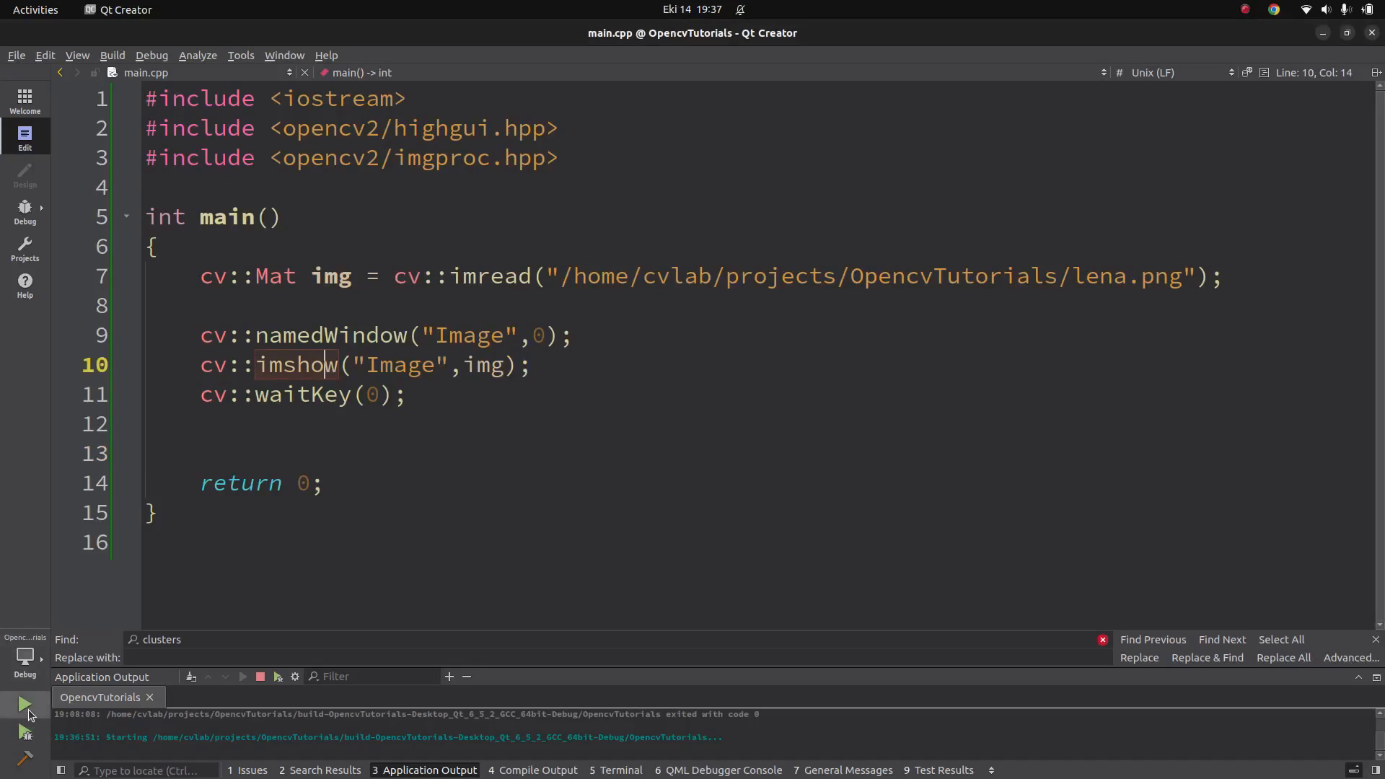
{"action": "mouse_move", "coordinate": [25, 704]}
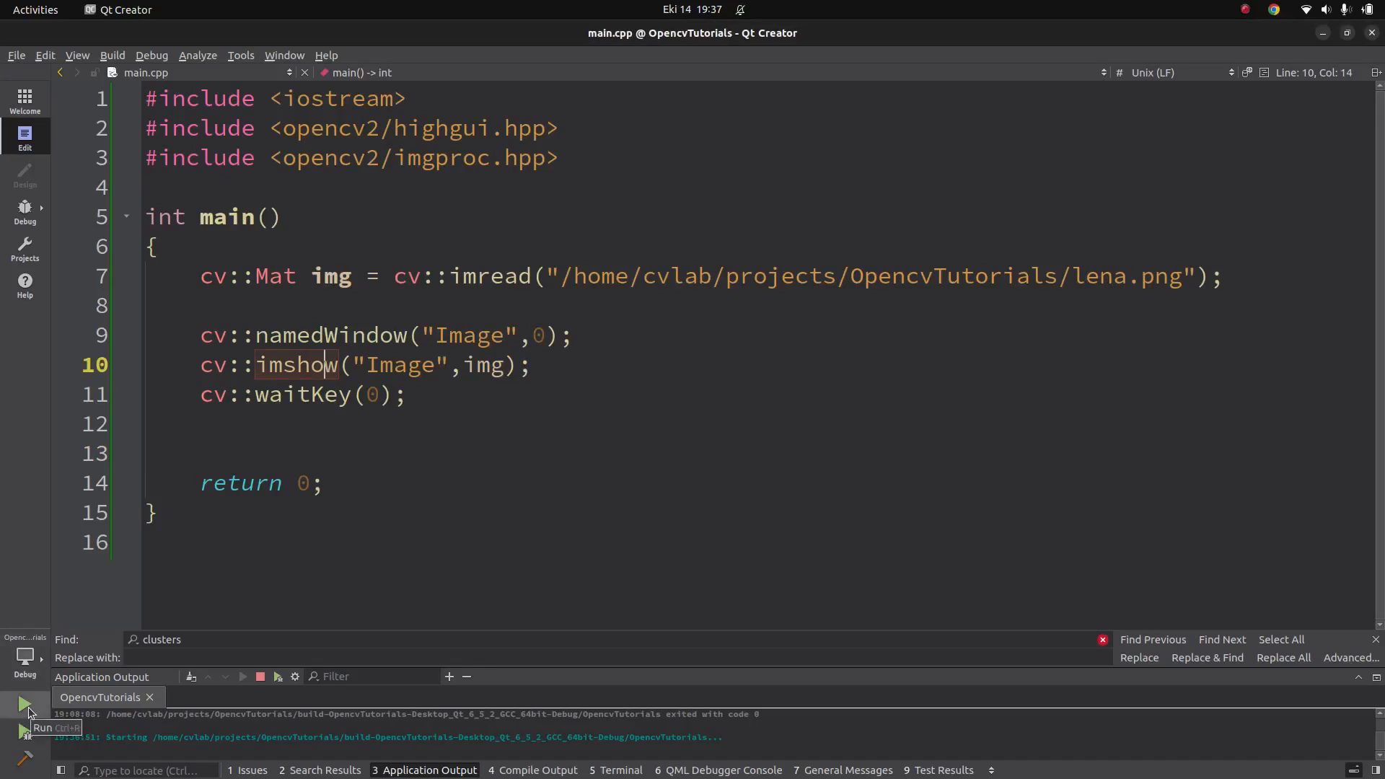
Run the program and use the Qt6 window toolbar to zoom to pixel RGB values and back to the full image
{"action": "left_click", "coordinate": [24, 705]}
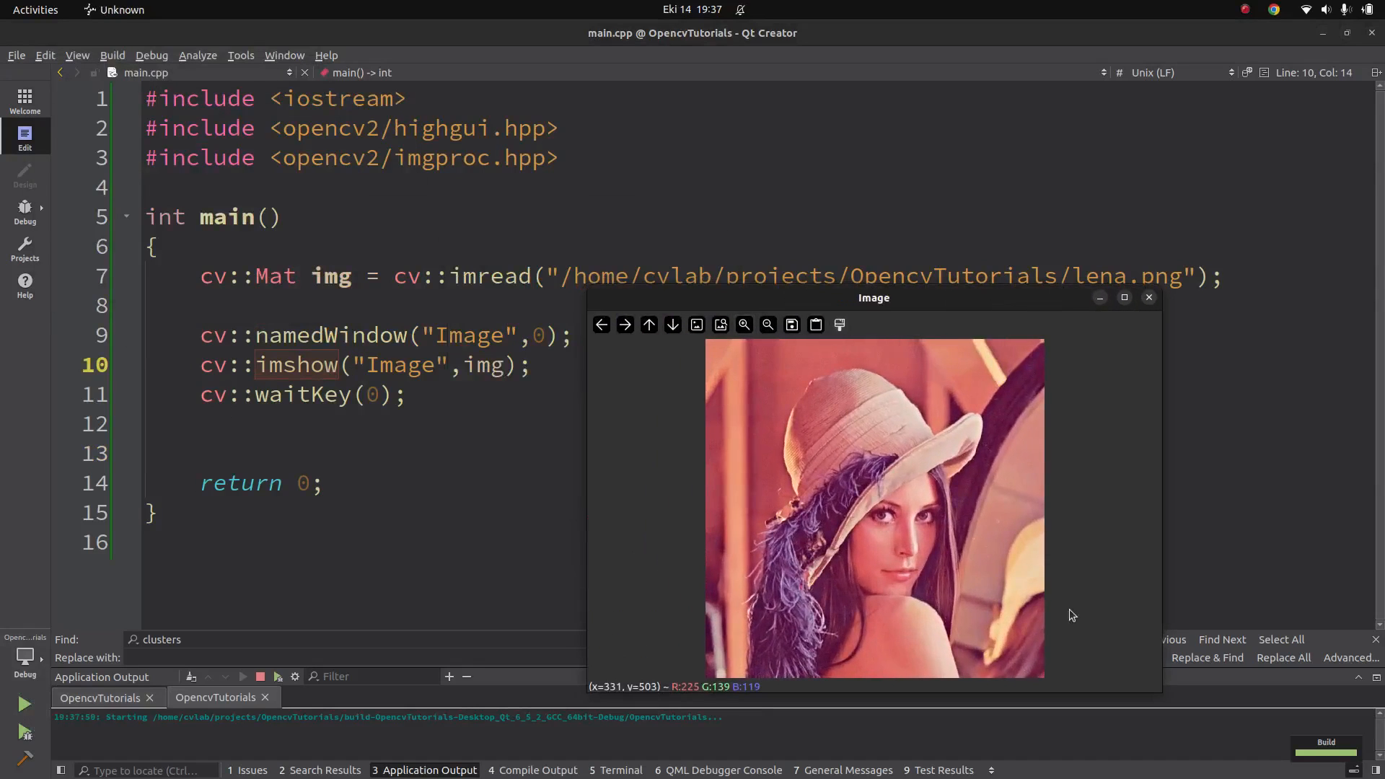
{"action": "left_click", "coordinate": [745, 324]}
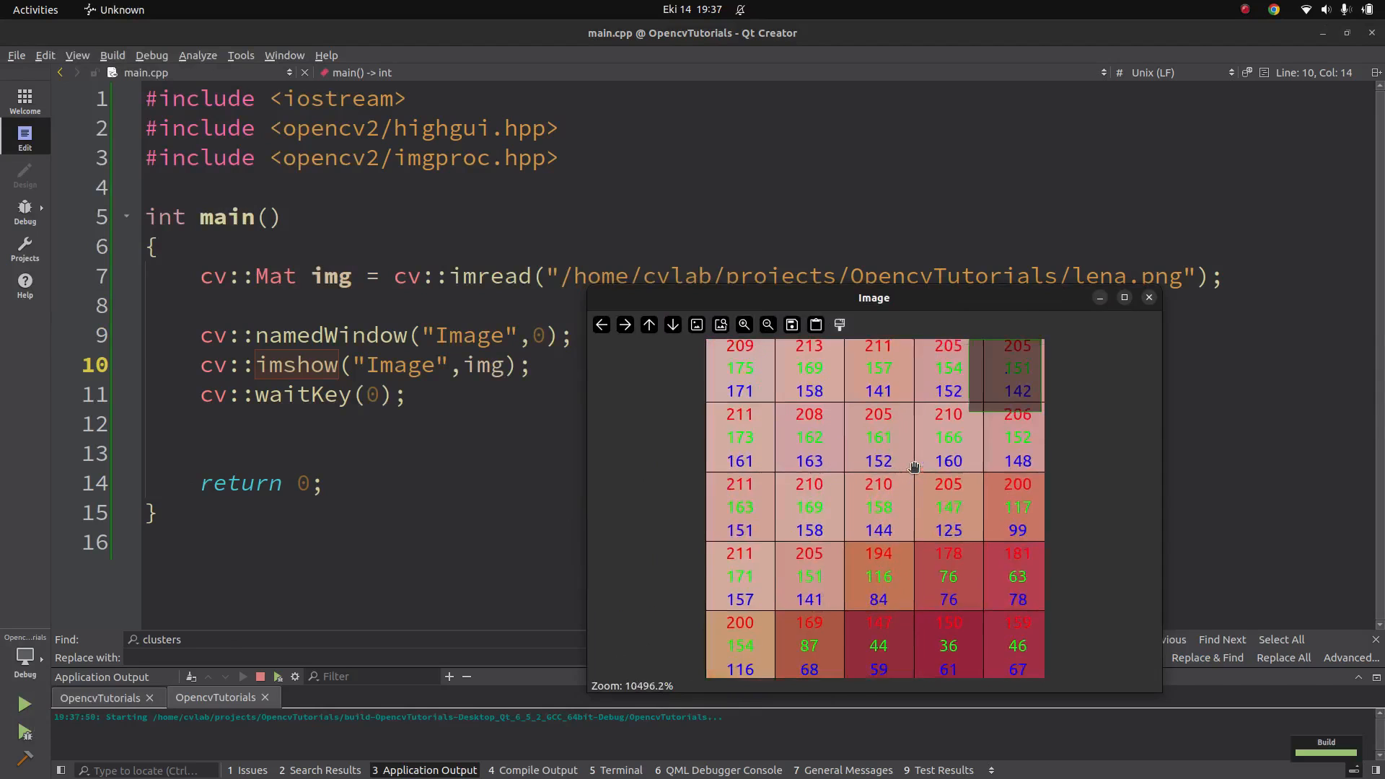
{"action": "mouse_move", "coordinate": [915, 453]}
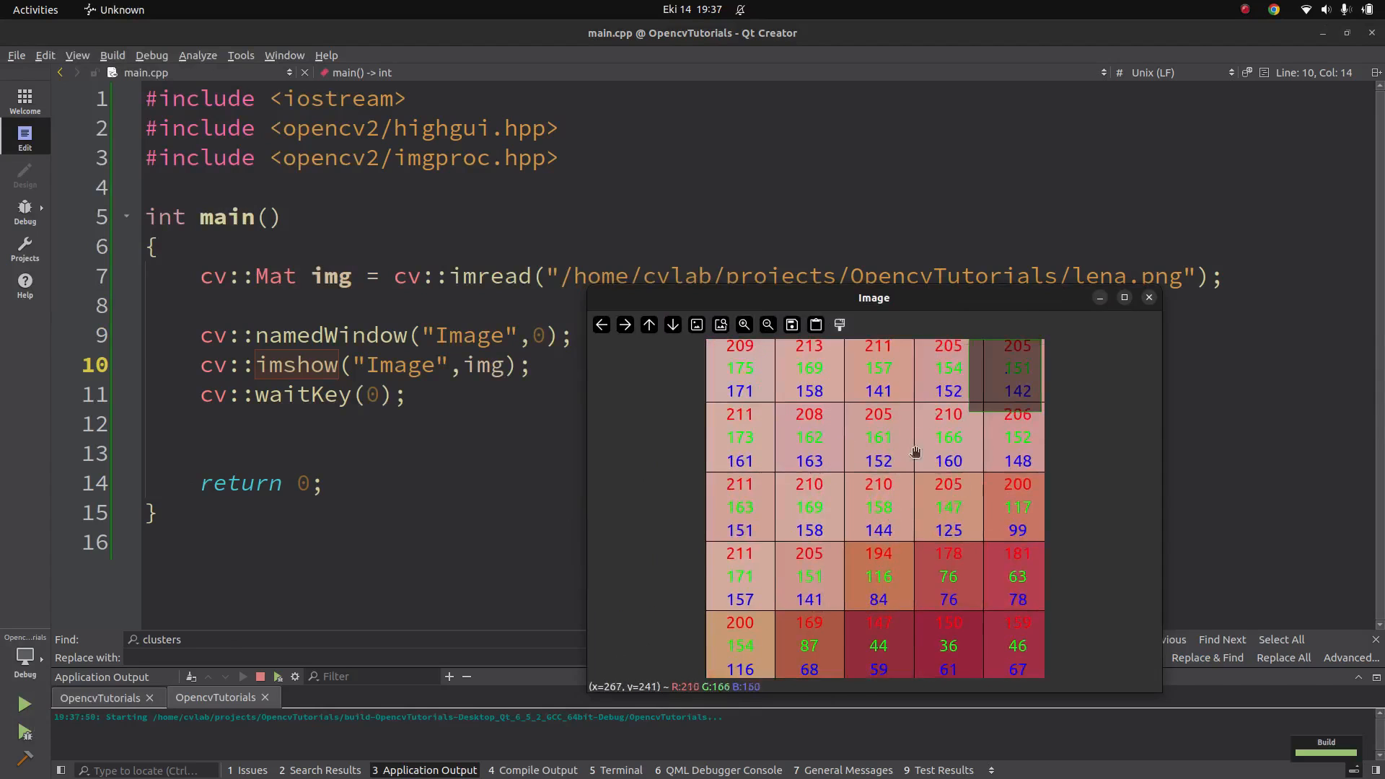
{"action": "left_click", "coordinate": [744, 324]}
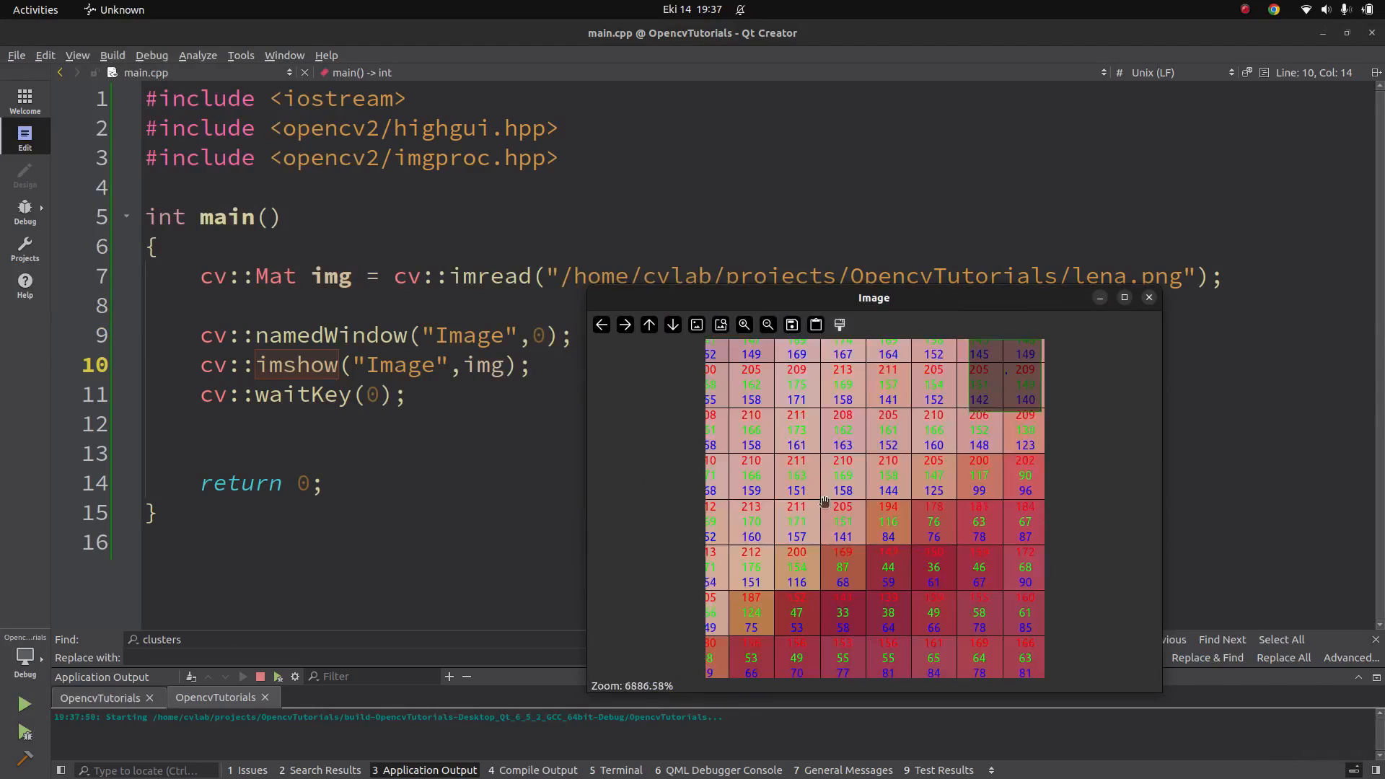
{"action": "left_click", "coordinate": [766, 325]}
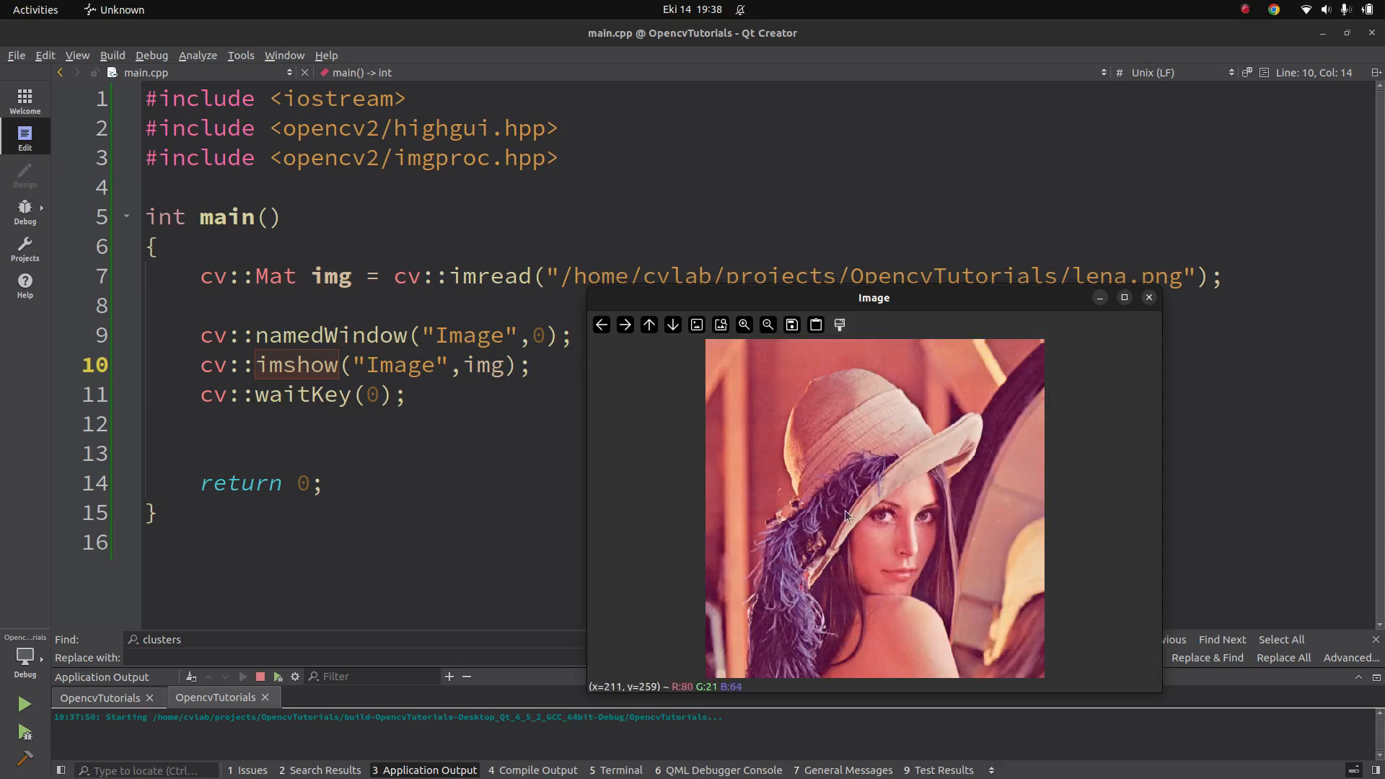
{"action": "mouse_move", "coordinate": [695, 687]}
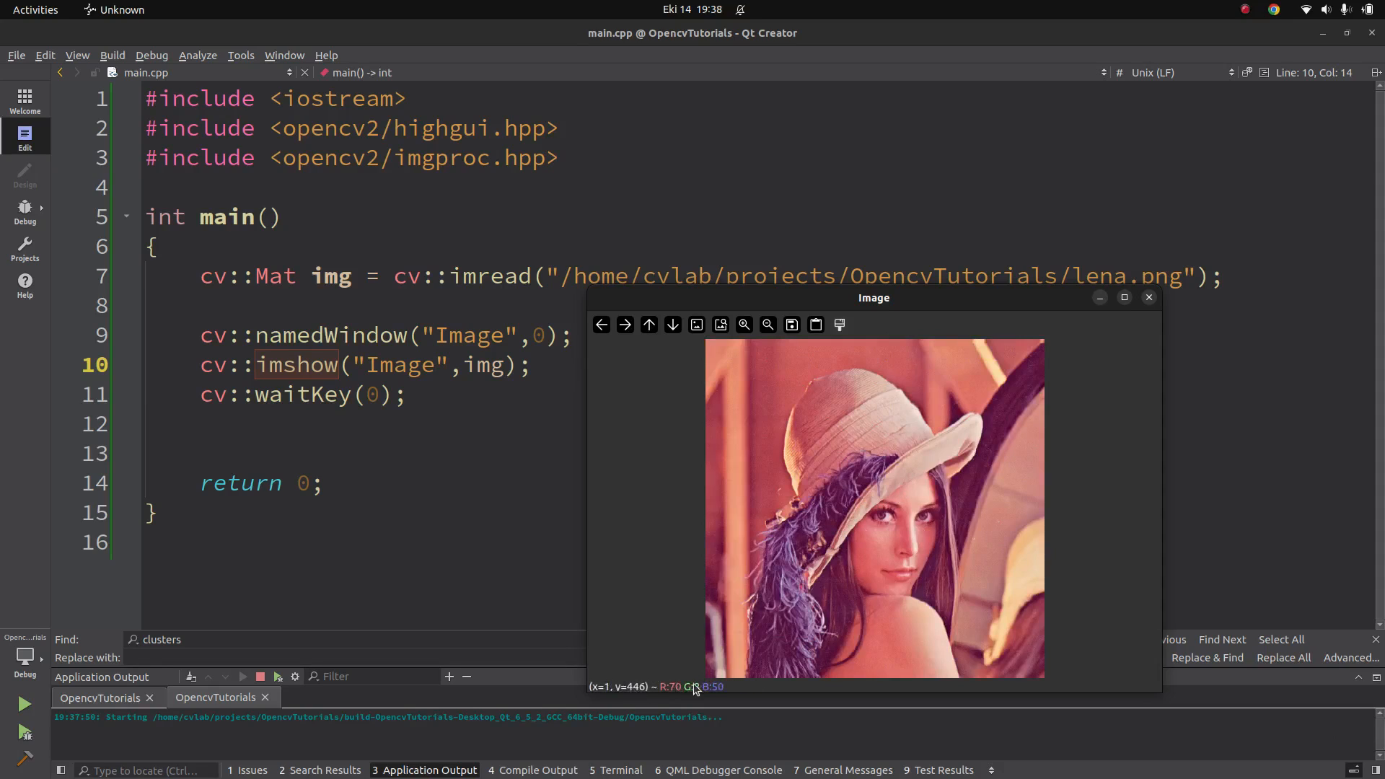
{"action": "mouse_move", "coordinate": [866, 563]}
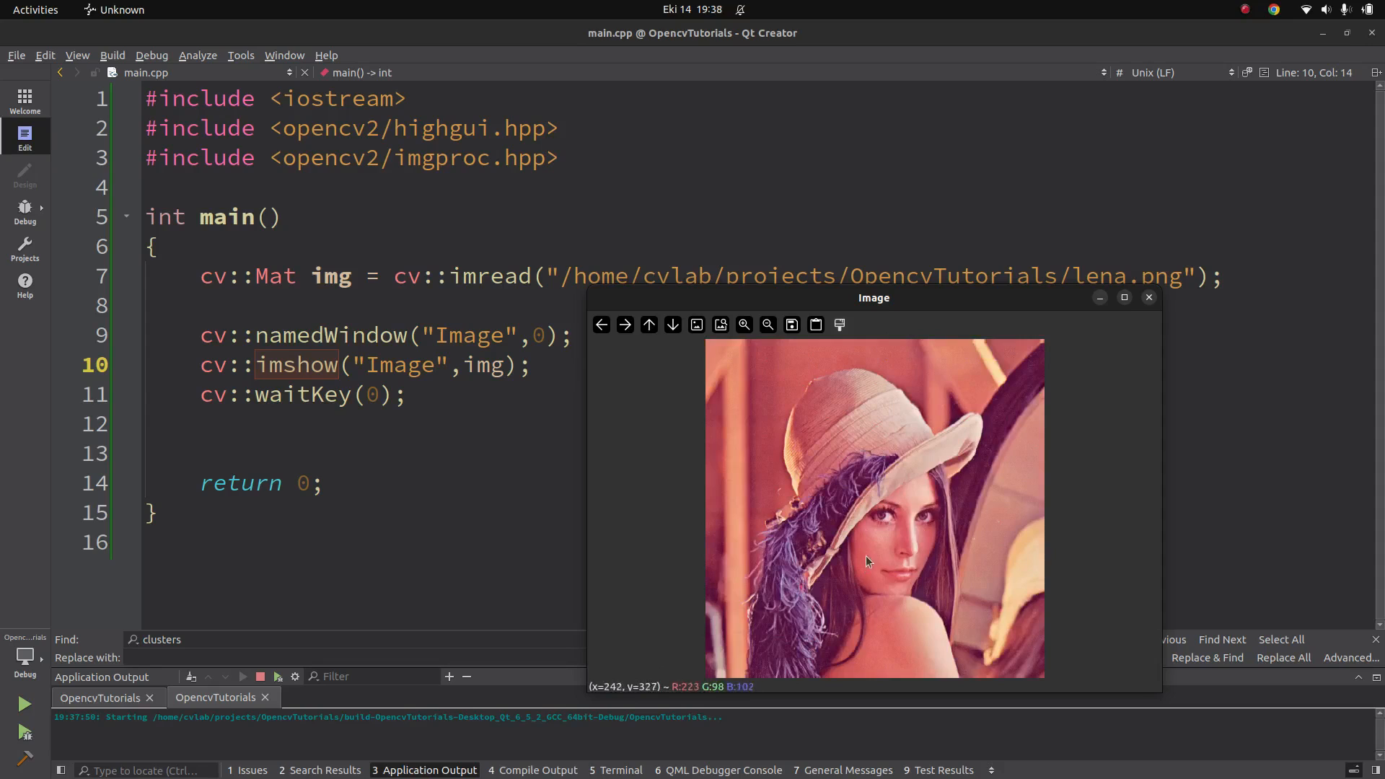
{"action": "mouse_move", "coordinate": [870, 518]}
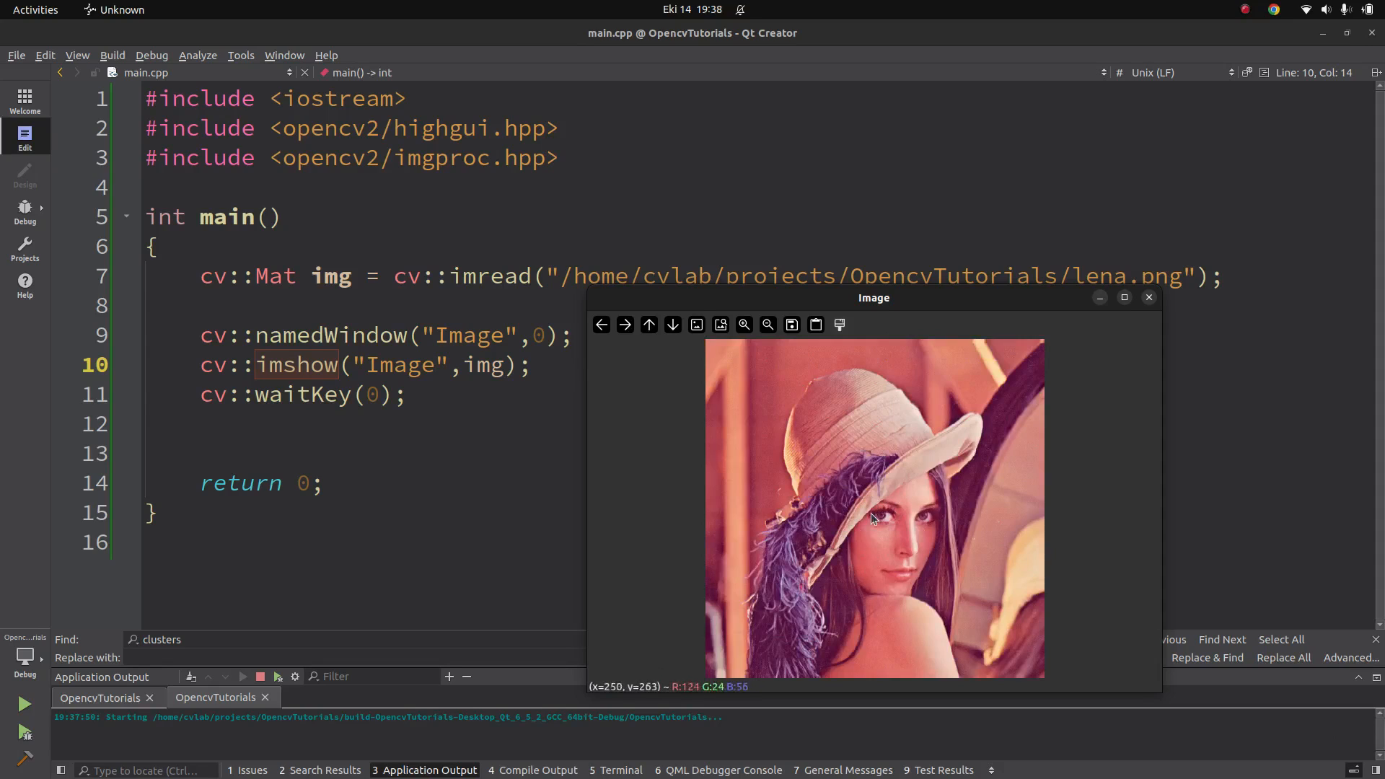
{"action": "mouse_move", "coordinate": [697, 324]}
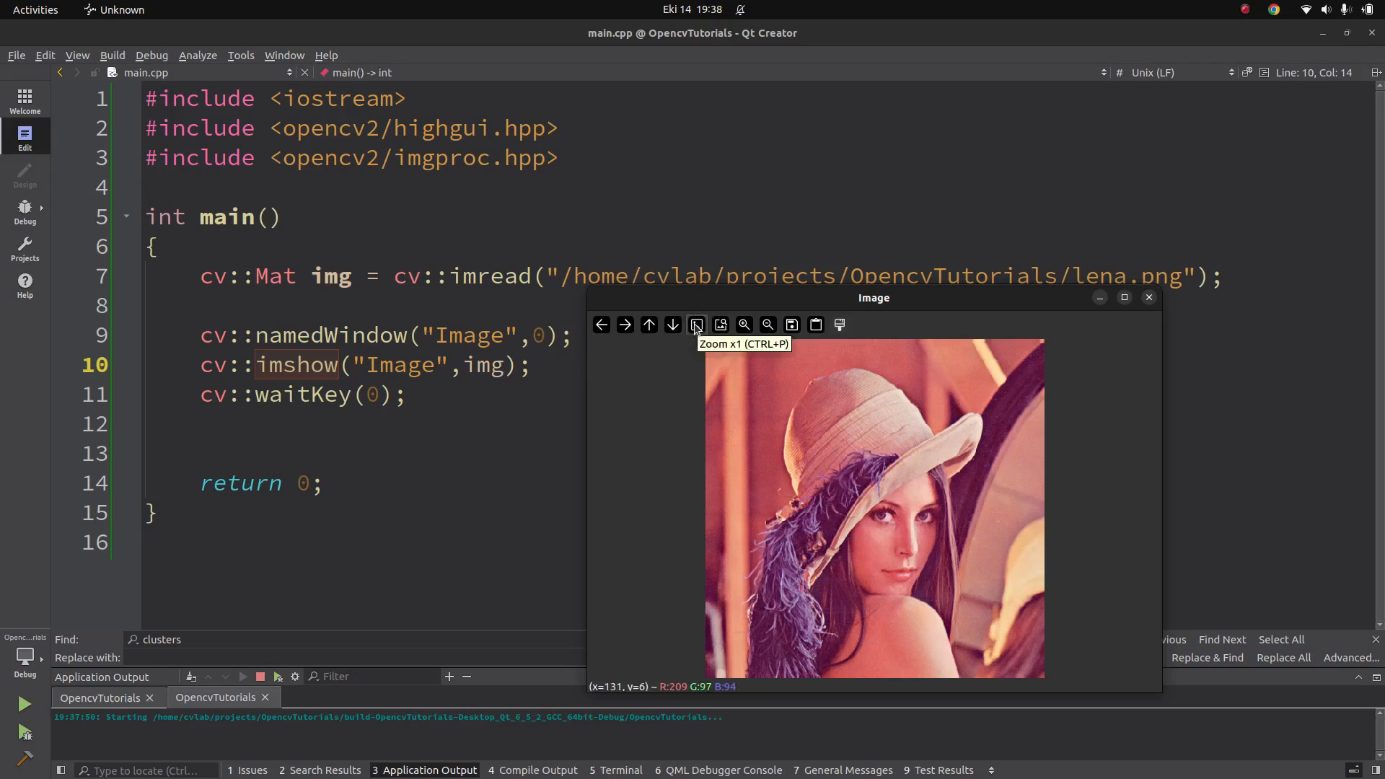
{"action": "mouse_move", "coordinate": [793, 325]}
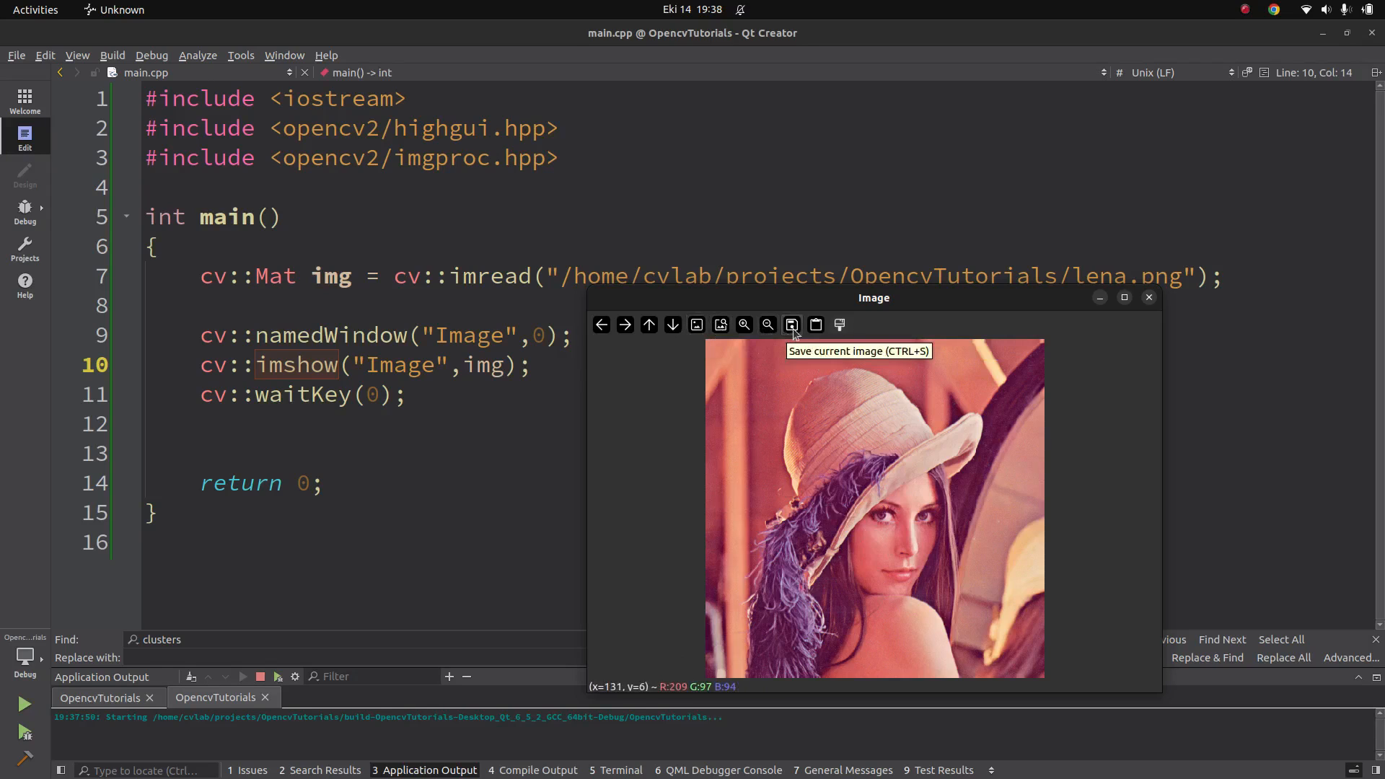
{"action": "mouse_move", "coordinate": [835, 412]}
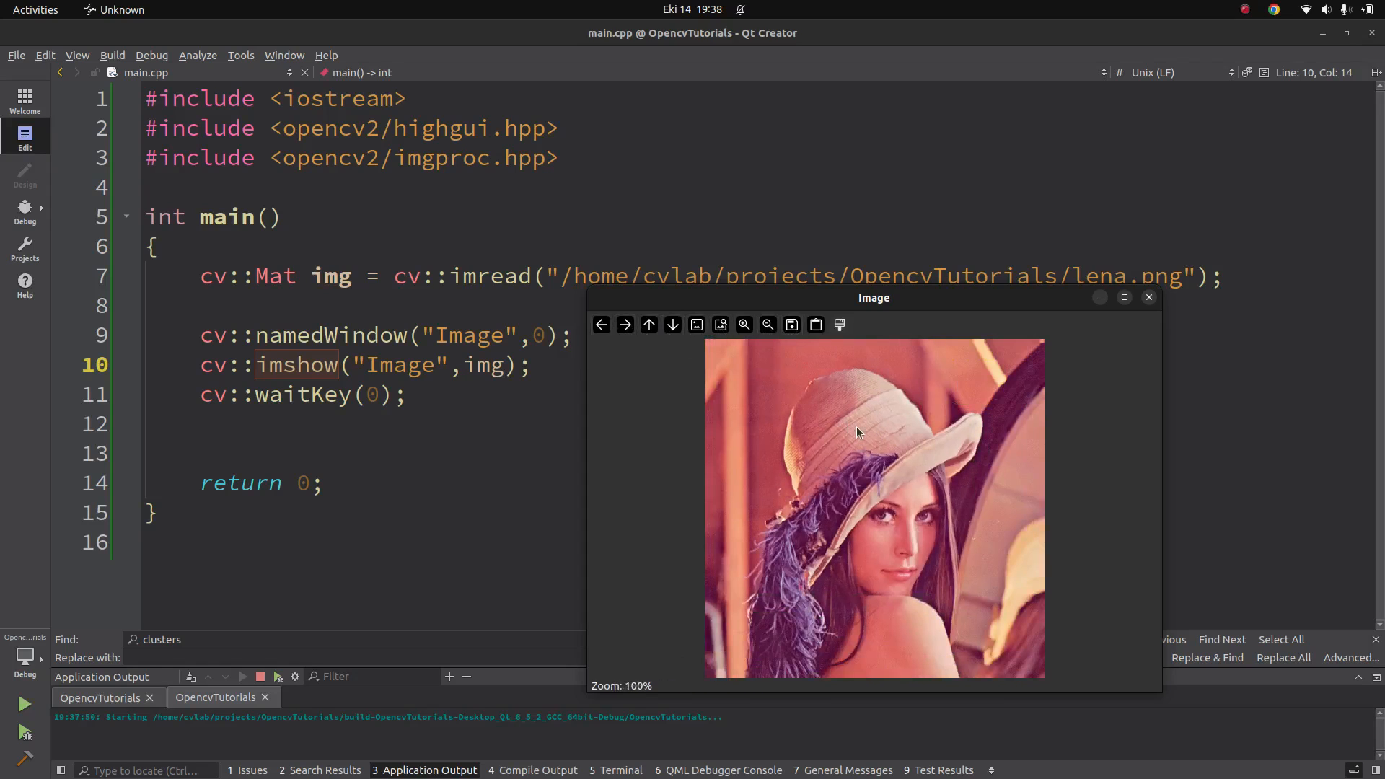
{"action": "mouse_move", "coordinate": [916, 477]}
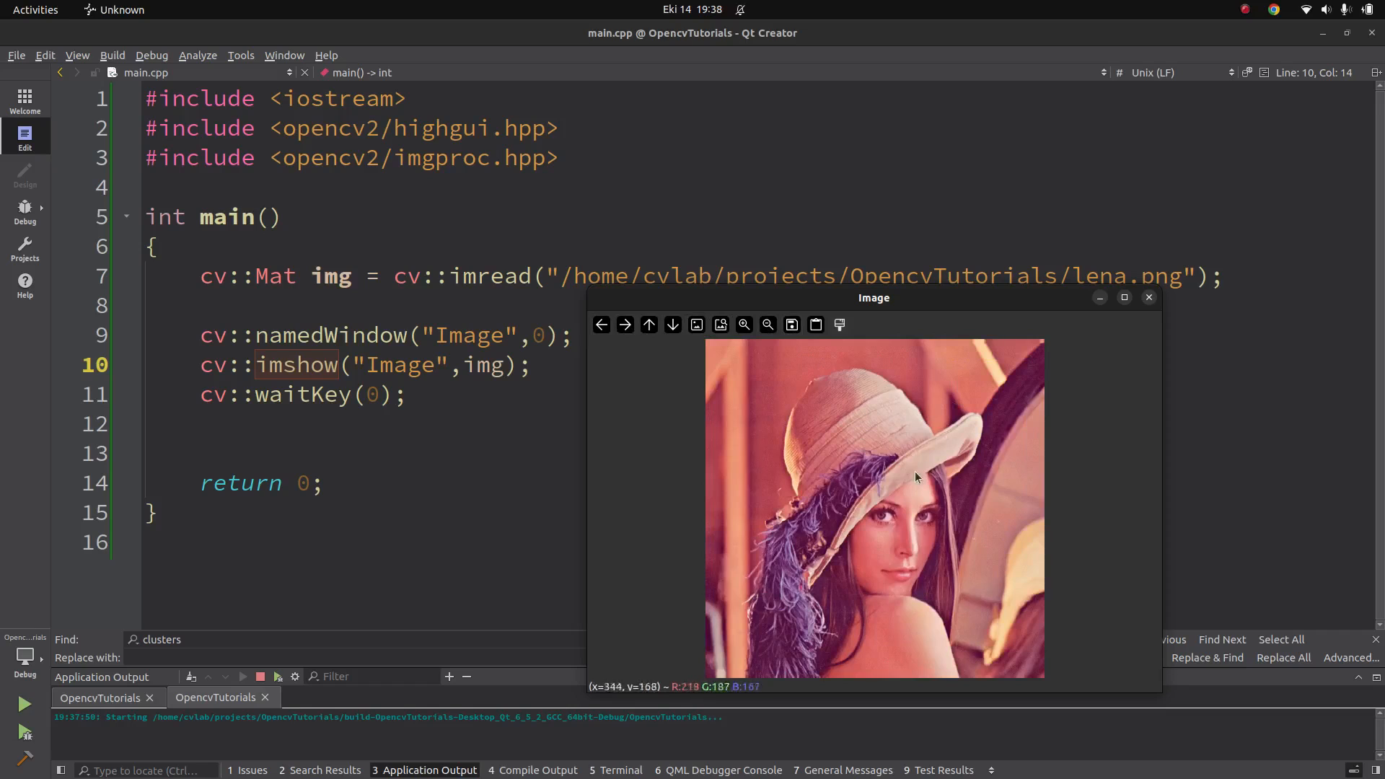
{"action": "mouse_move", "coordinate": [871, 312]}
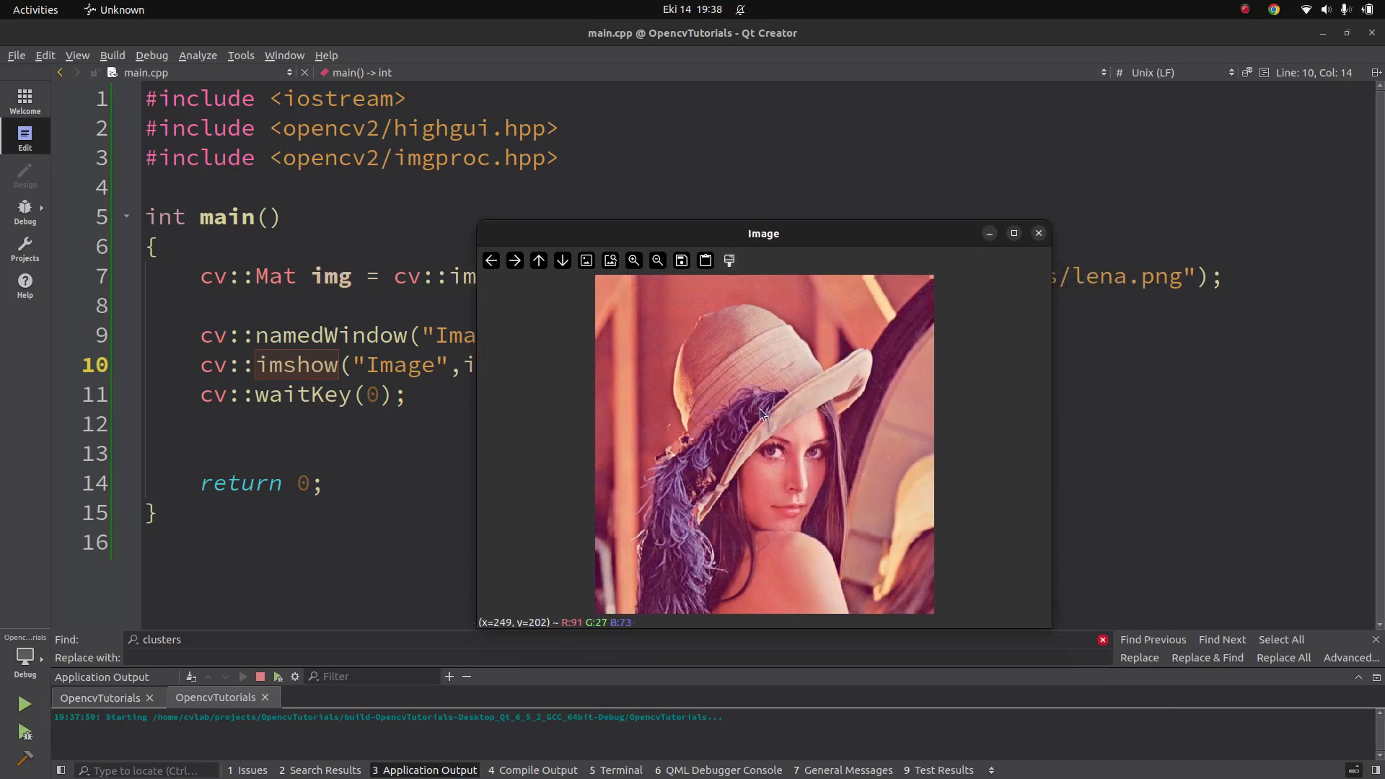
{"action": "mouse_move", "coordinate": [758, 454]}
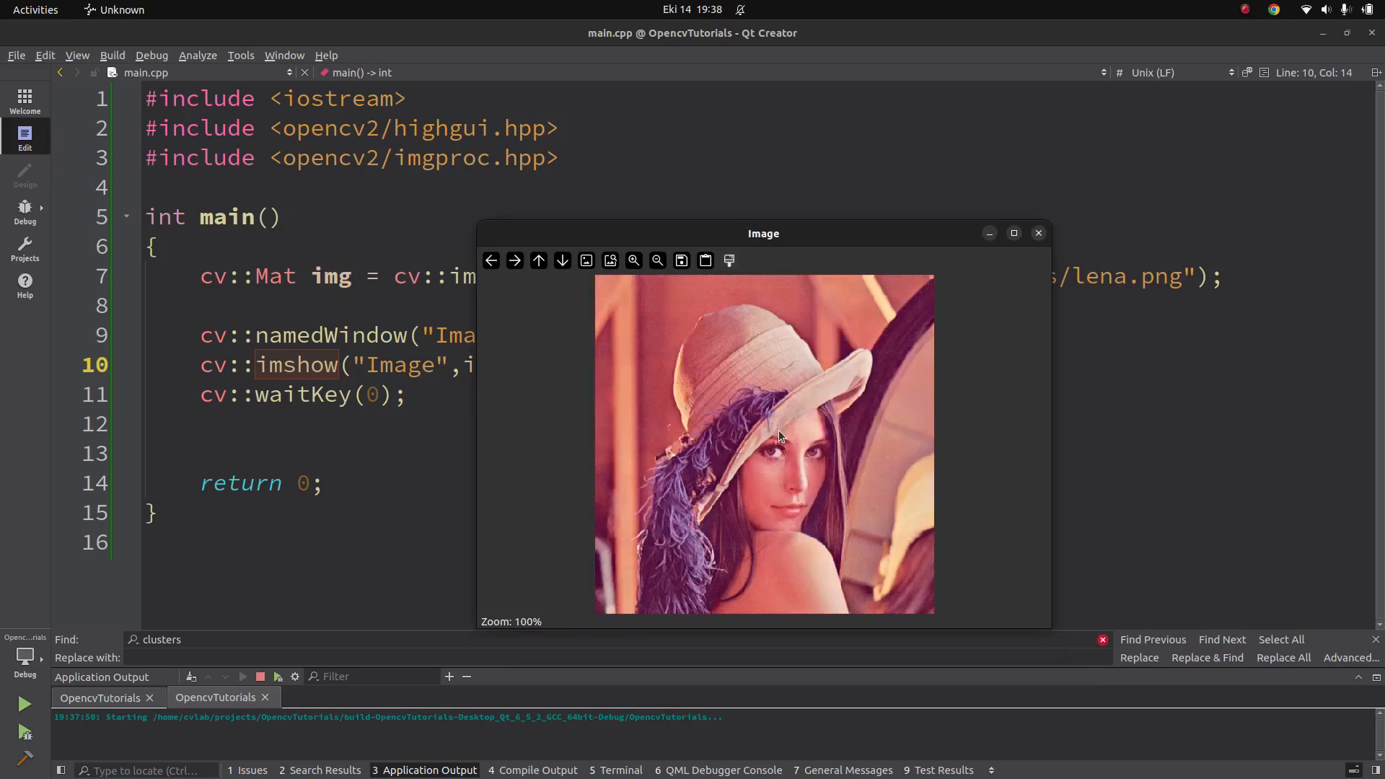
{"action": "mouse_move", "coordinate": [738, 441]}
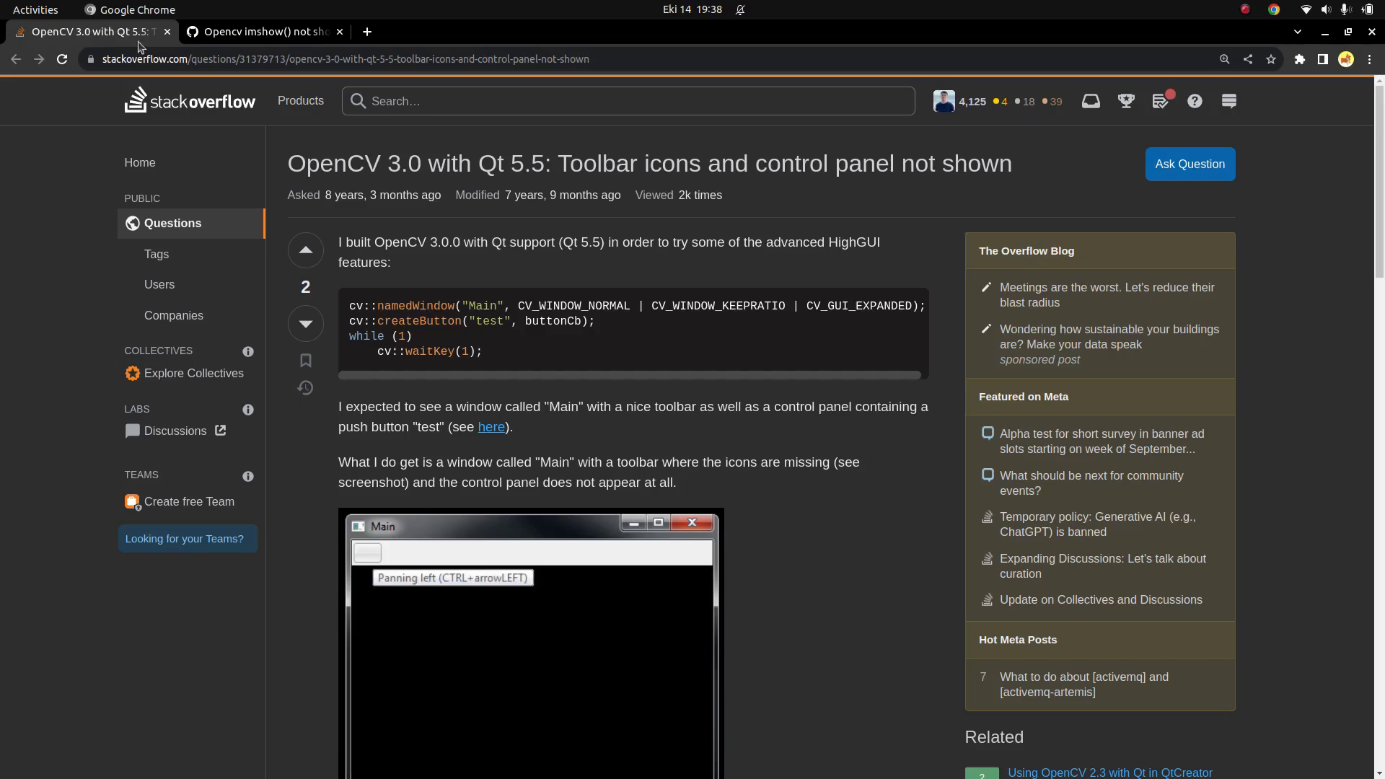
{"action": "mouse_move", "coordinate": [599, 414]}
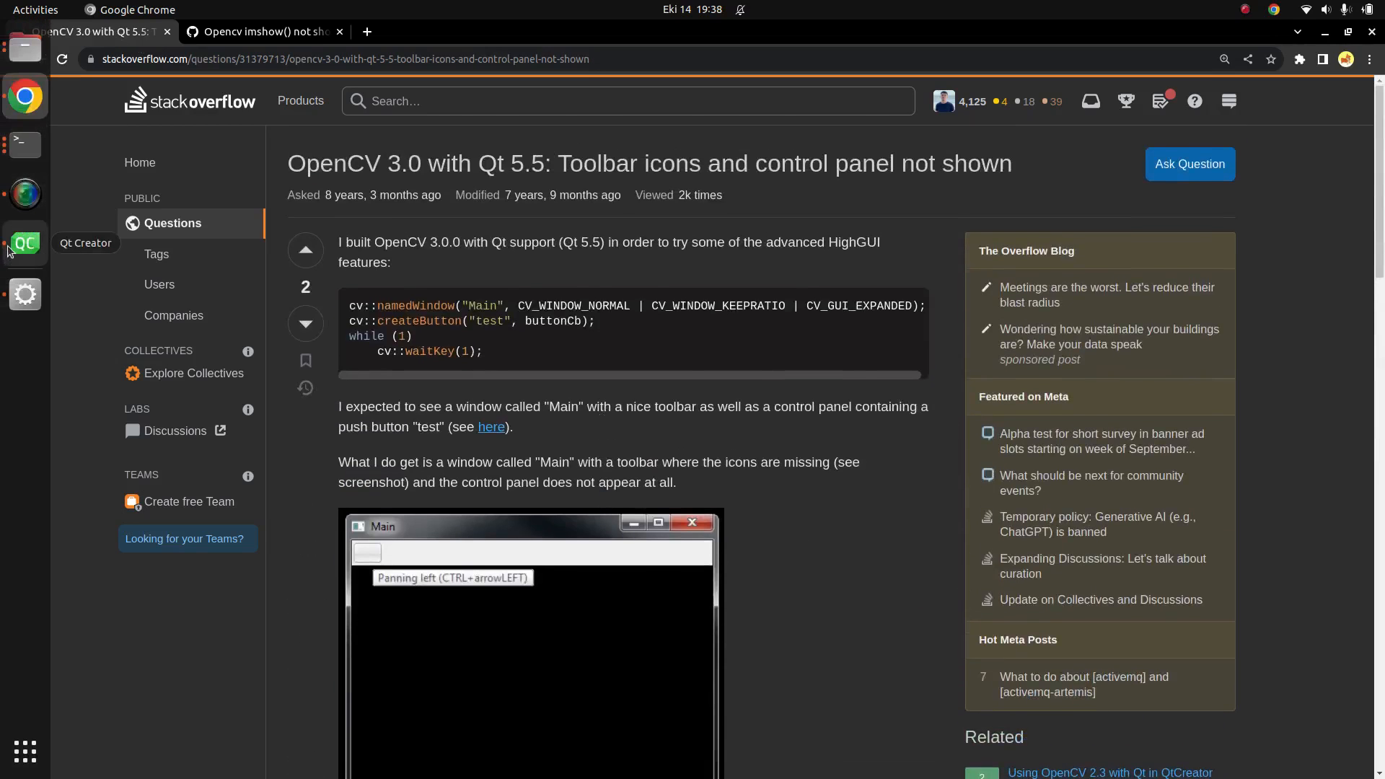
Return from the Stack Overflow tab to Qt Creator and its image window via the dock
{"action": "left_click", "coordinate": [25, 245]}
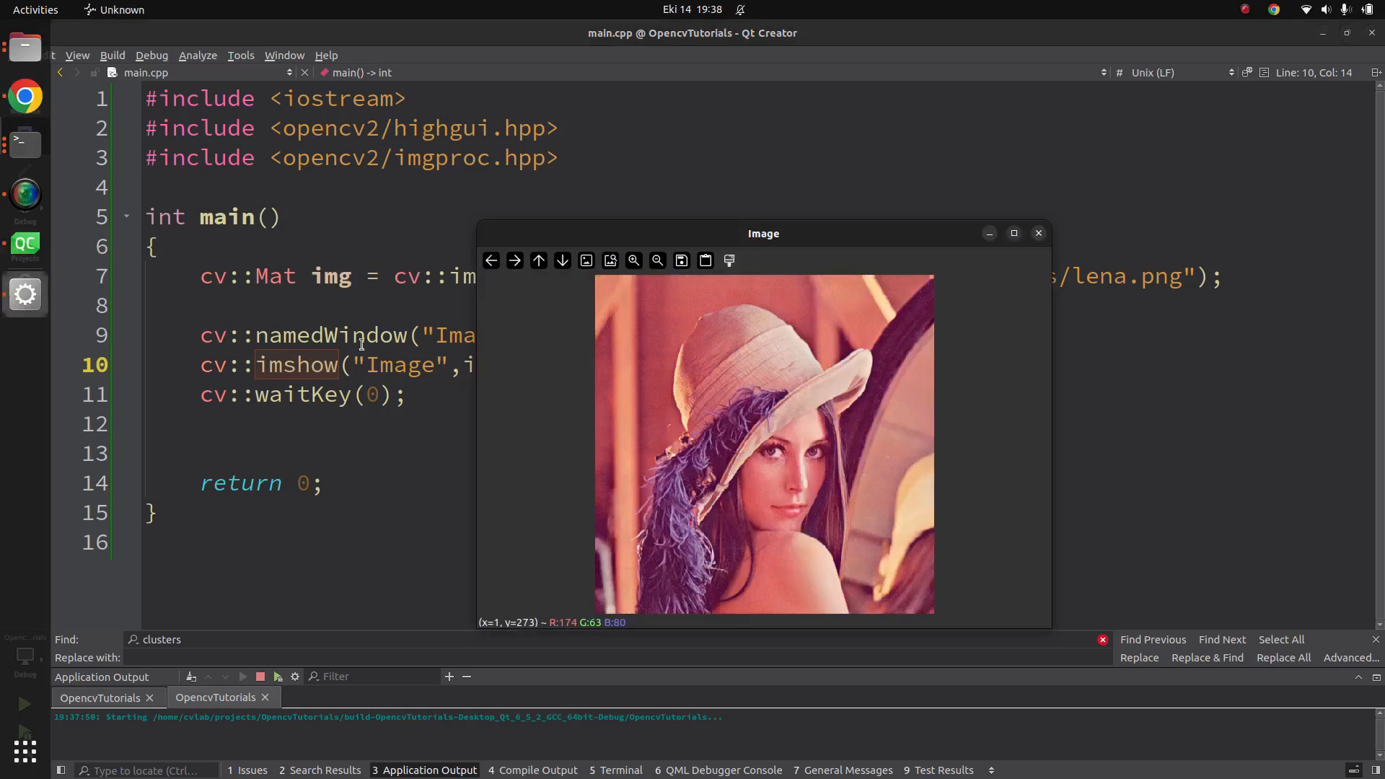
{"action": "mouse_move", "coordinate": [895, 446]}
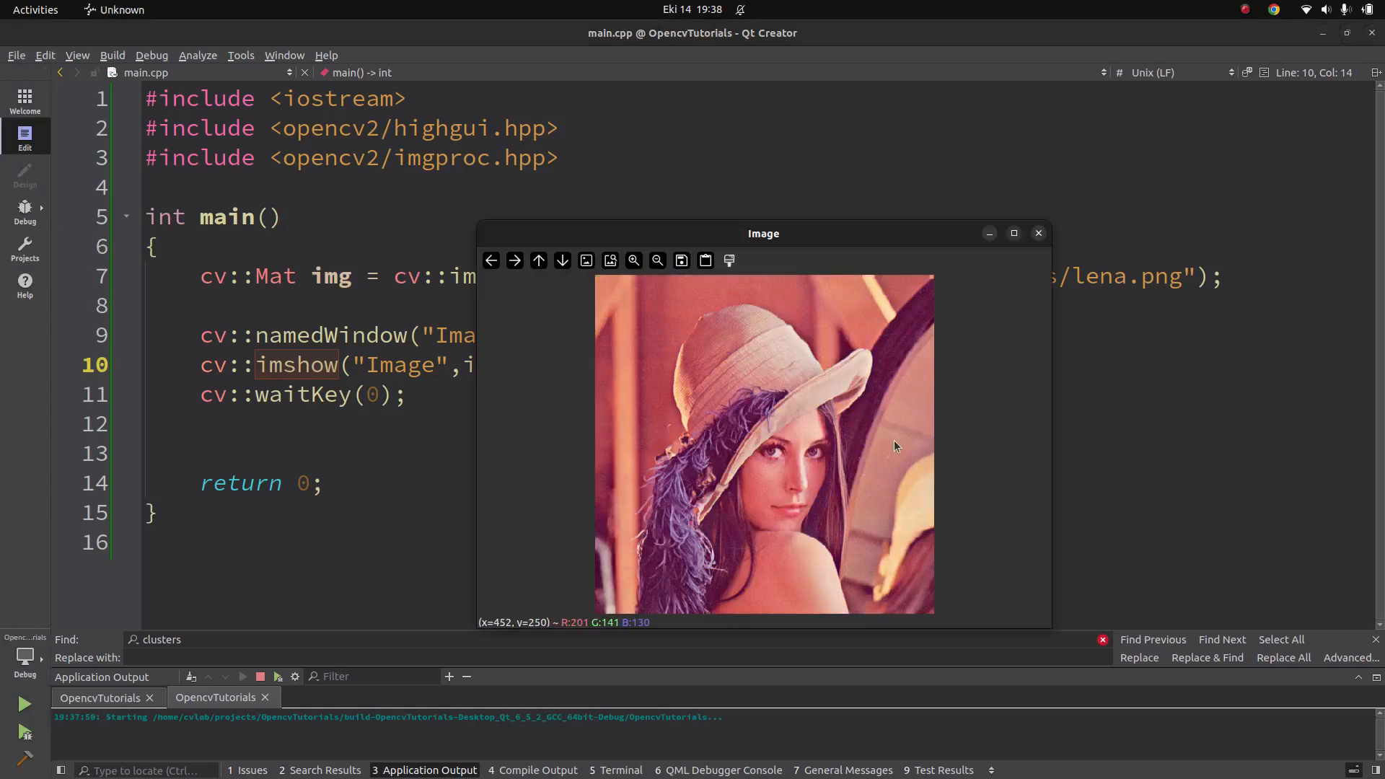